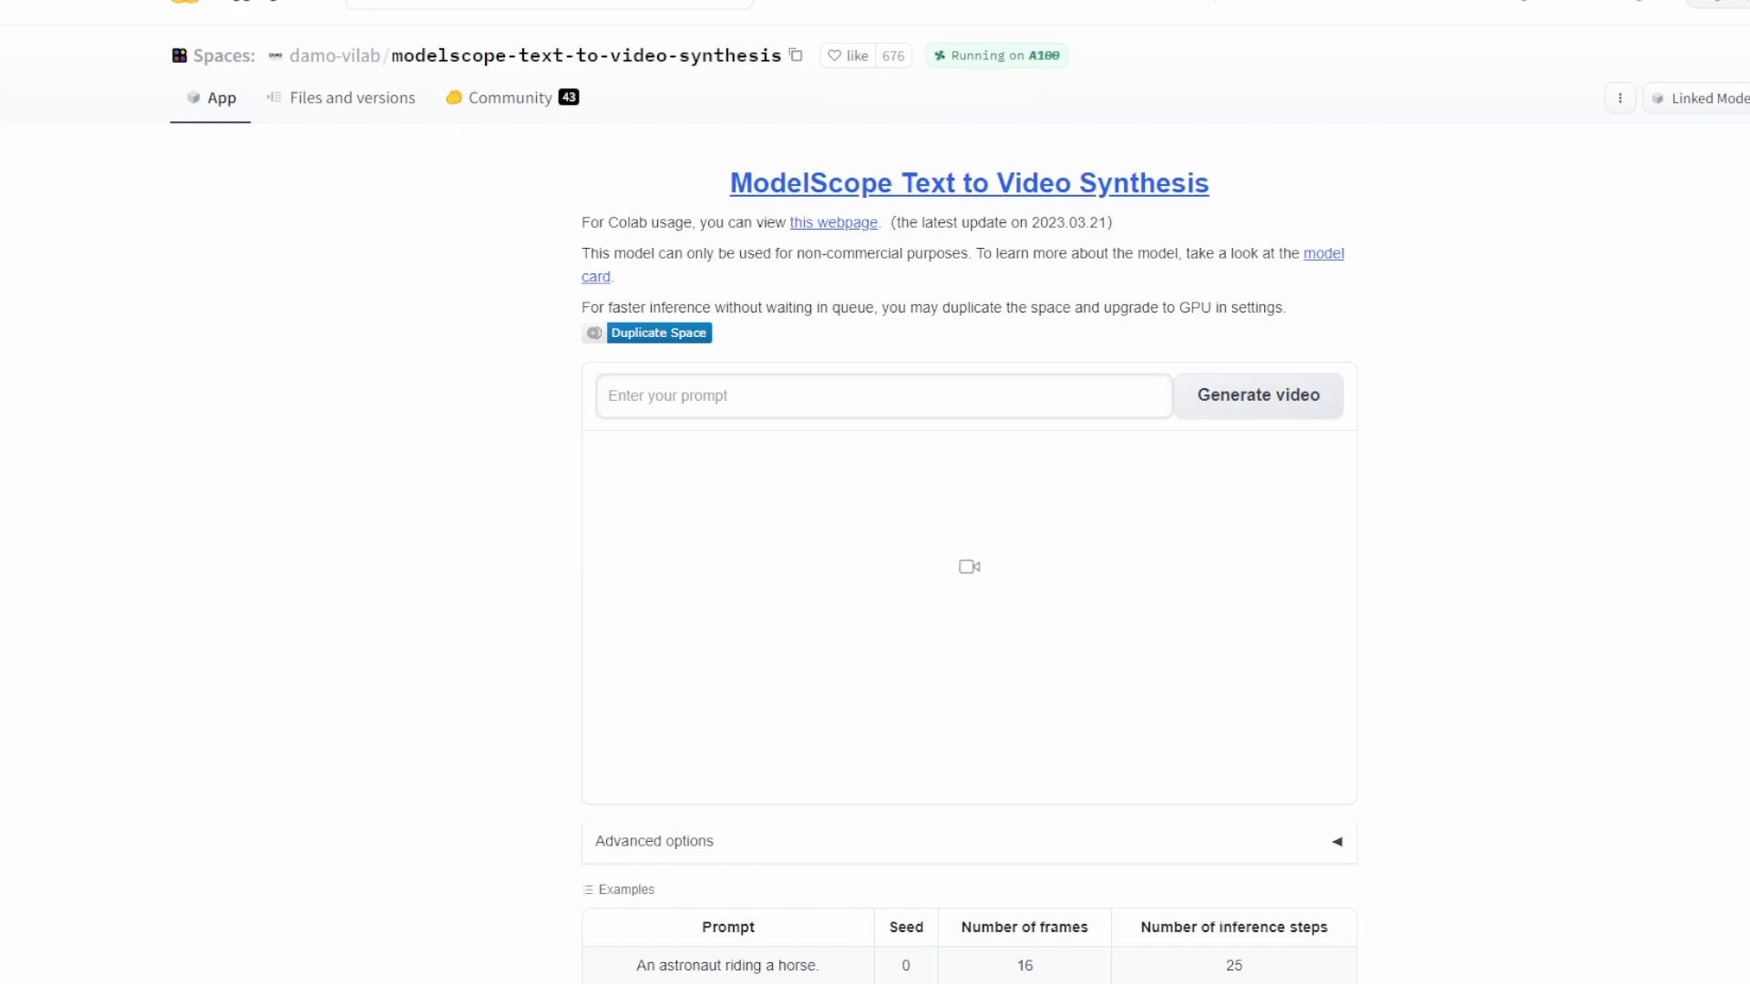
# Step: Enter the prompt 'a penguin army' in the modelscope-text-to-video-synthesis Space
pyautogui.click(881, 394)
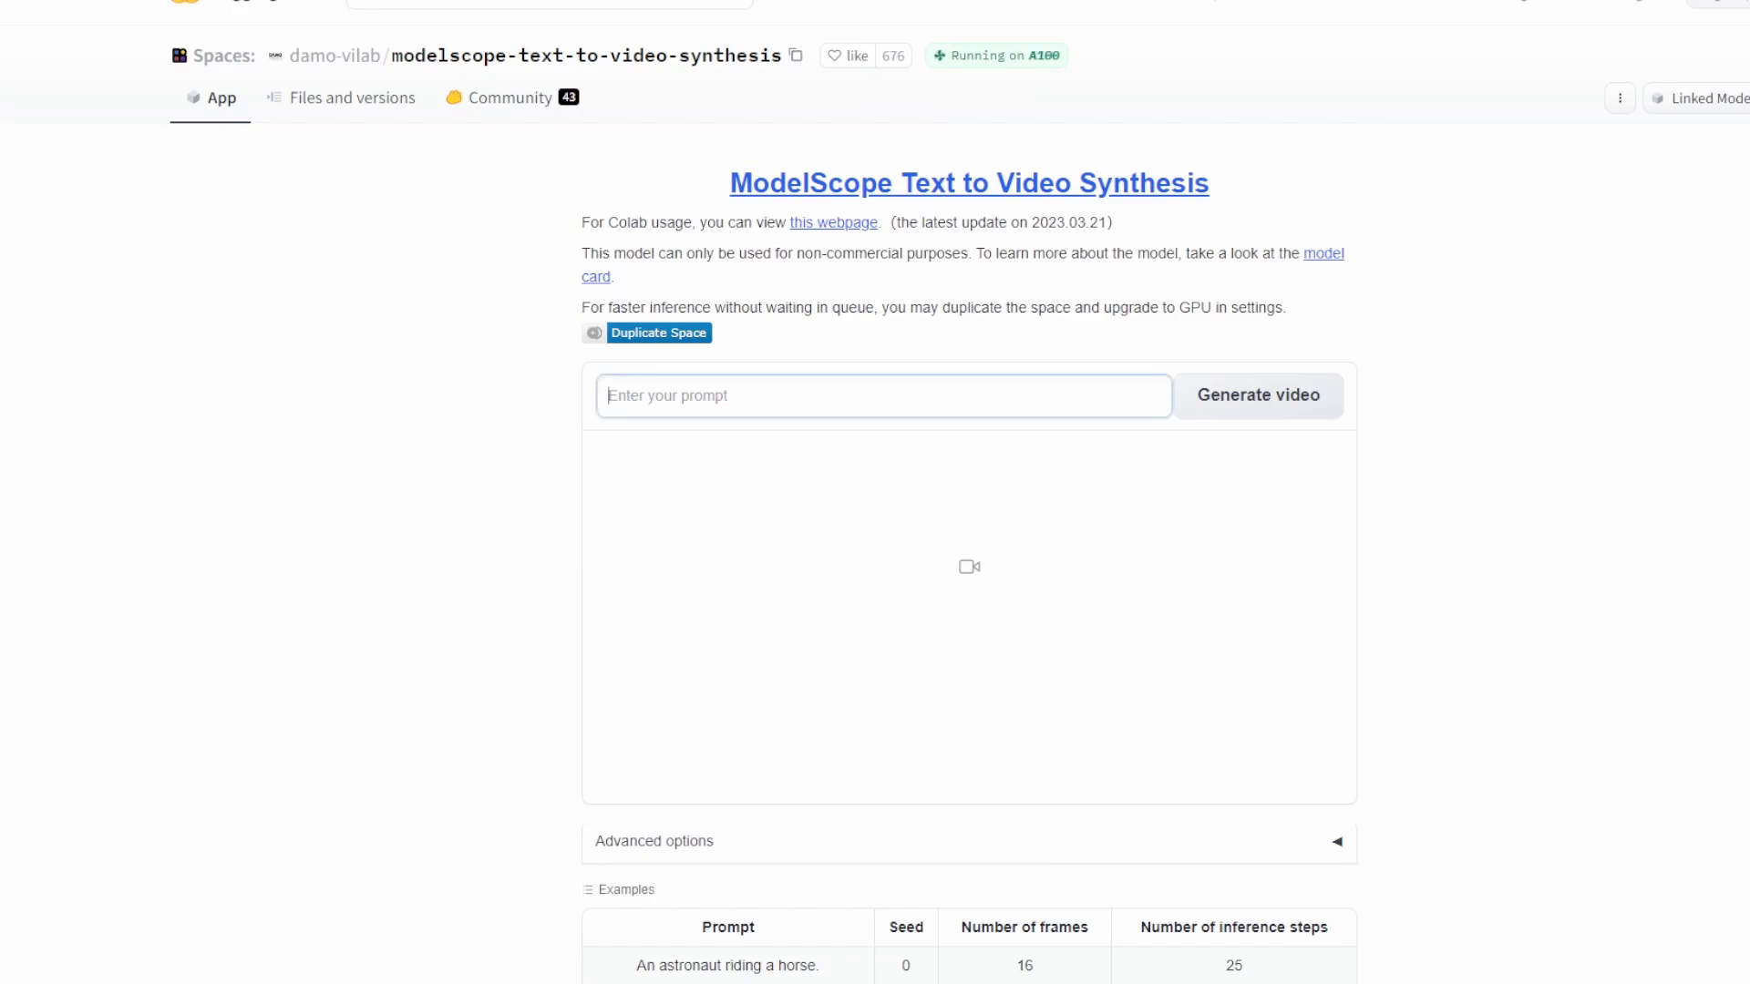
pyautogui.write('a penguin army')
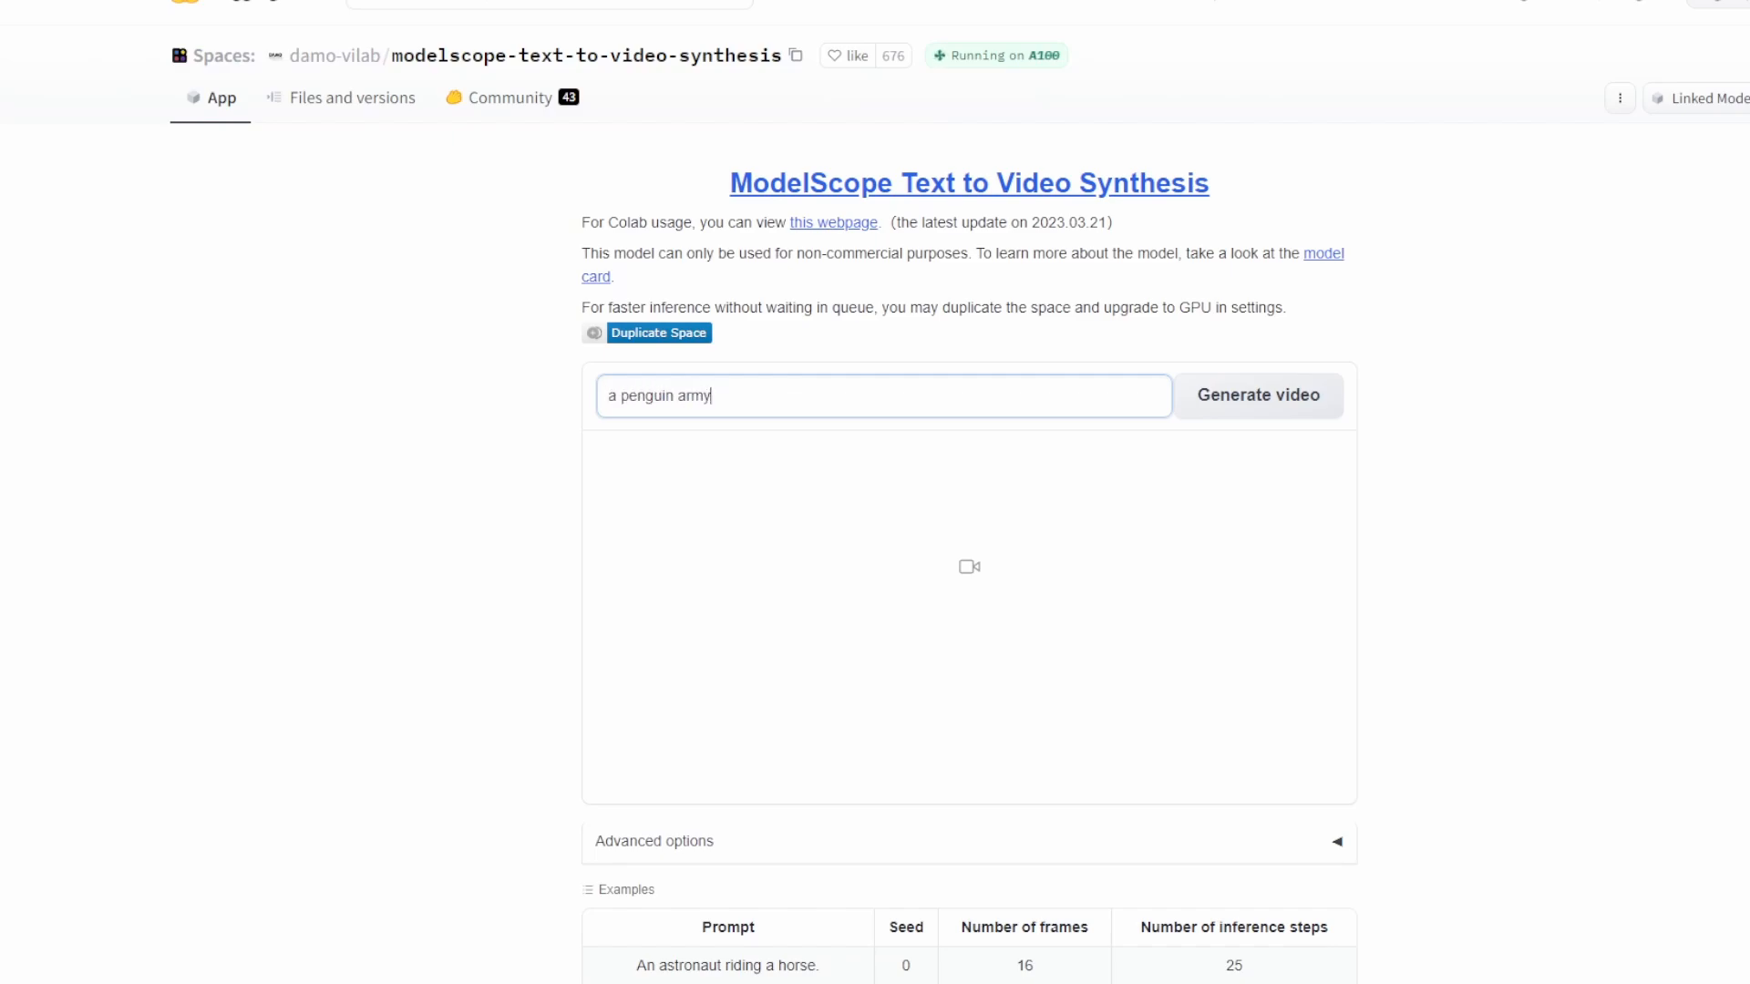
pyautogui.click(1258, 394)
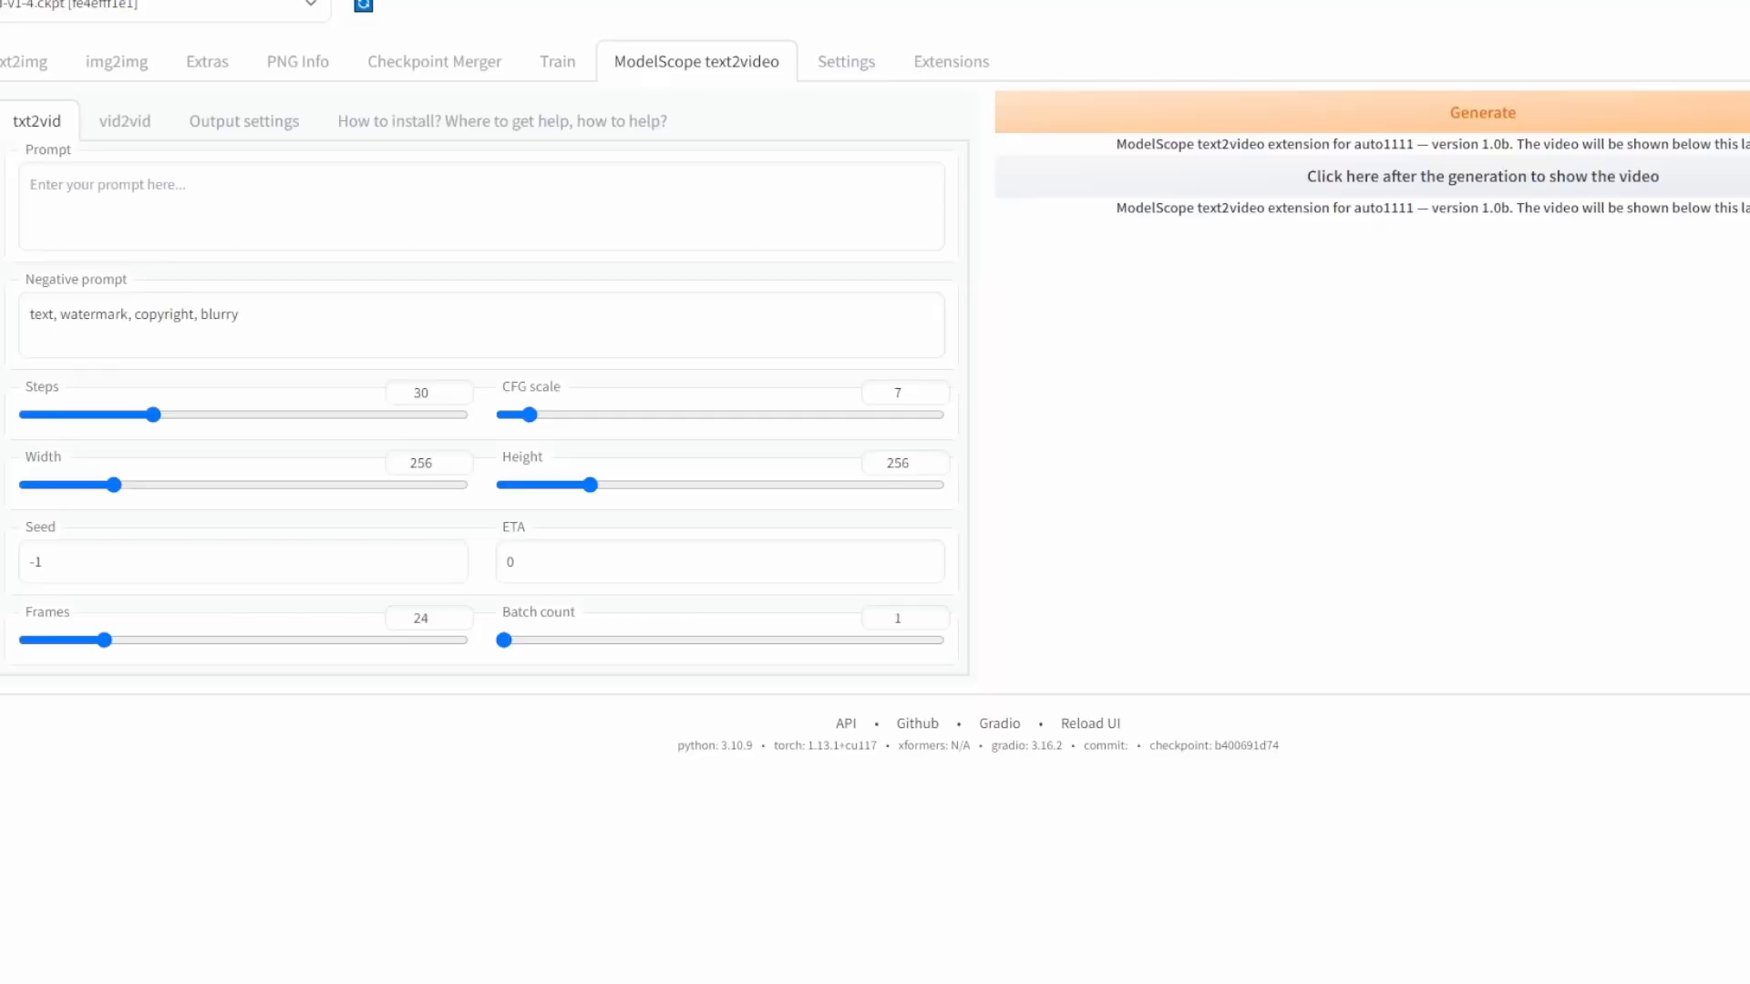
# Step: Browse the Installed extensions list and open the sd-webui-modelscope-text2video GitHub page
pyautogui.click(950, 61)
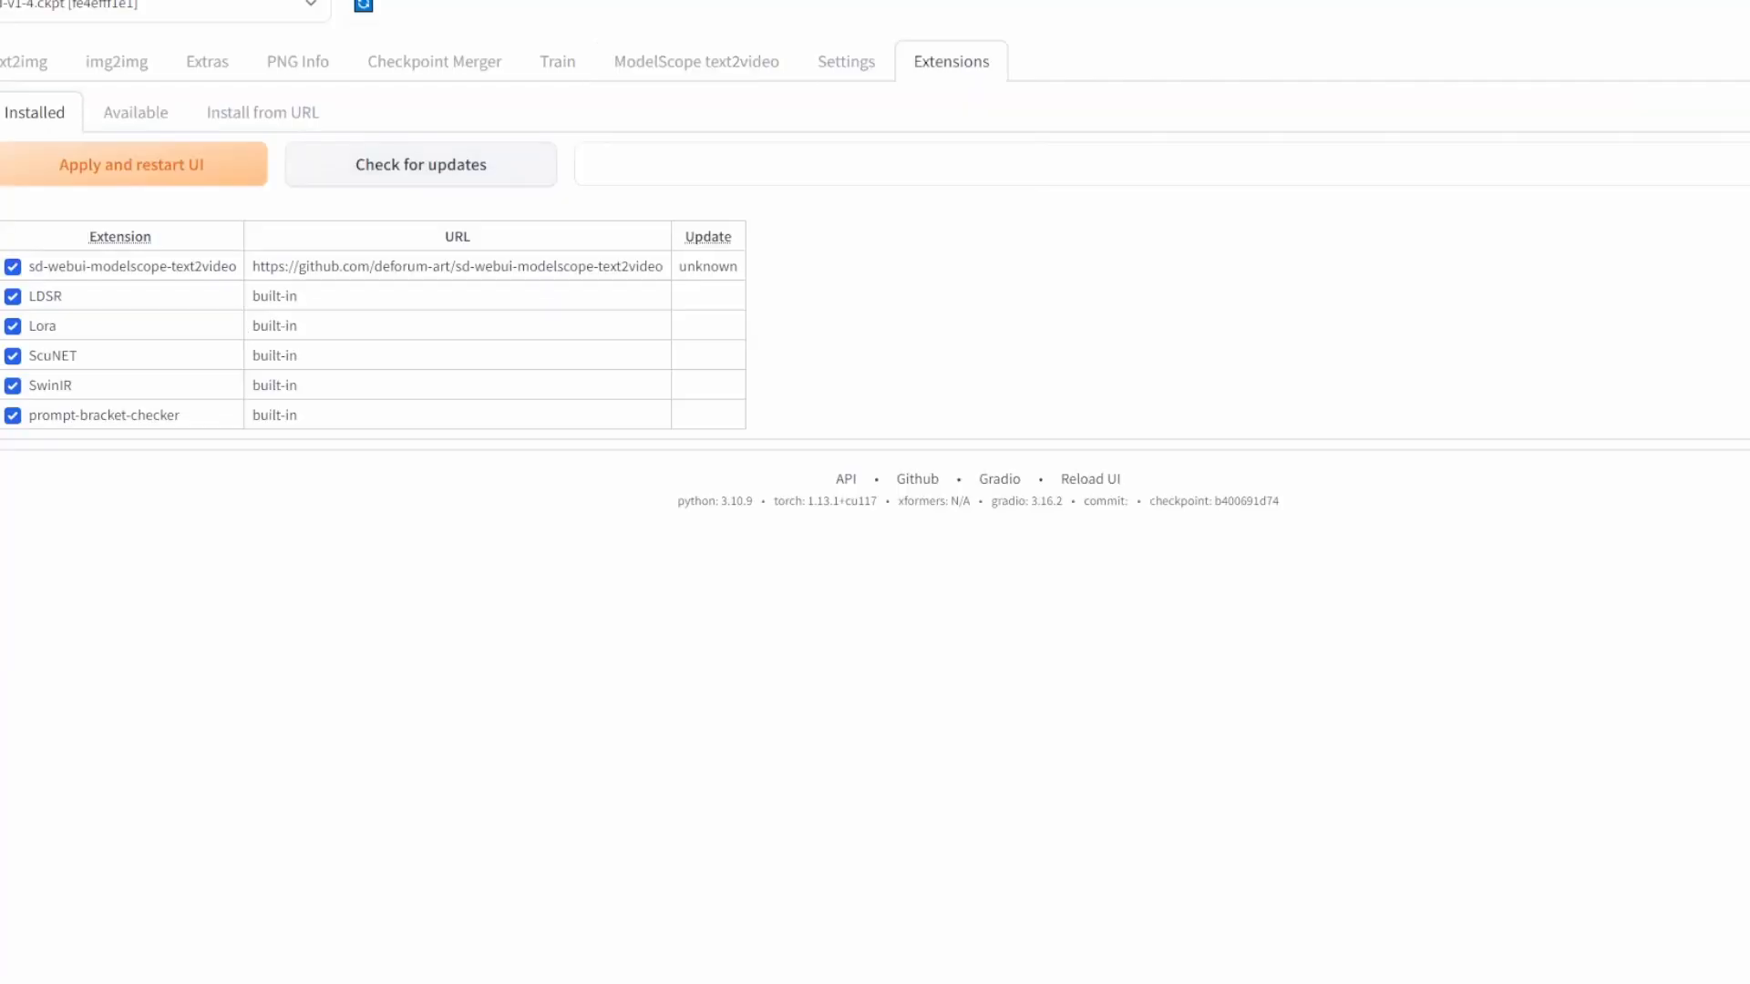
pyautogui.click(263, 112)
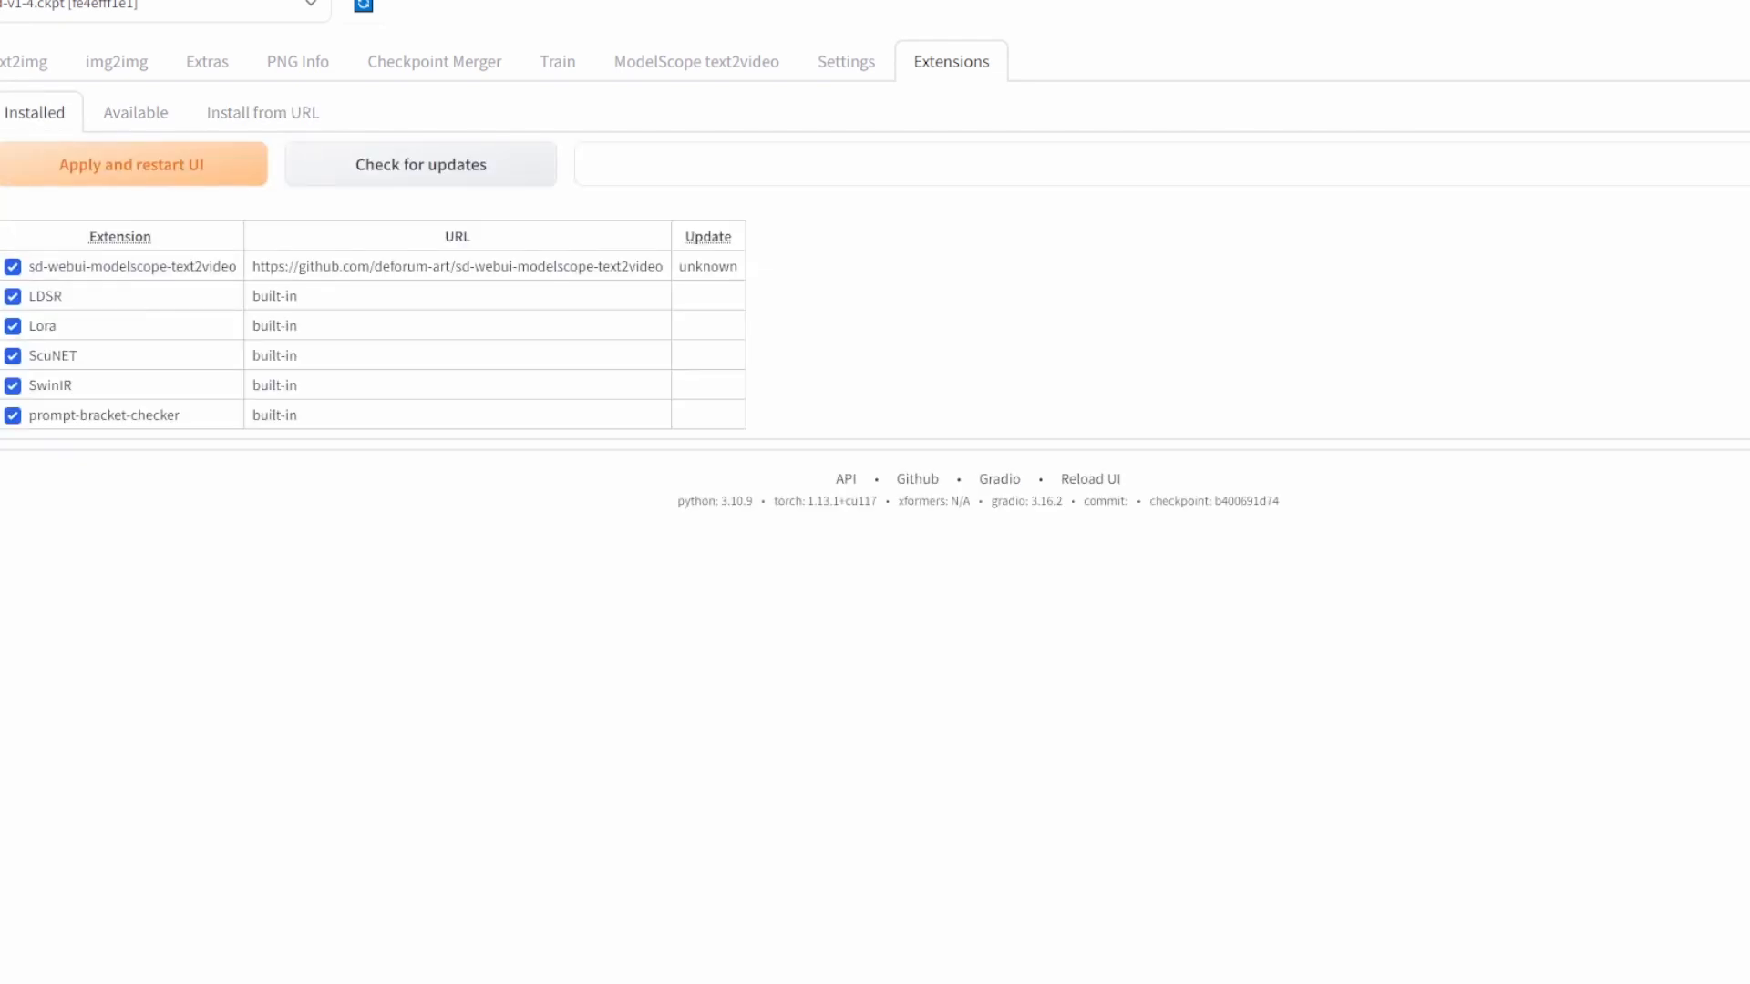
pyautogui.click(696, 61)
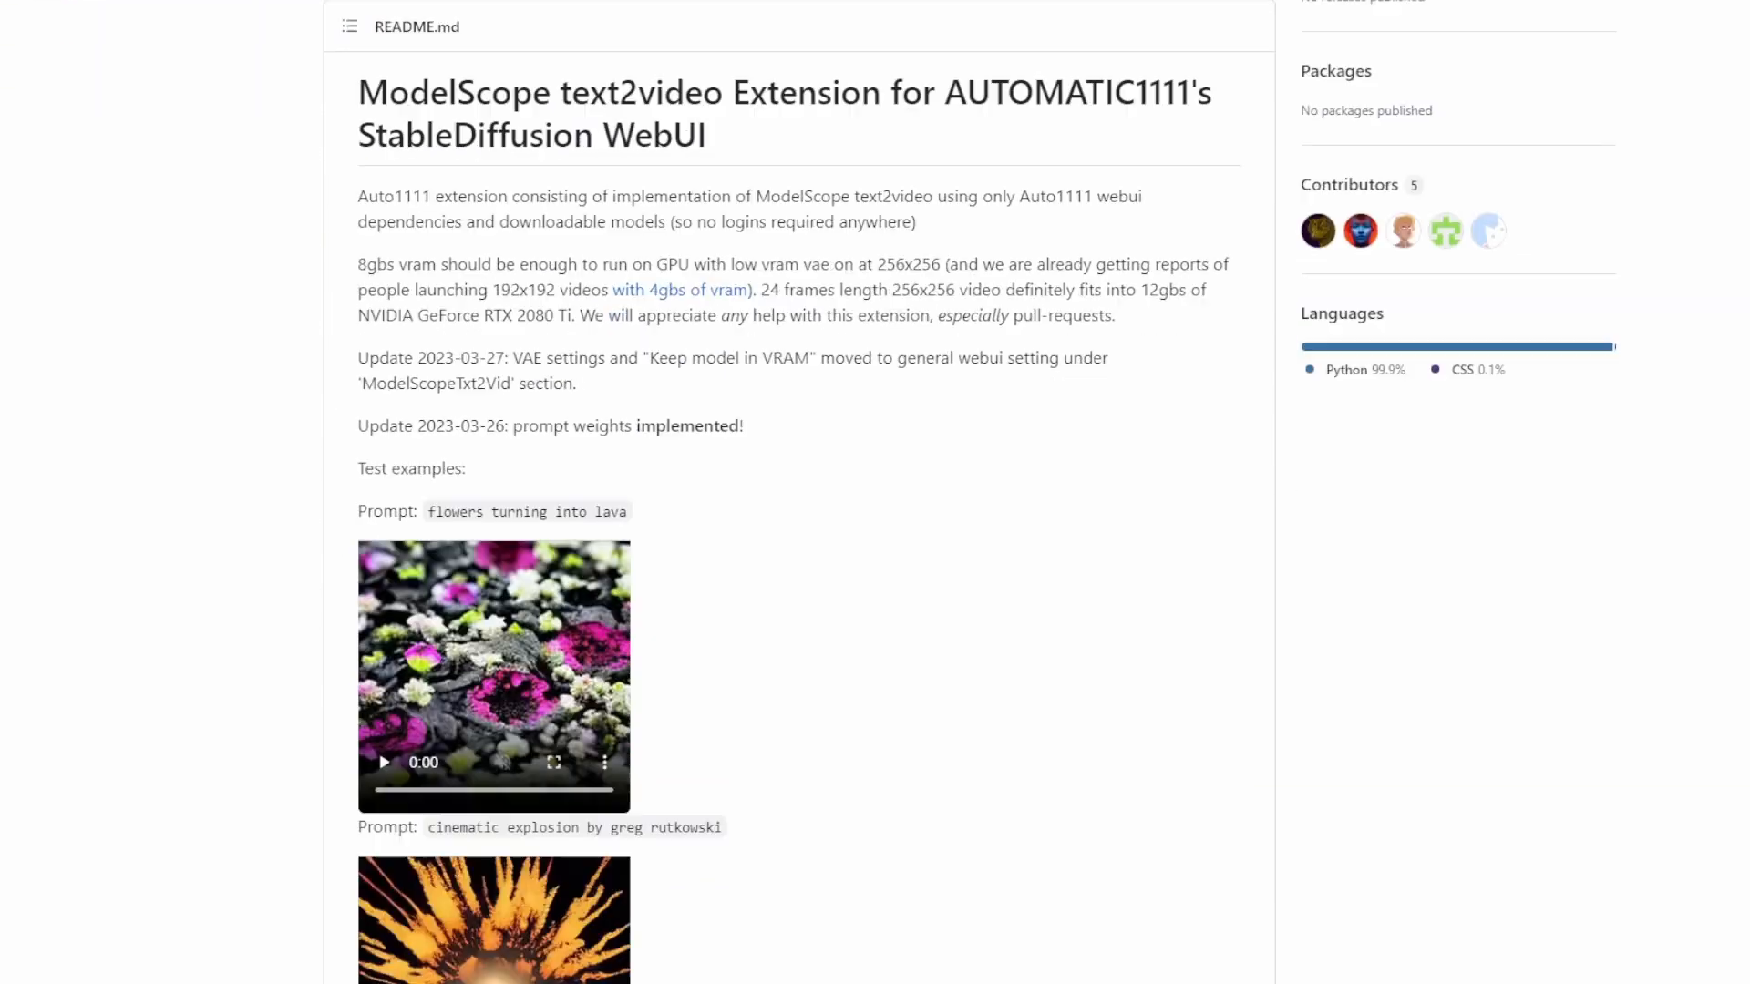
# Step: Scroll to 'Where to get the weights' and open the fp16 pruned weights link
pyautogui.scroll(-3)
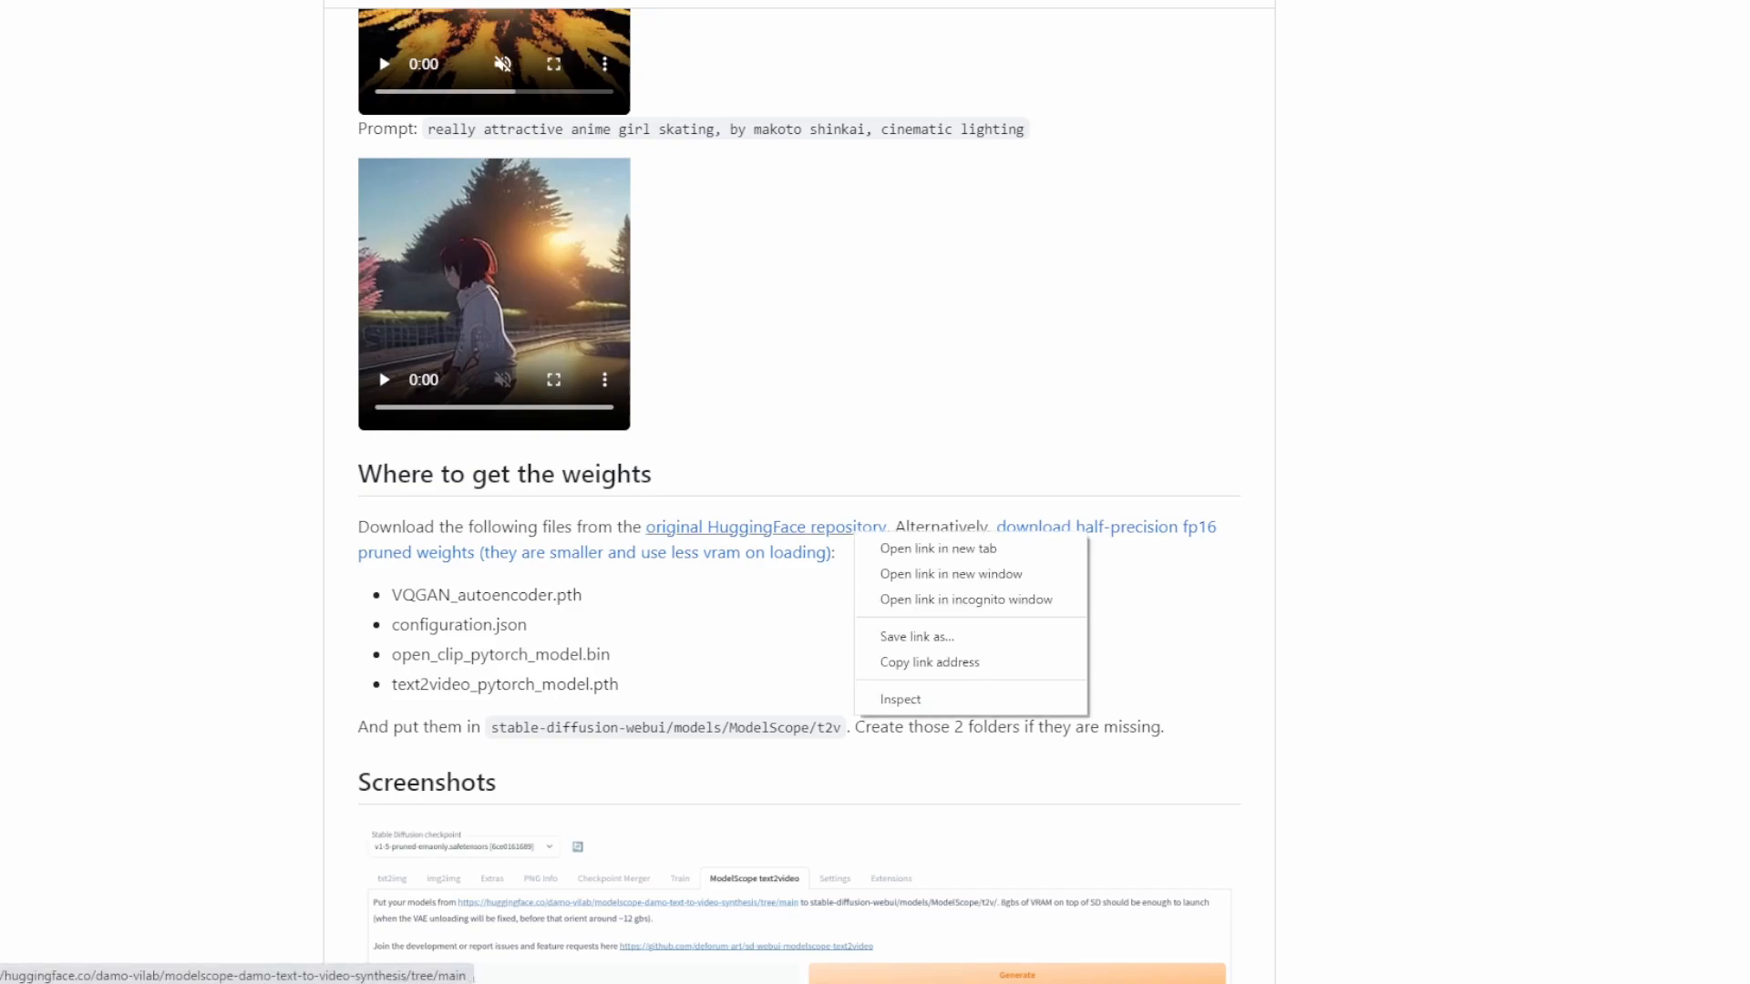
pyautogui.click(938, 548)
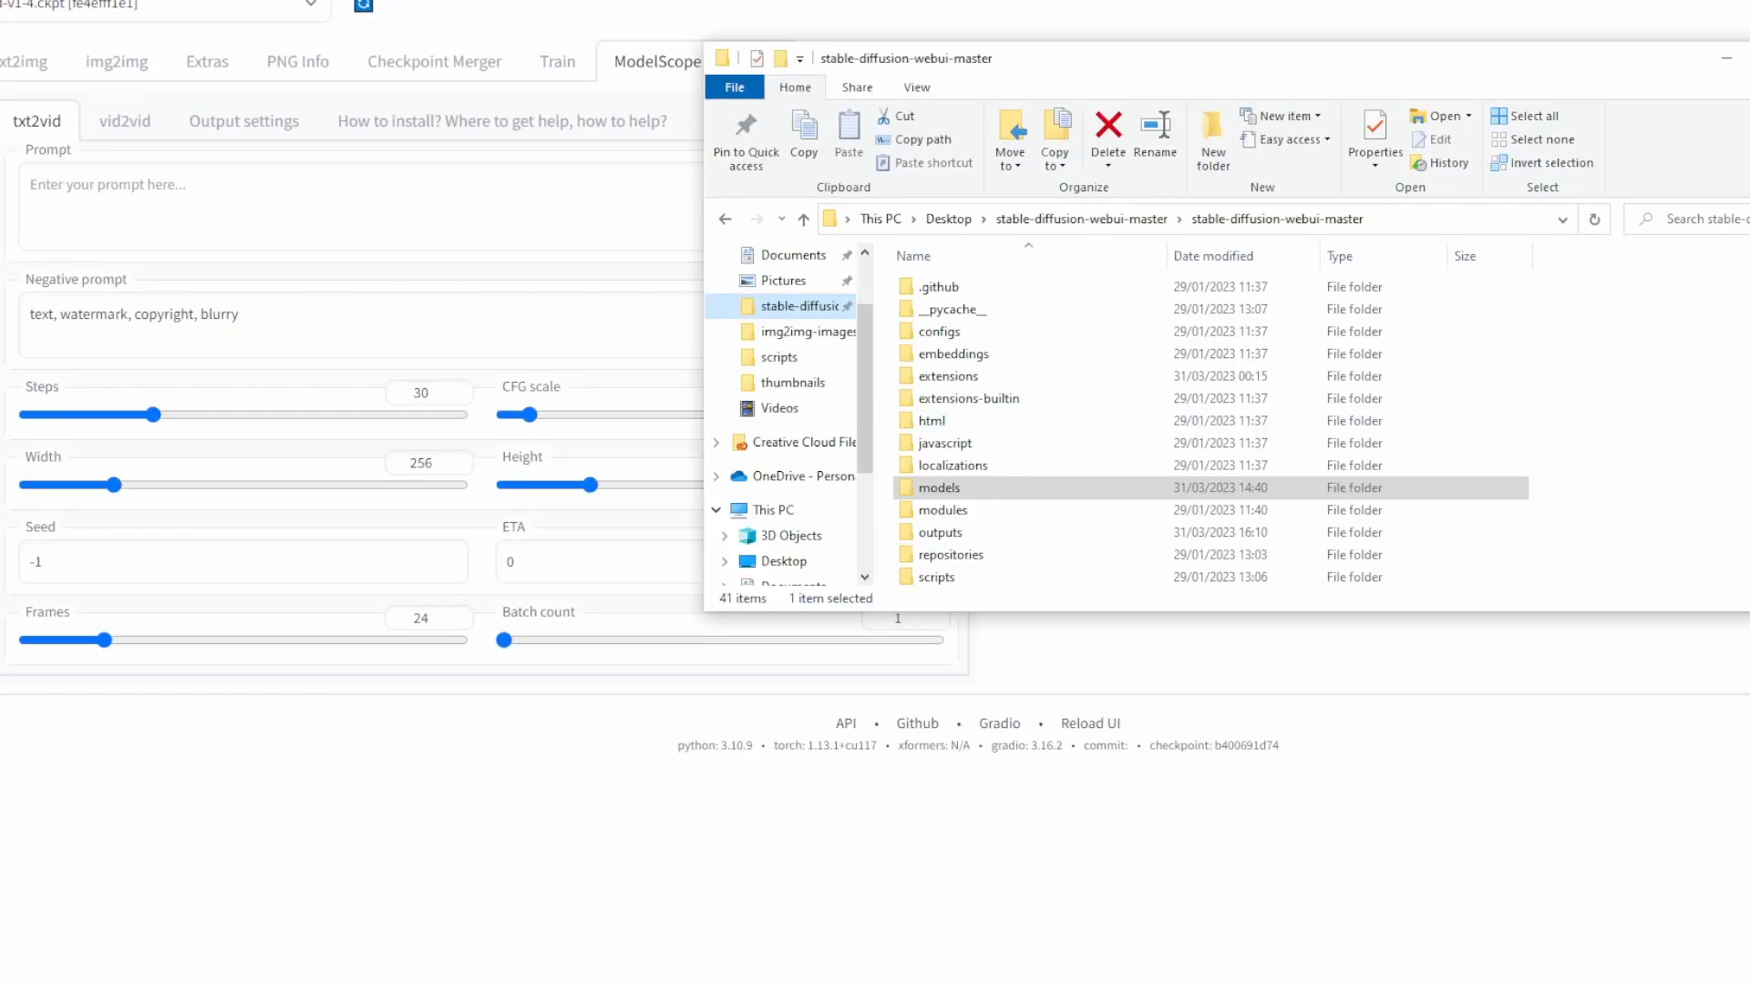
# Step: Navigate models > ModelScope > t2v, twice, to check the four weight files
pyautogui.doubleClick(943, 488)
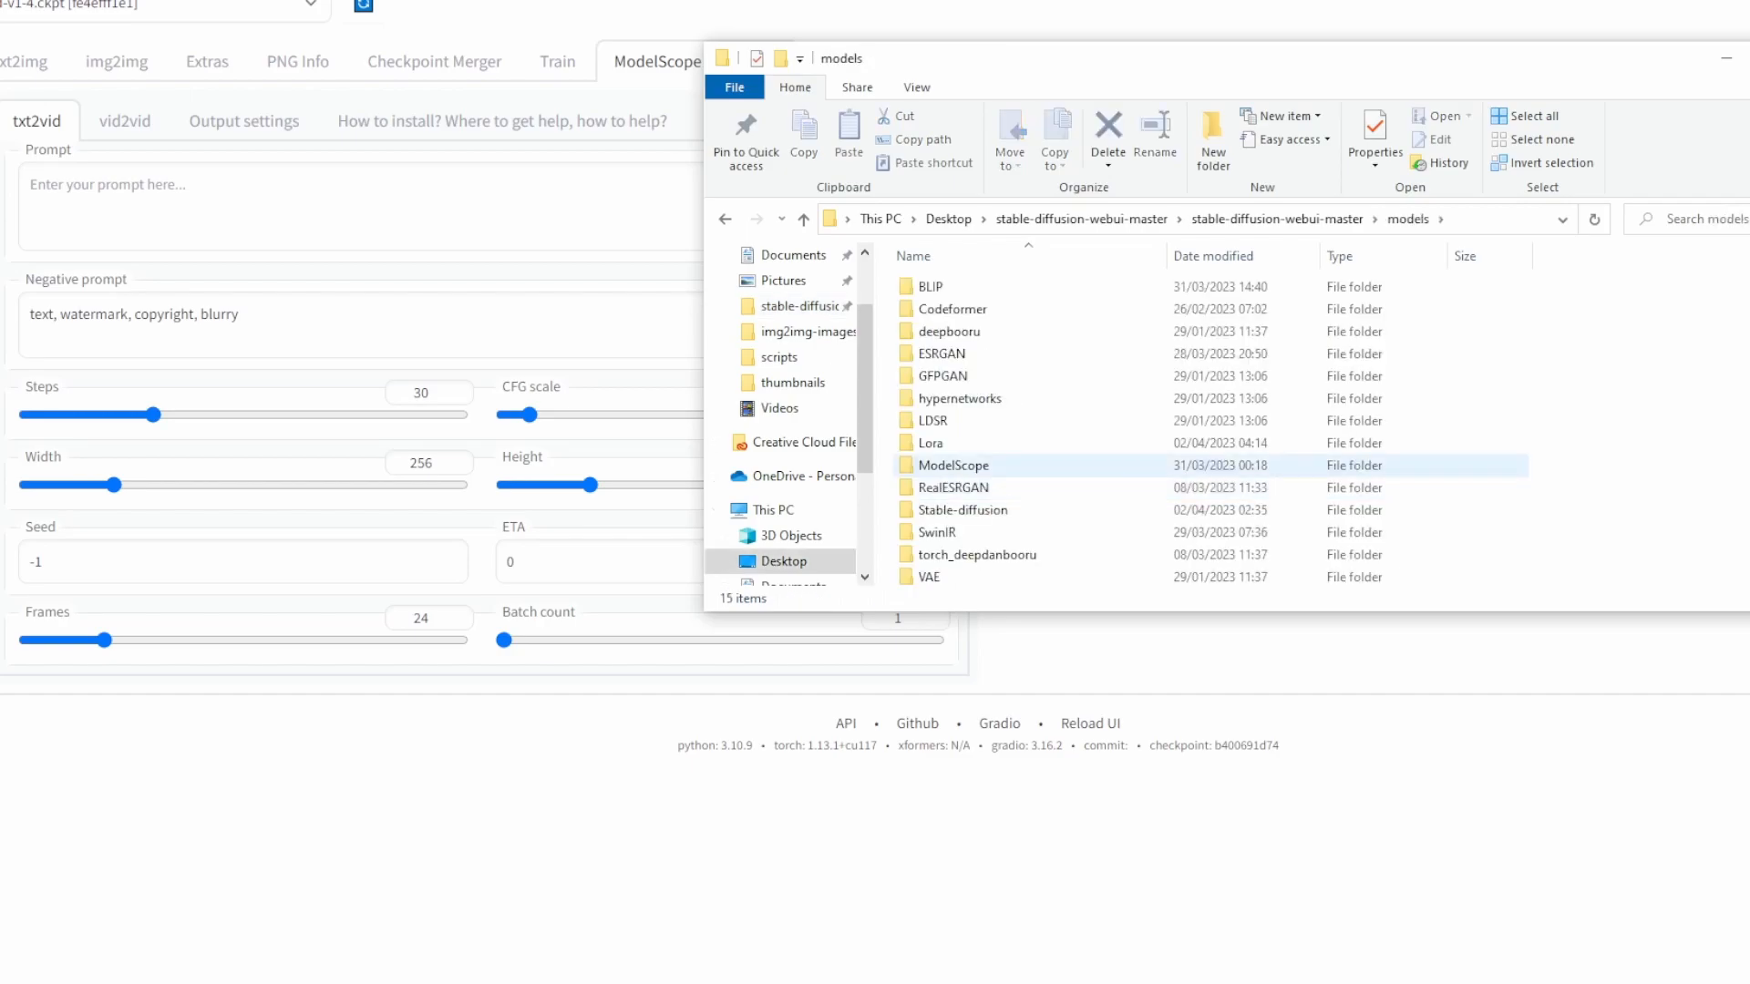
pyautogui.doubleClick(951, 466)
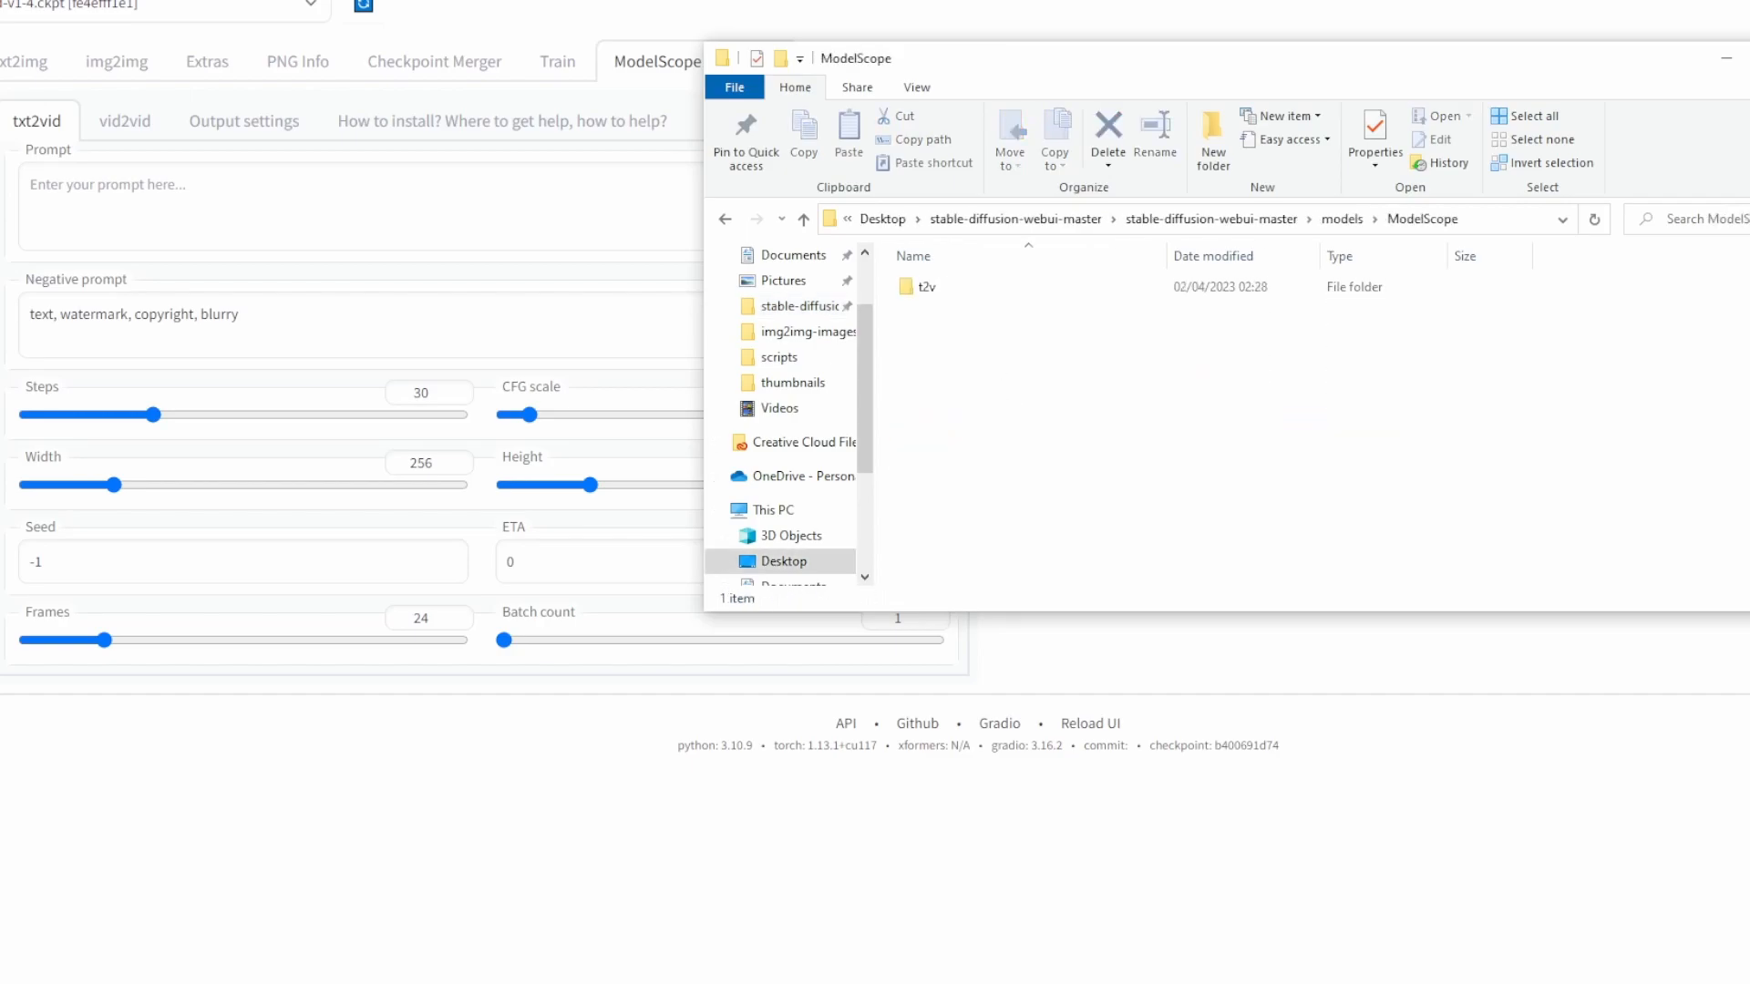
pyautogui.doubleClick(925, 287)
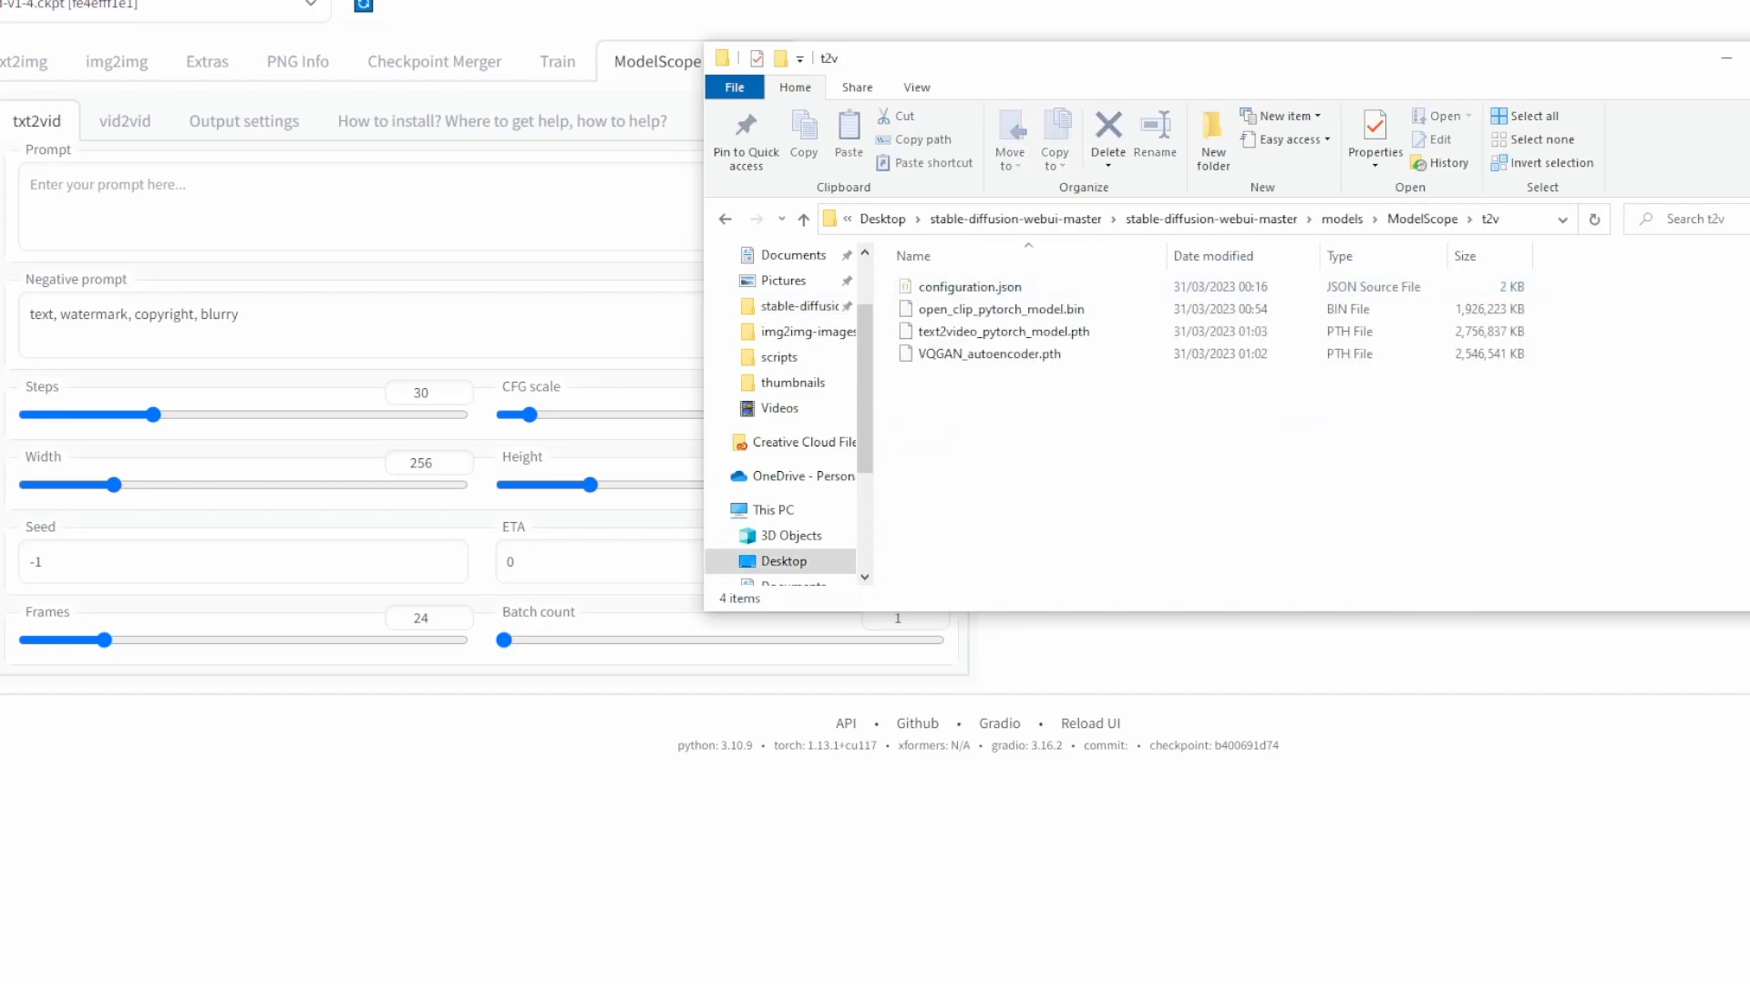
pyautogui.click(1356, 255)
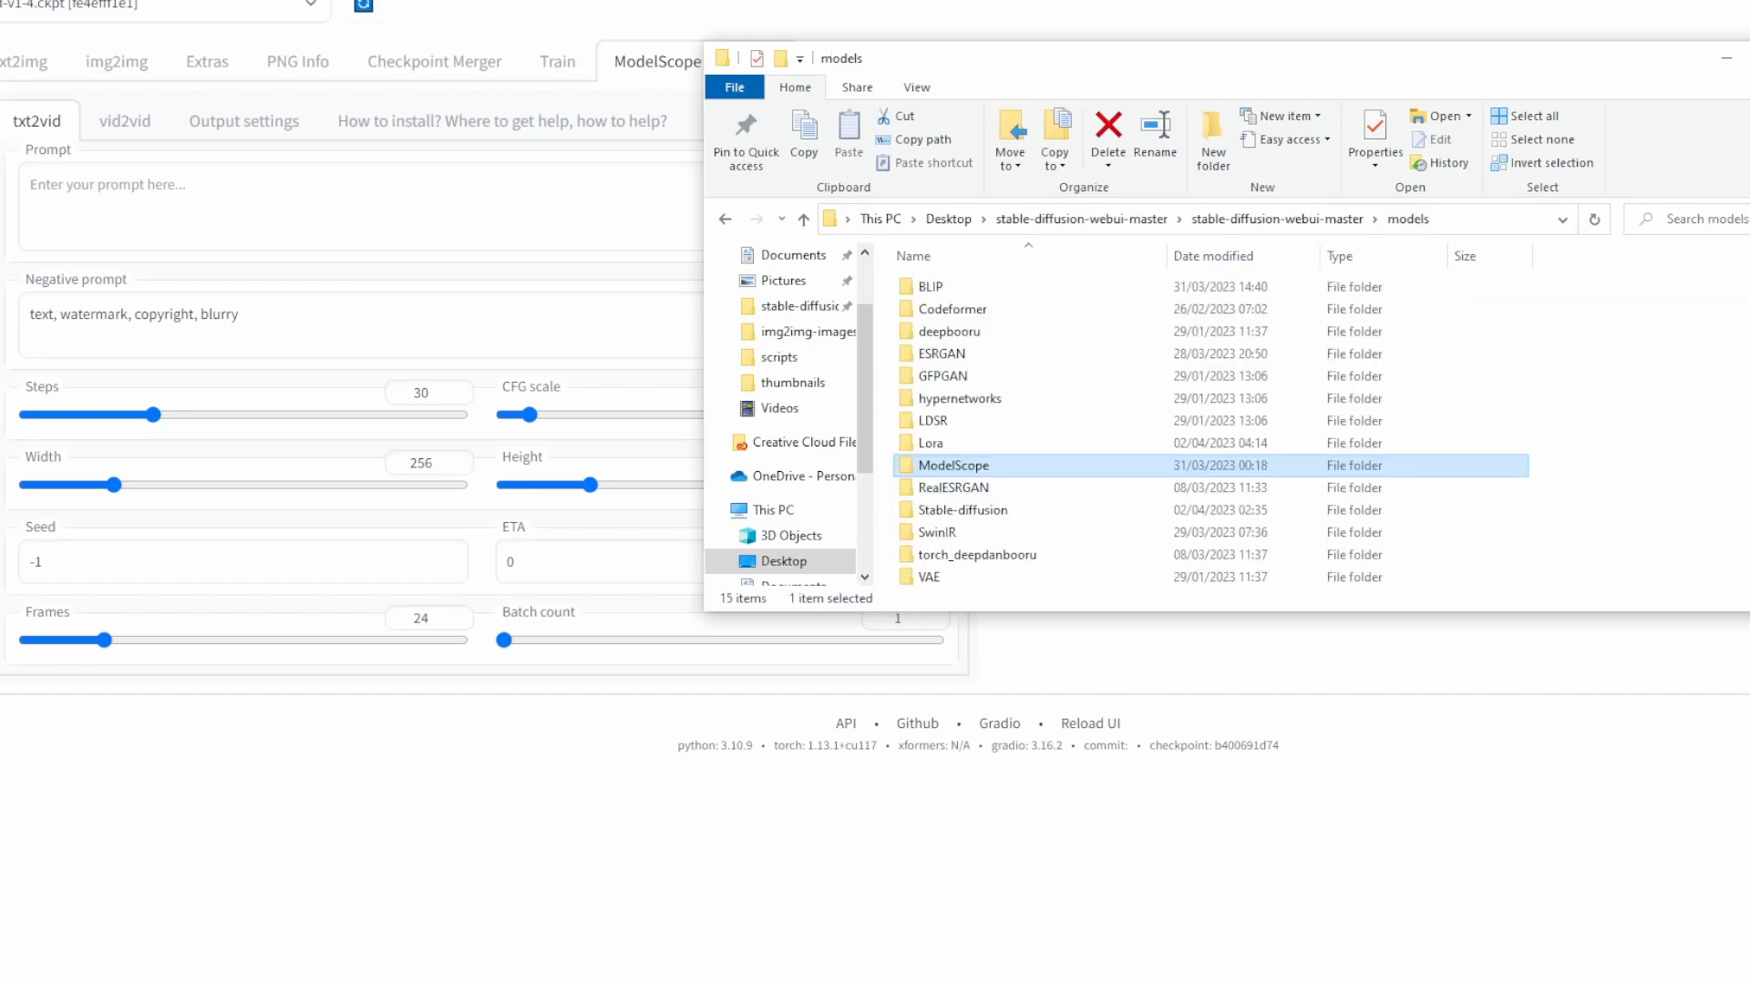
pyautogui.doubleClick(951, 466)
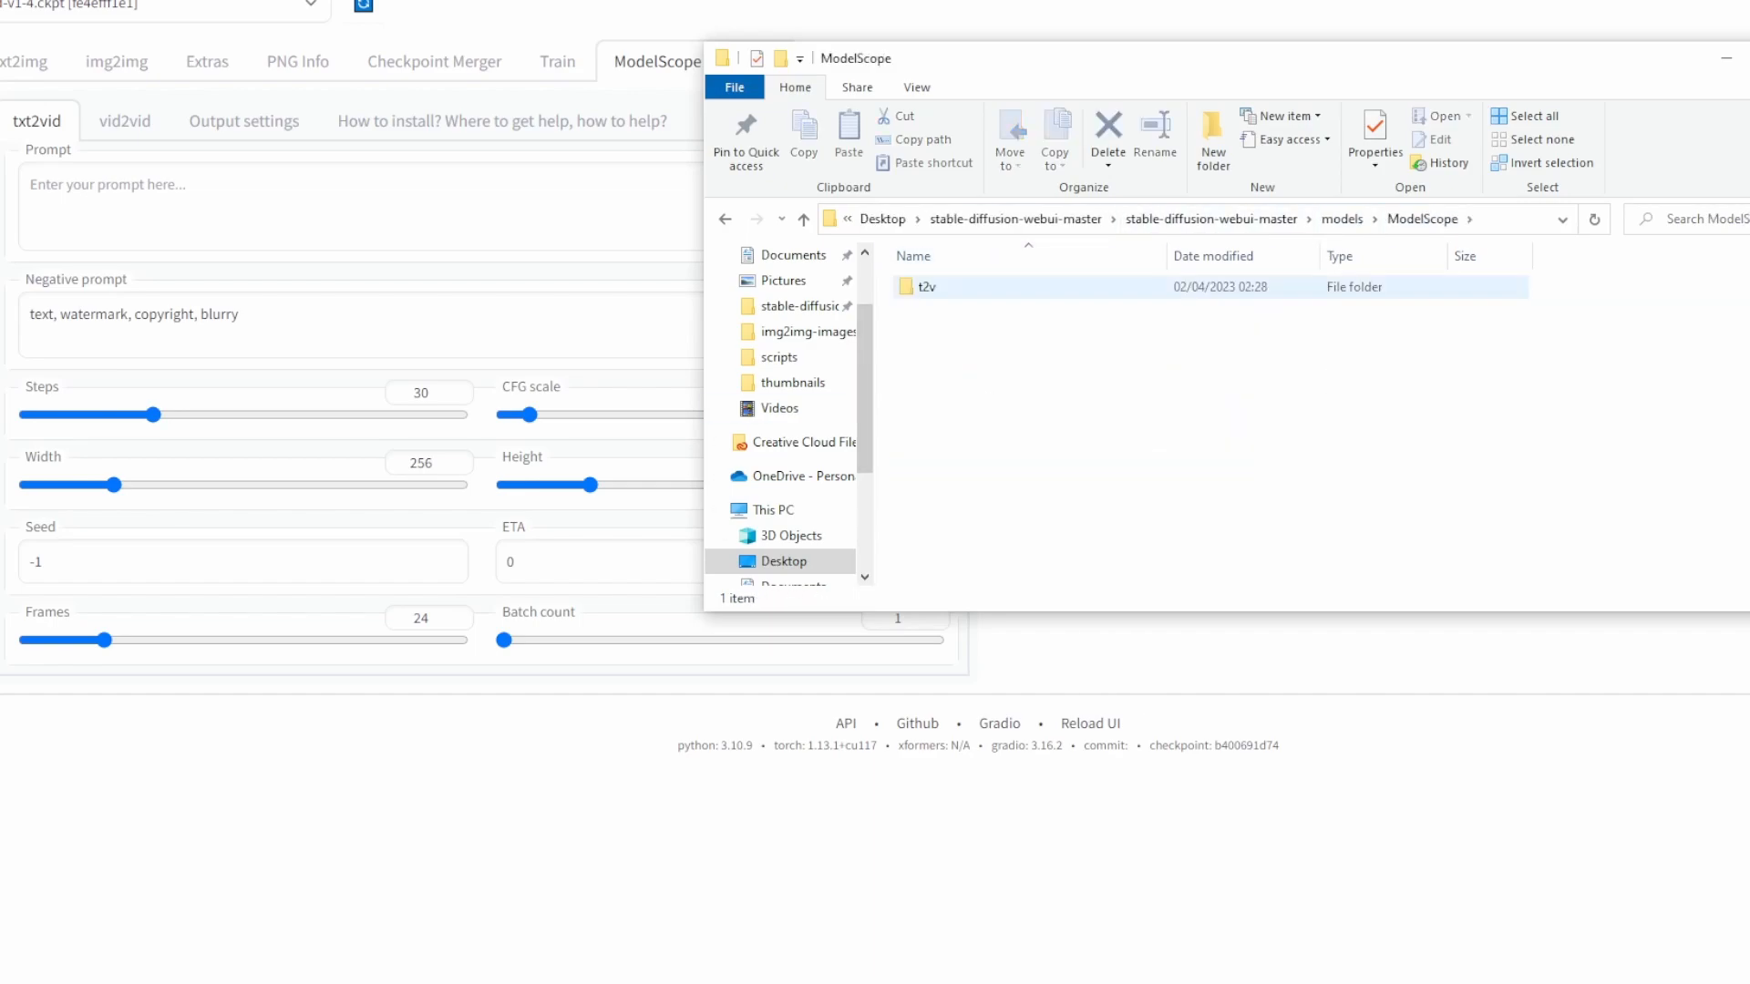
pyautogui.doubleClick(926, 287)
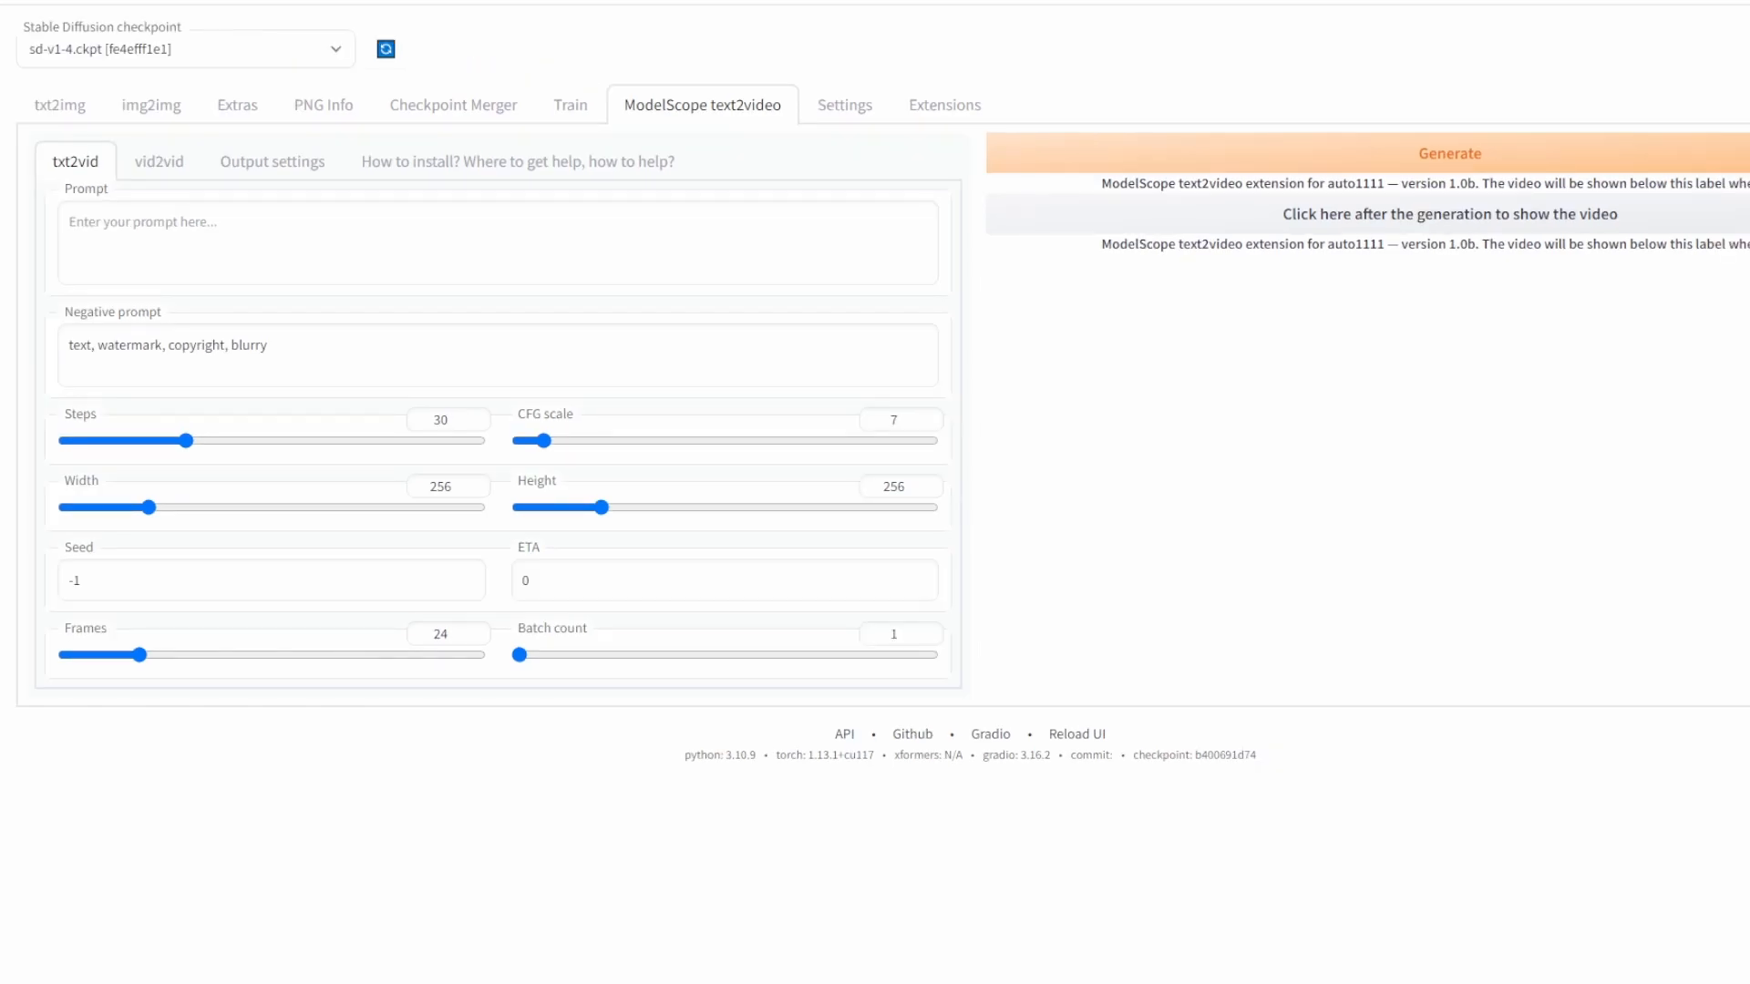
# Step: Enter the prompt 'man fighting ninjas' in txt2vid and generate the video
pyautogui.click(496, 244)
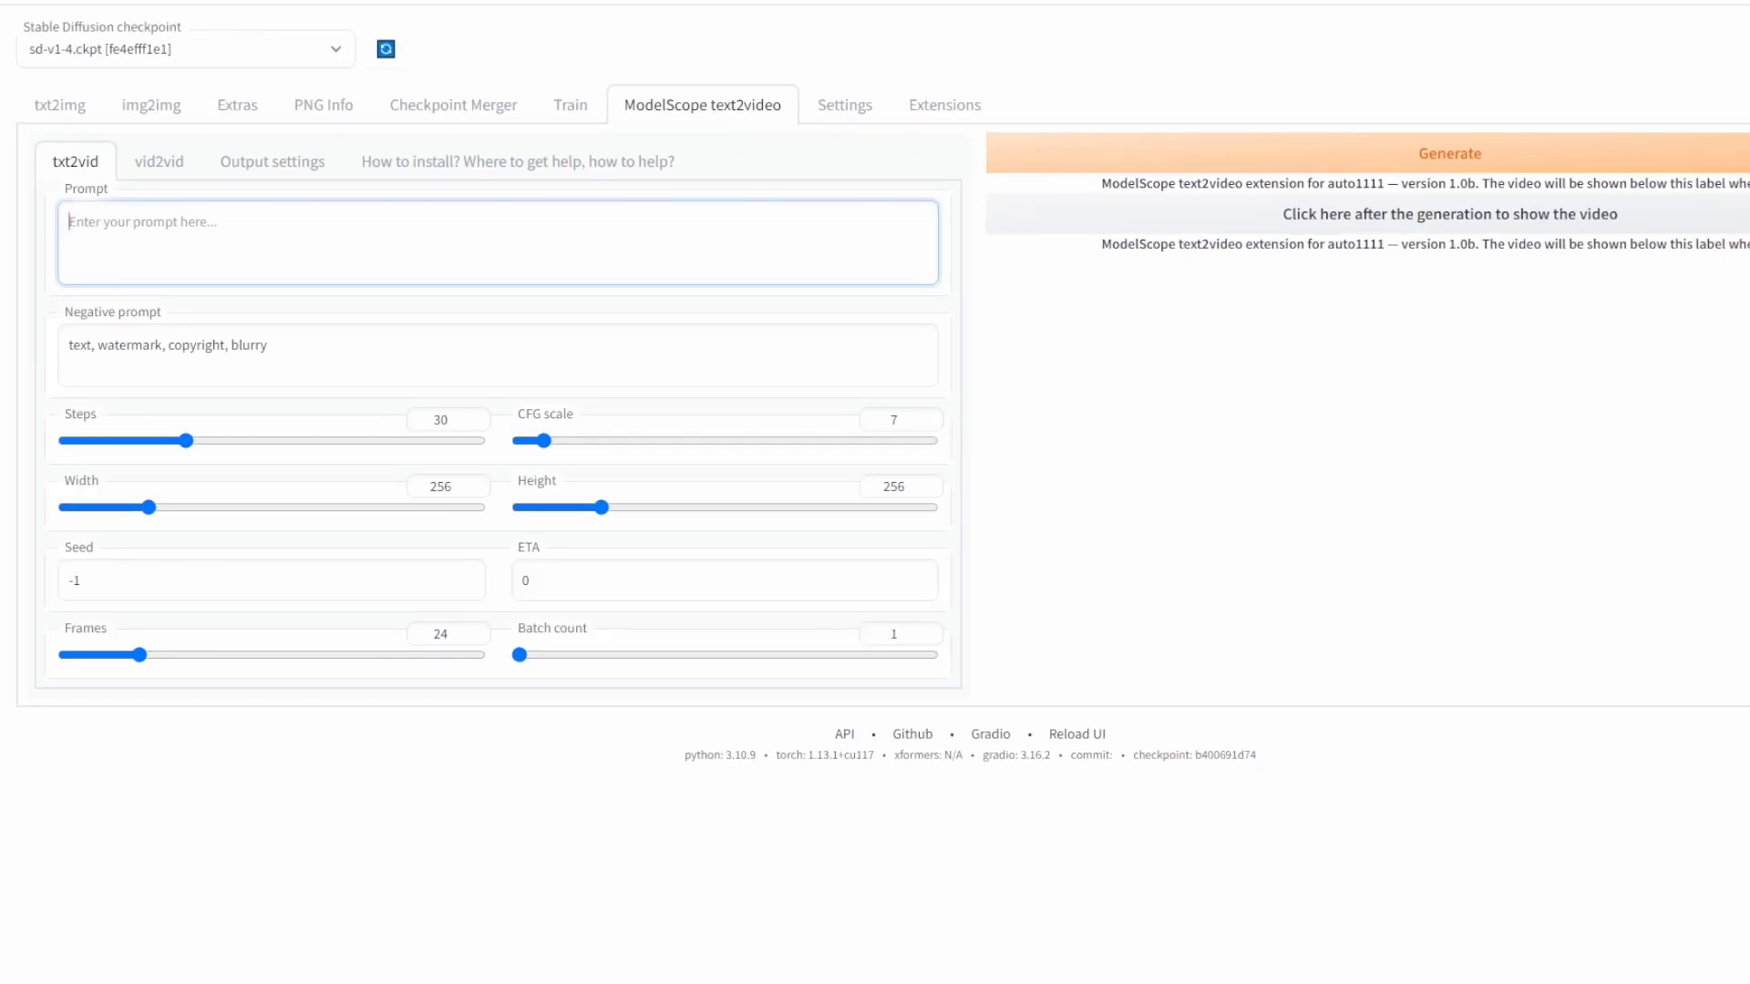
pyautogui.write('man')
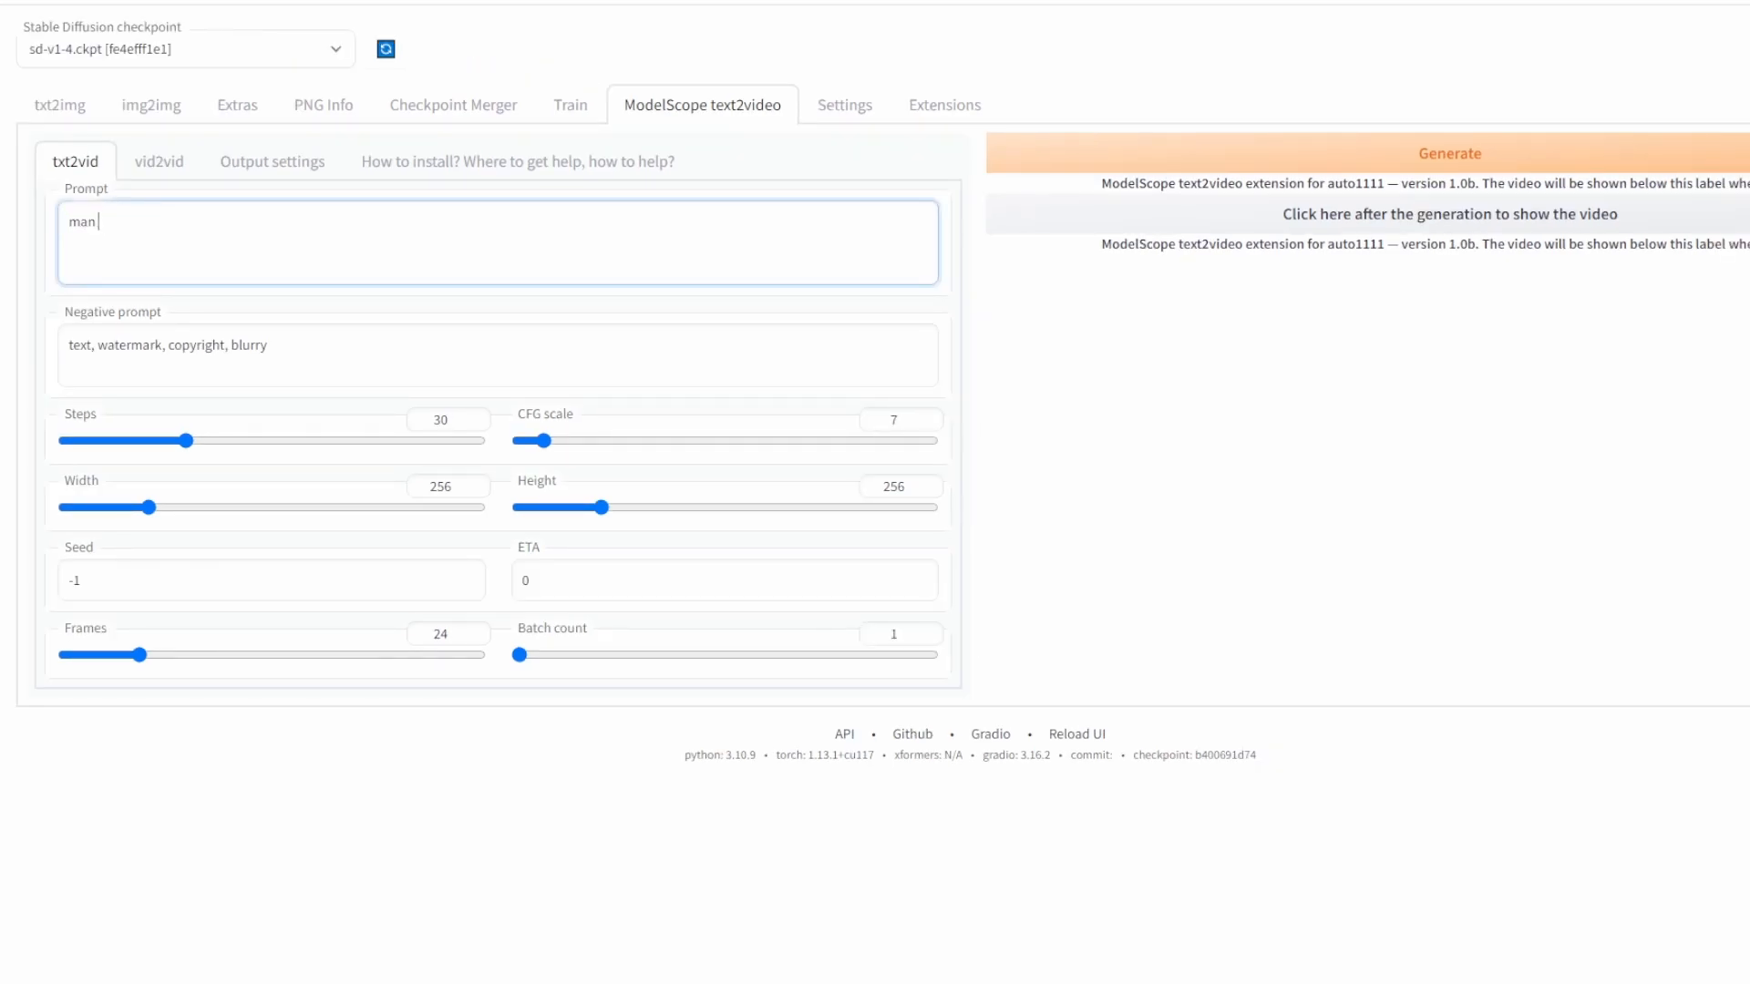
pyautogui.write('fighting ni')
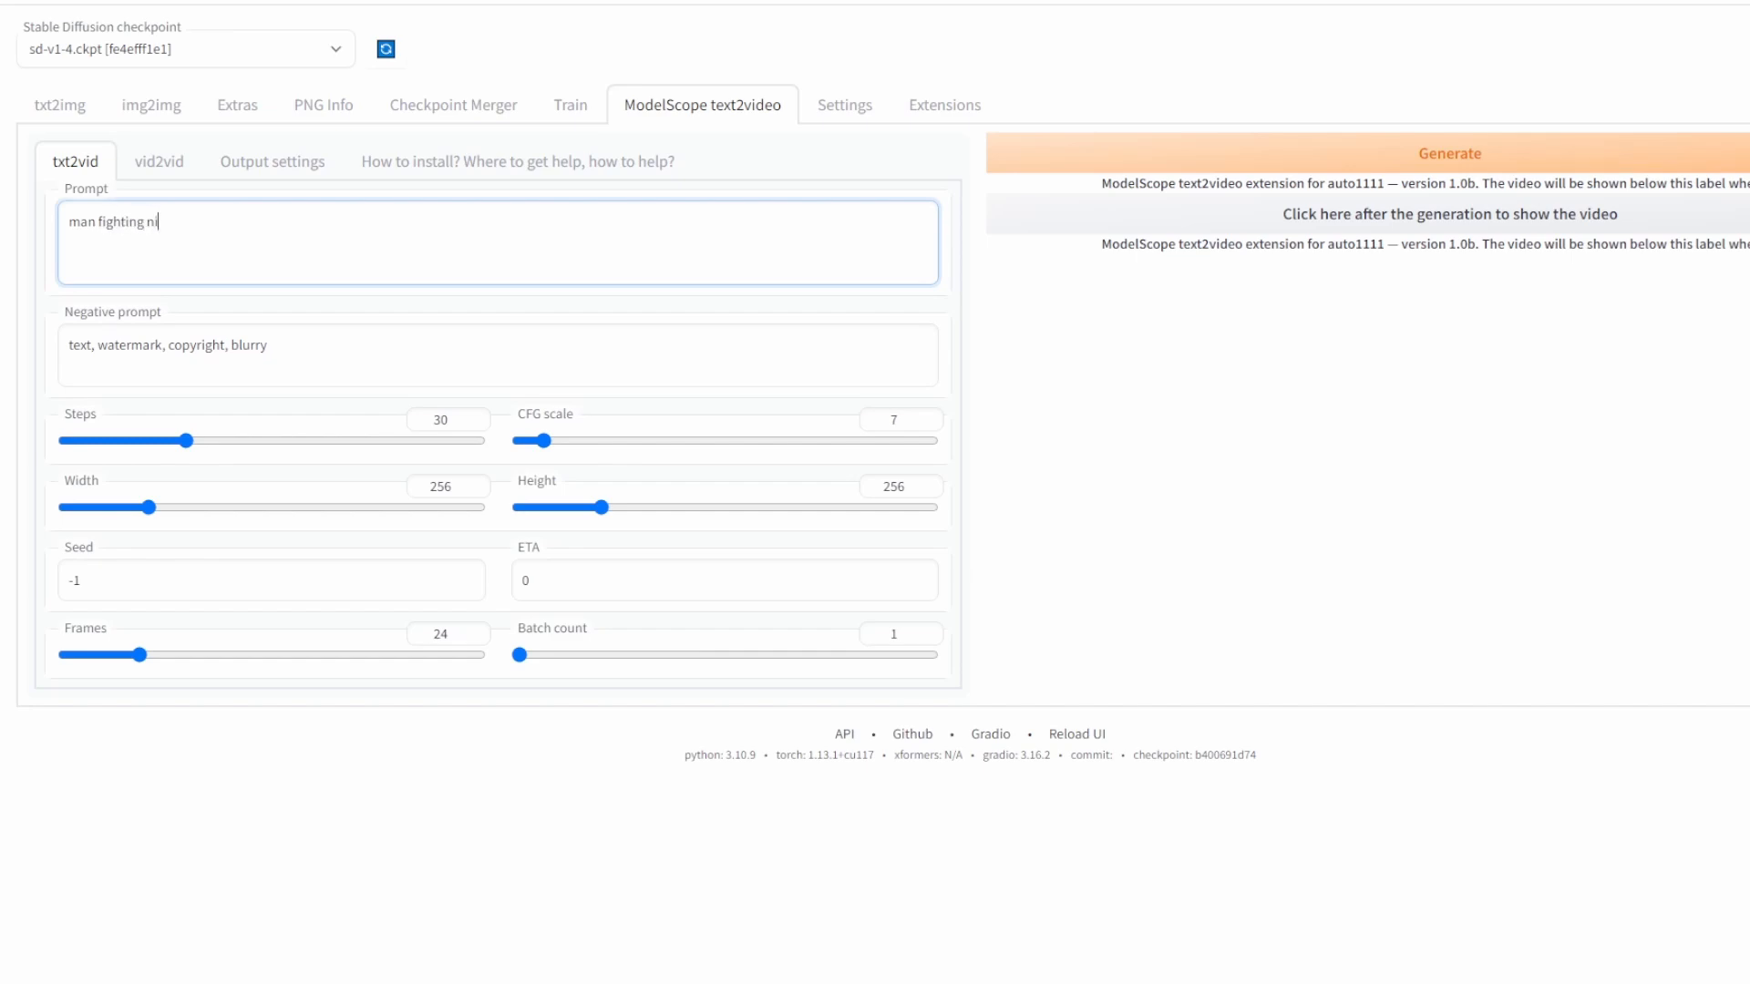
pyautogui.write('njas')
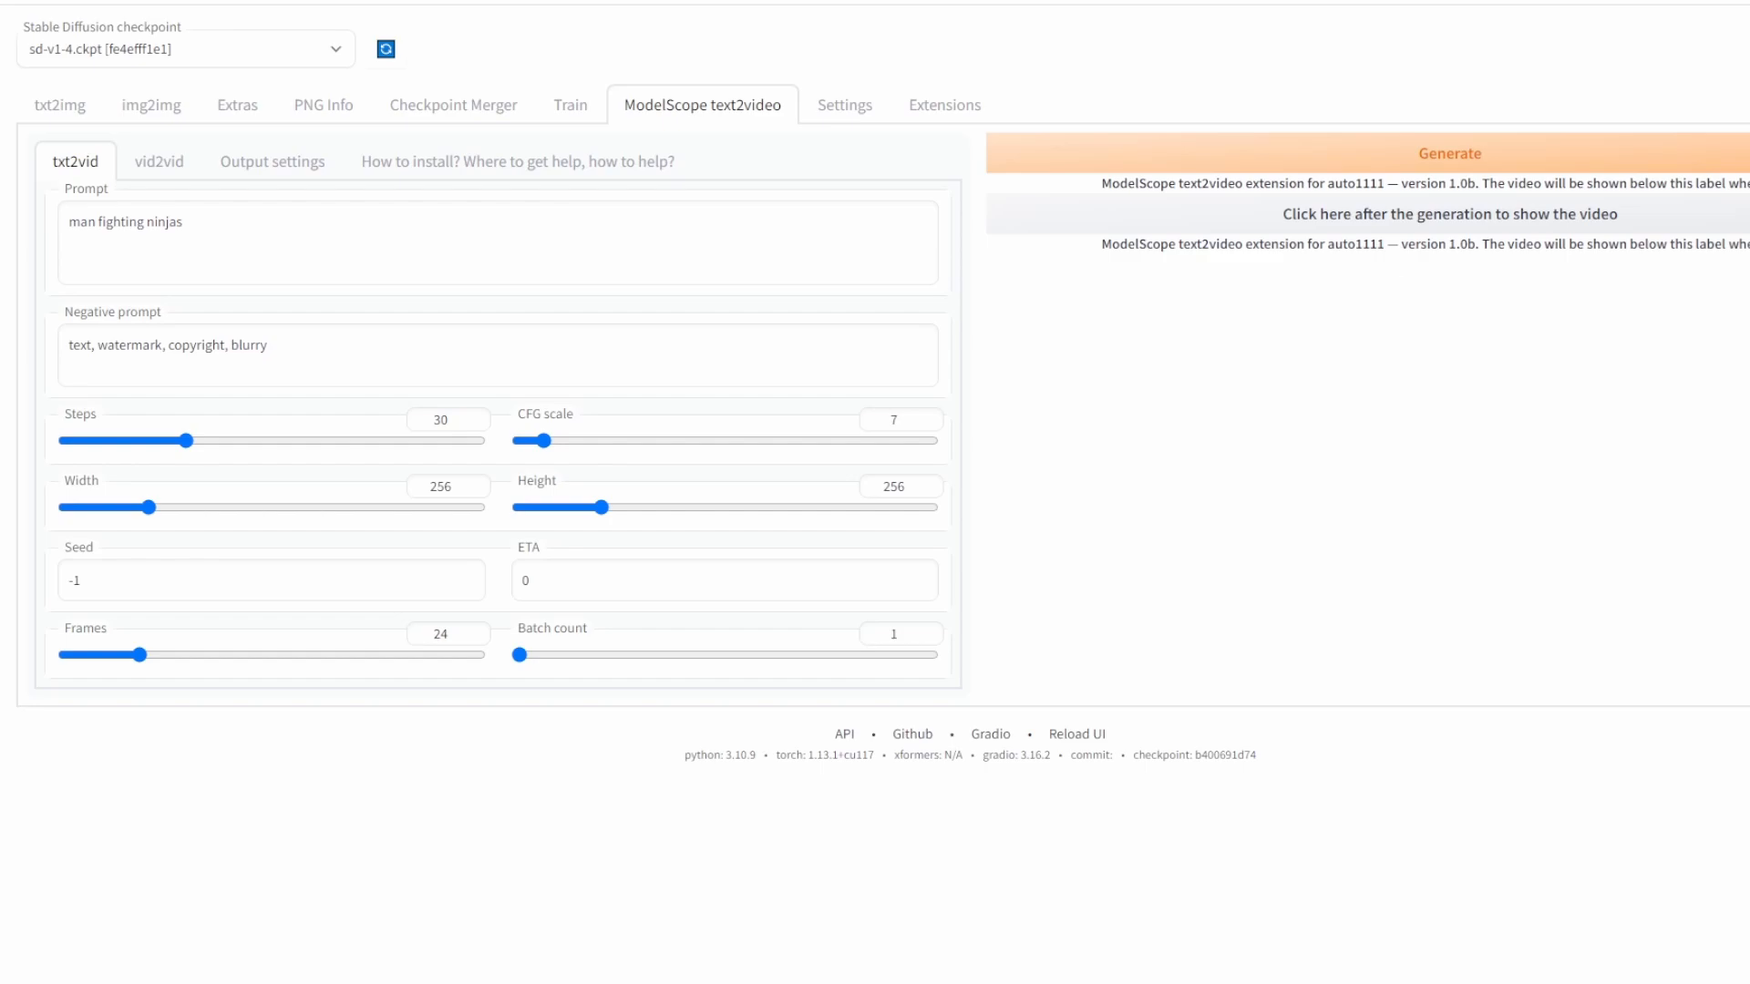
pyautogui.click(1448, 153)
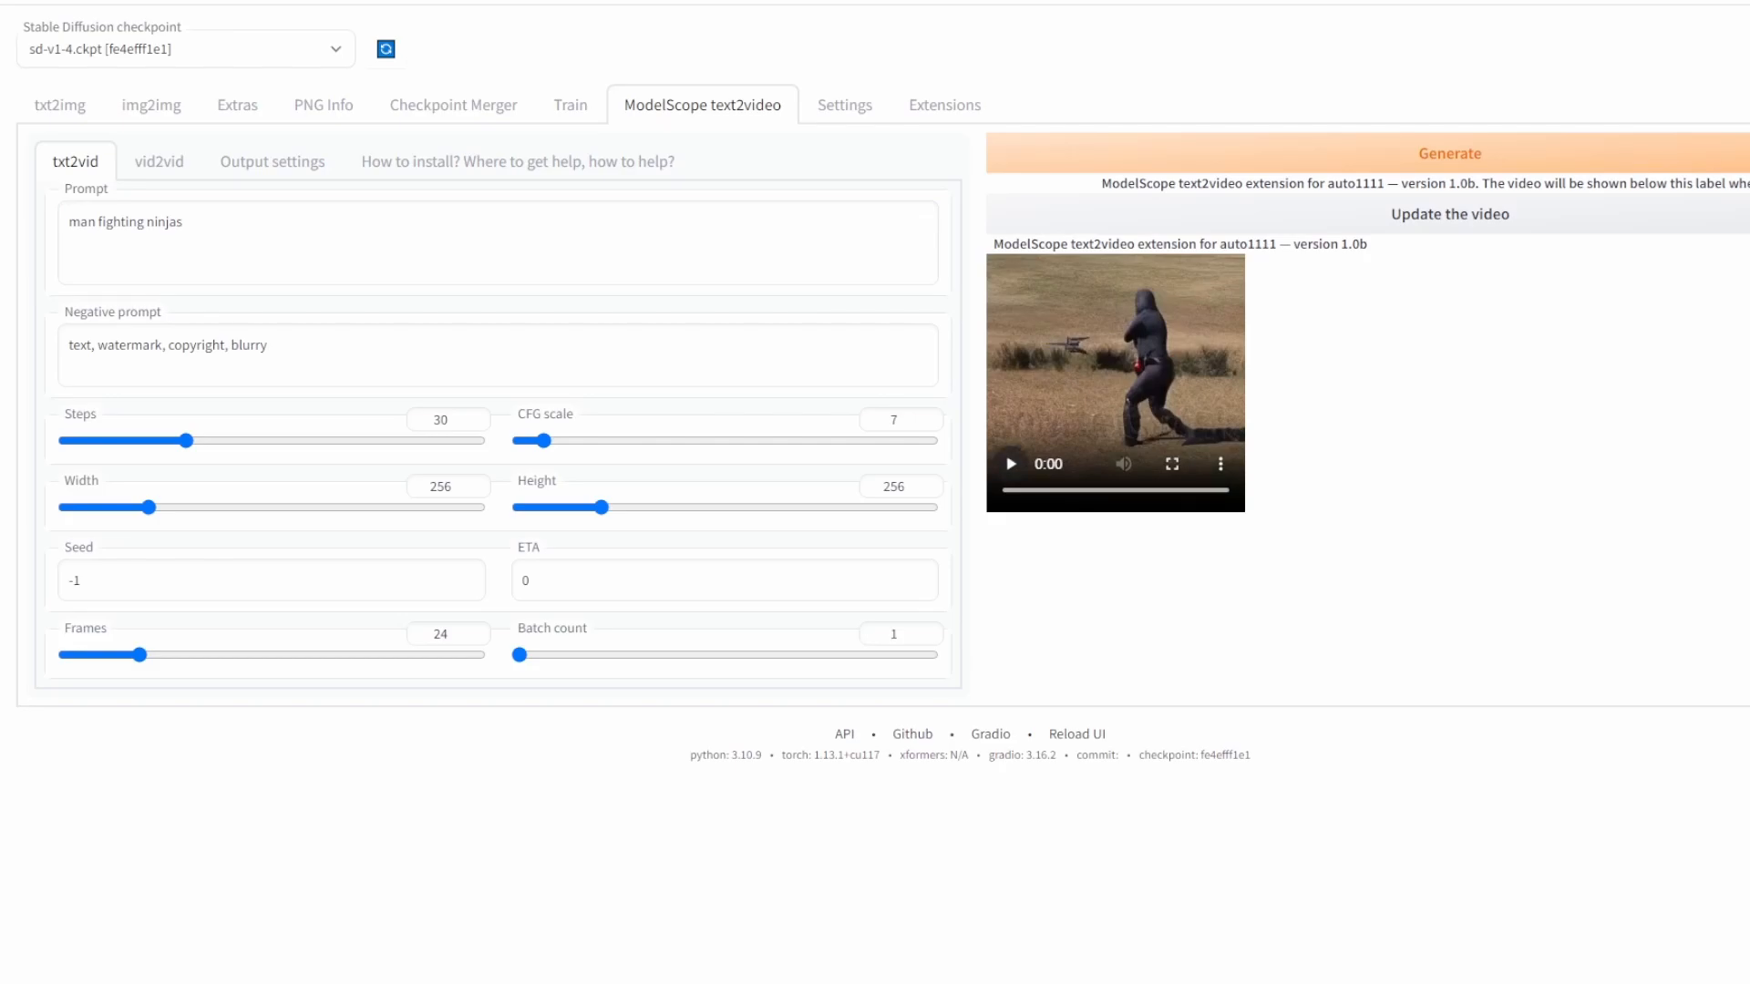
# Step: Start playback of the generated man-fighting-ninjas clip
pyautogui.click(1170, 463)
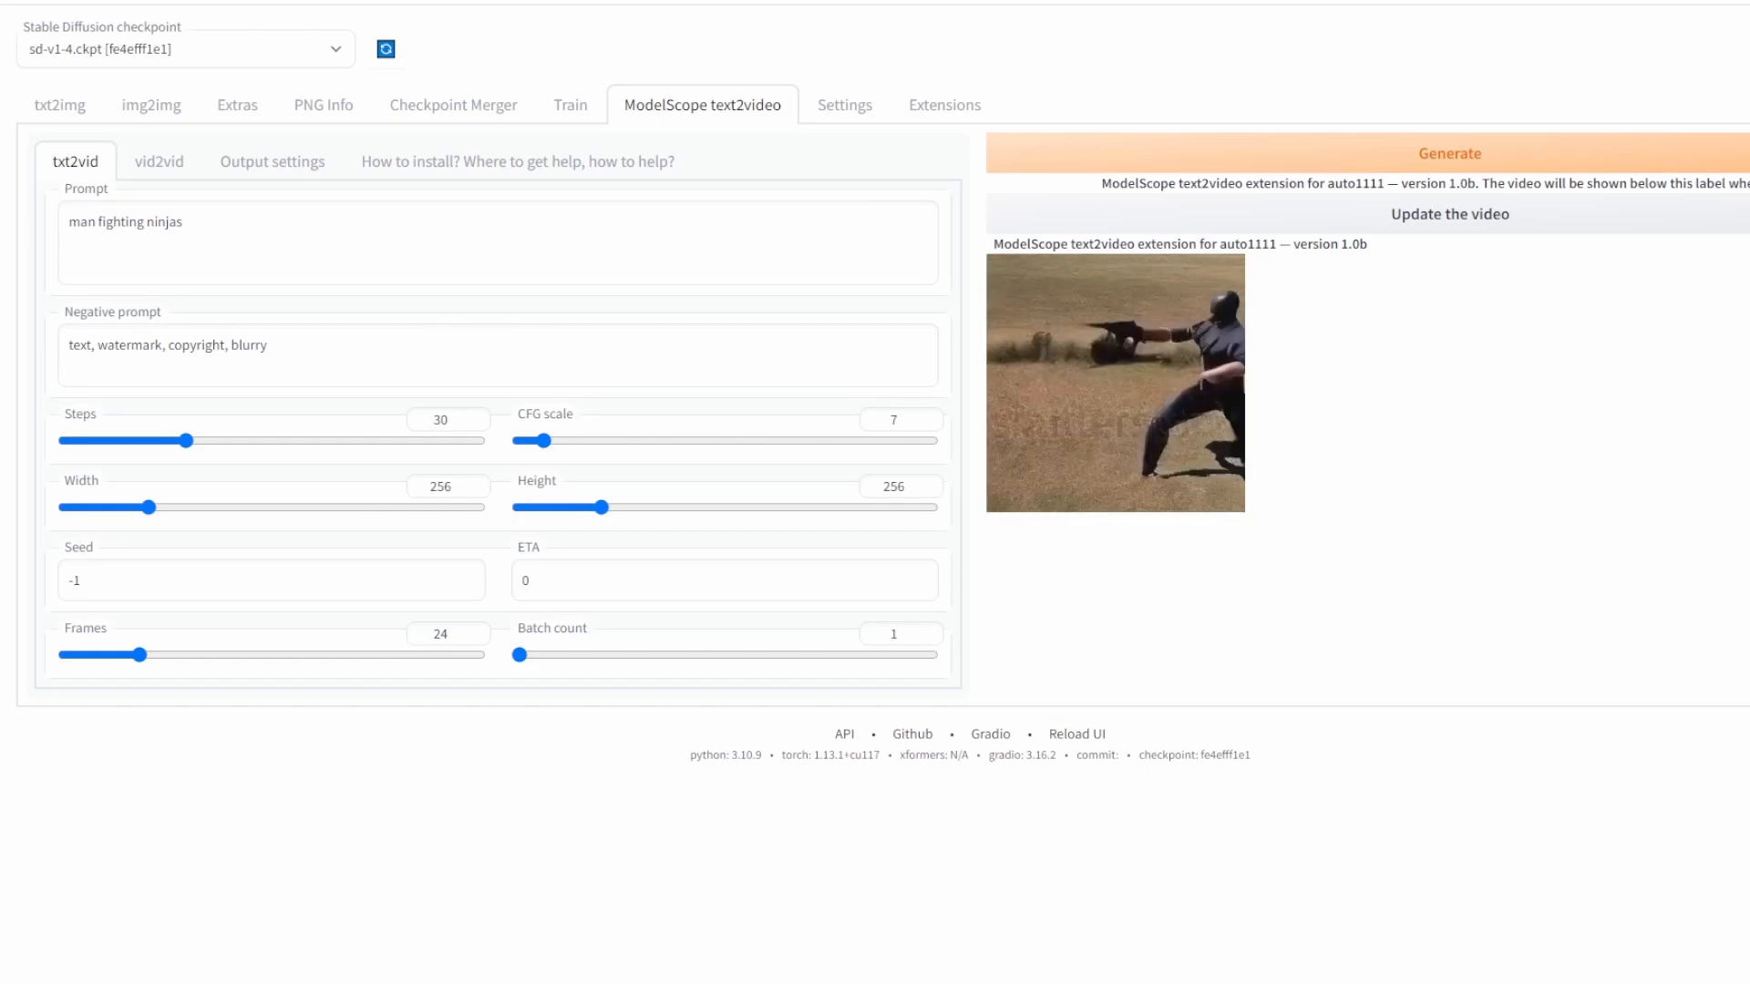
# Step: Replace the prompt with 'ford mustang driving in the sand' and generate the video
pyautogui.tripleClick(124, 221)
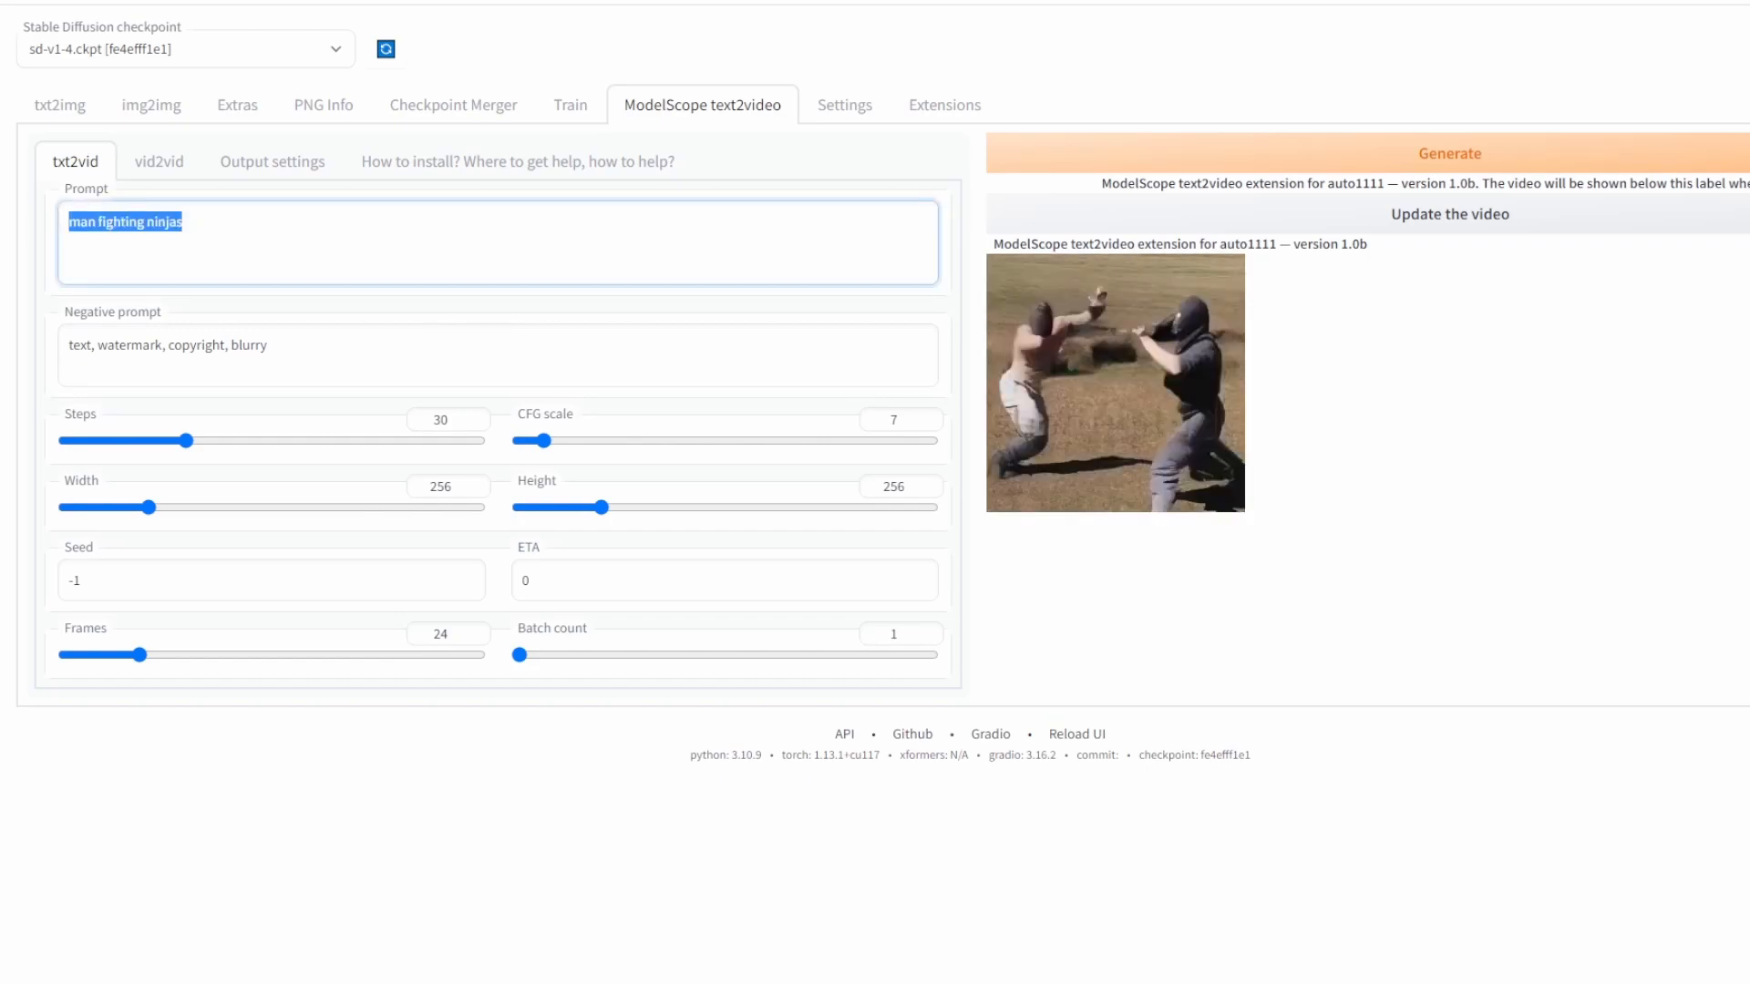
pyautogui.write('ford mustang d')
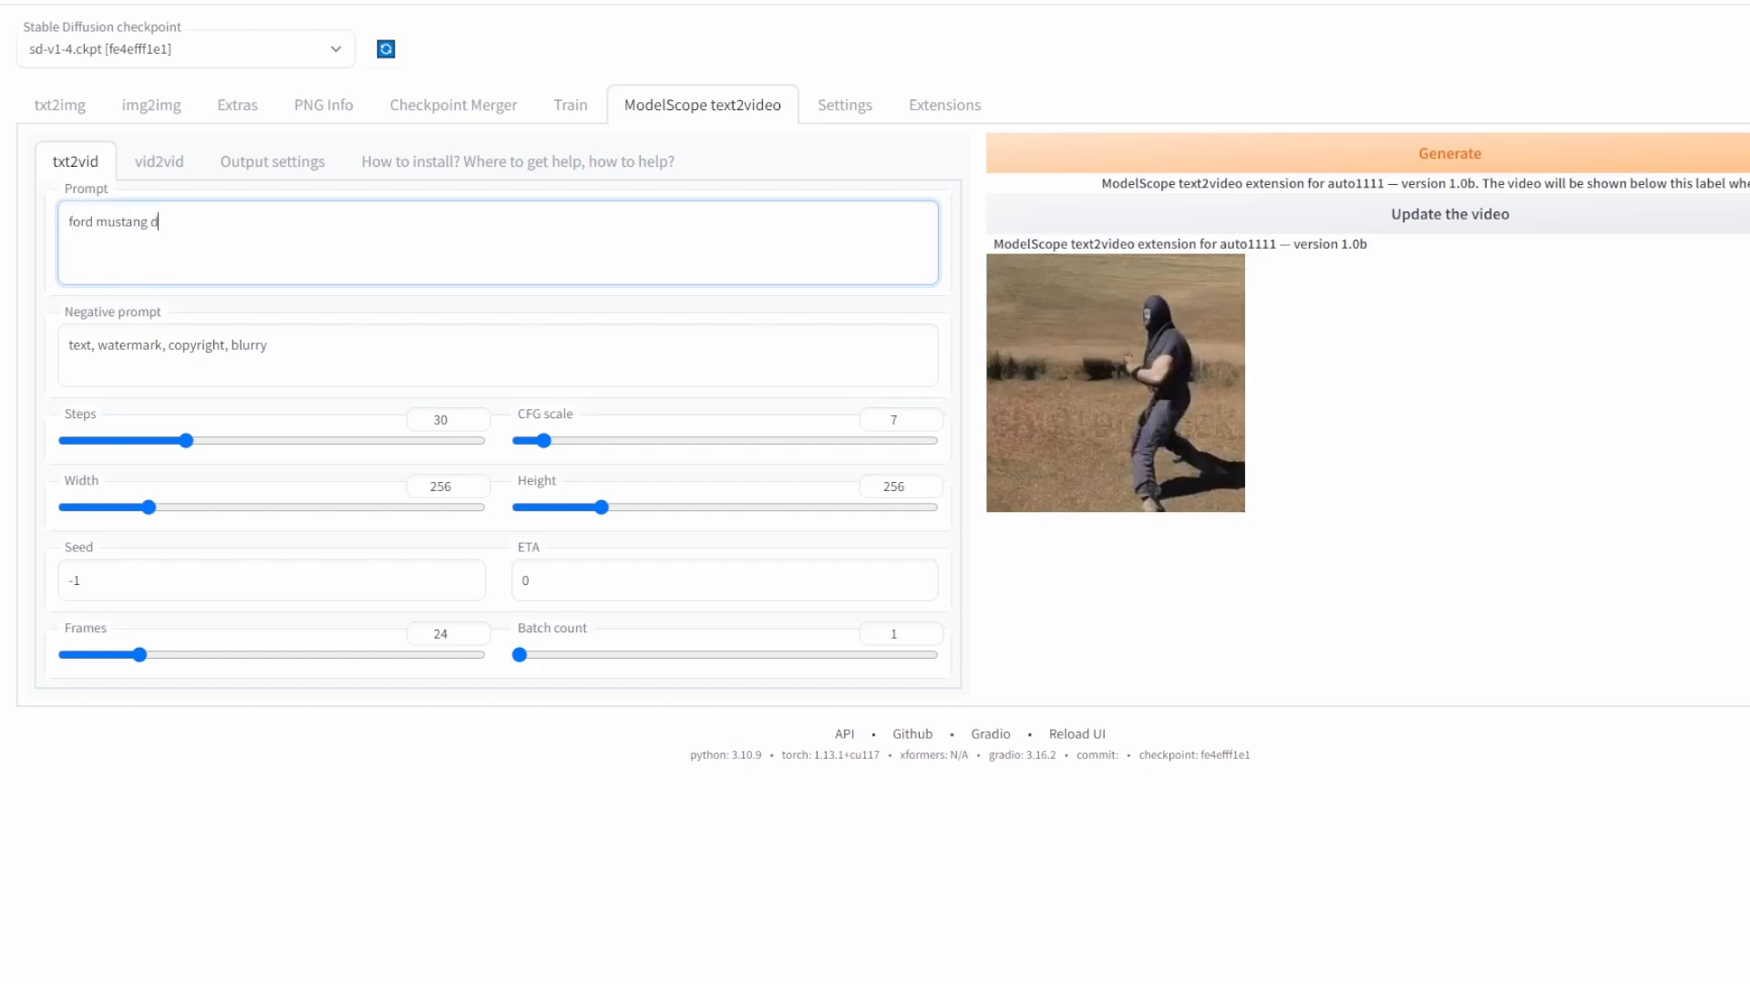
pyautogui.write('riving in the sand')
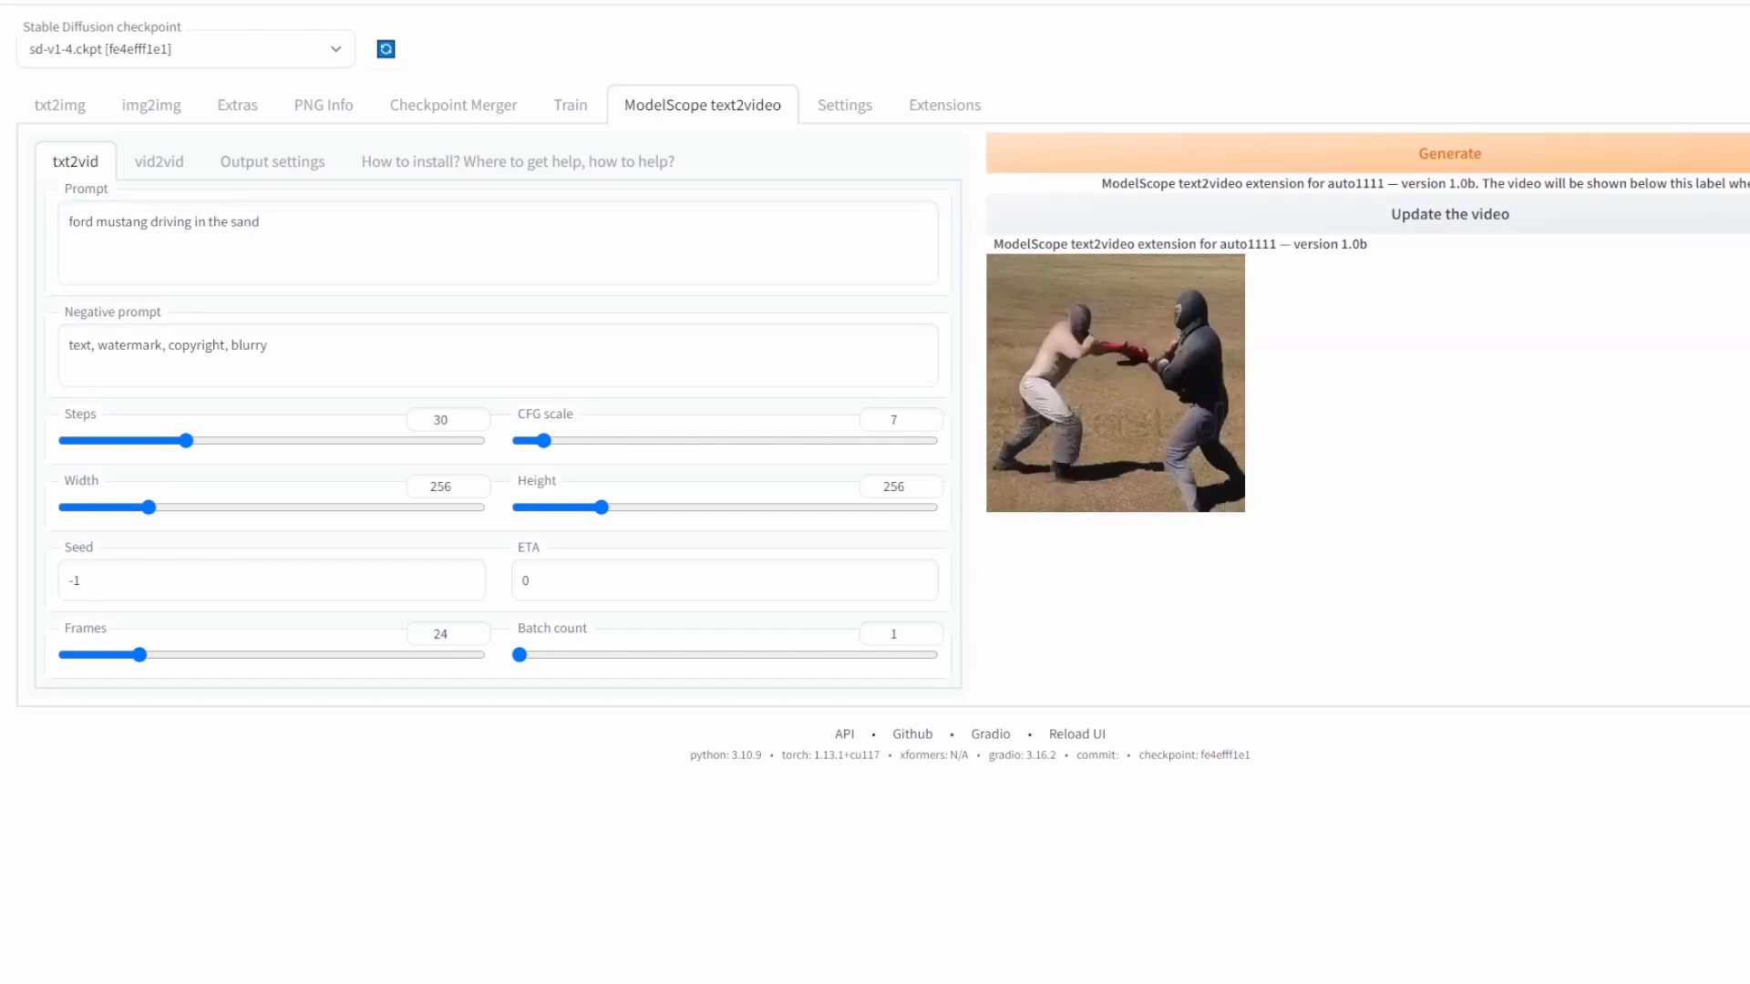
pyautogui.click(1448, 153)
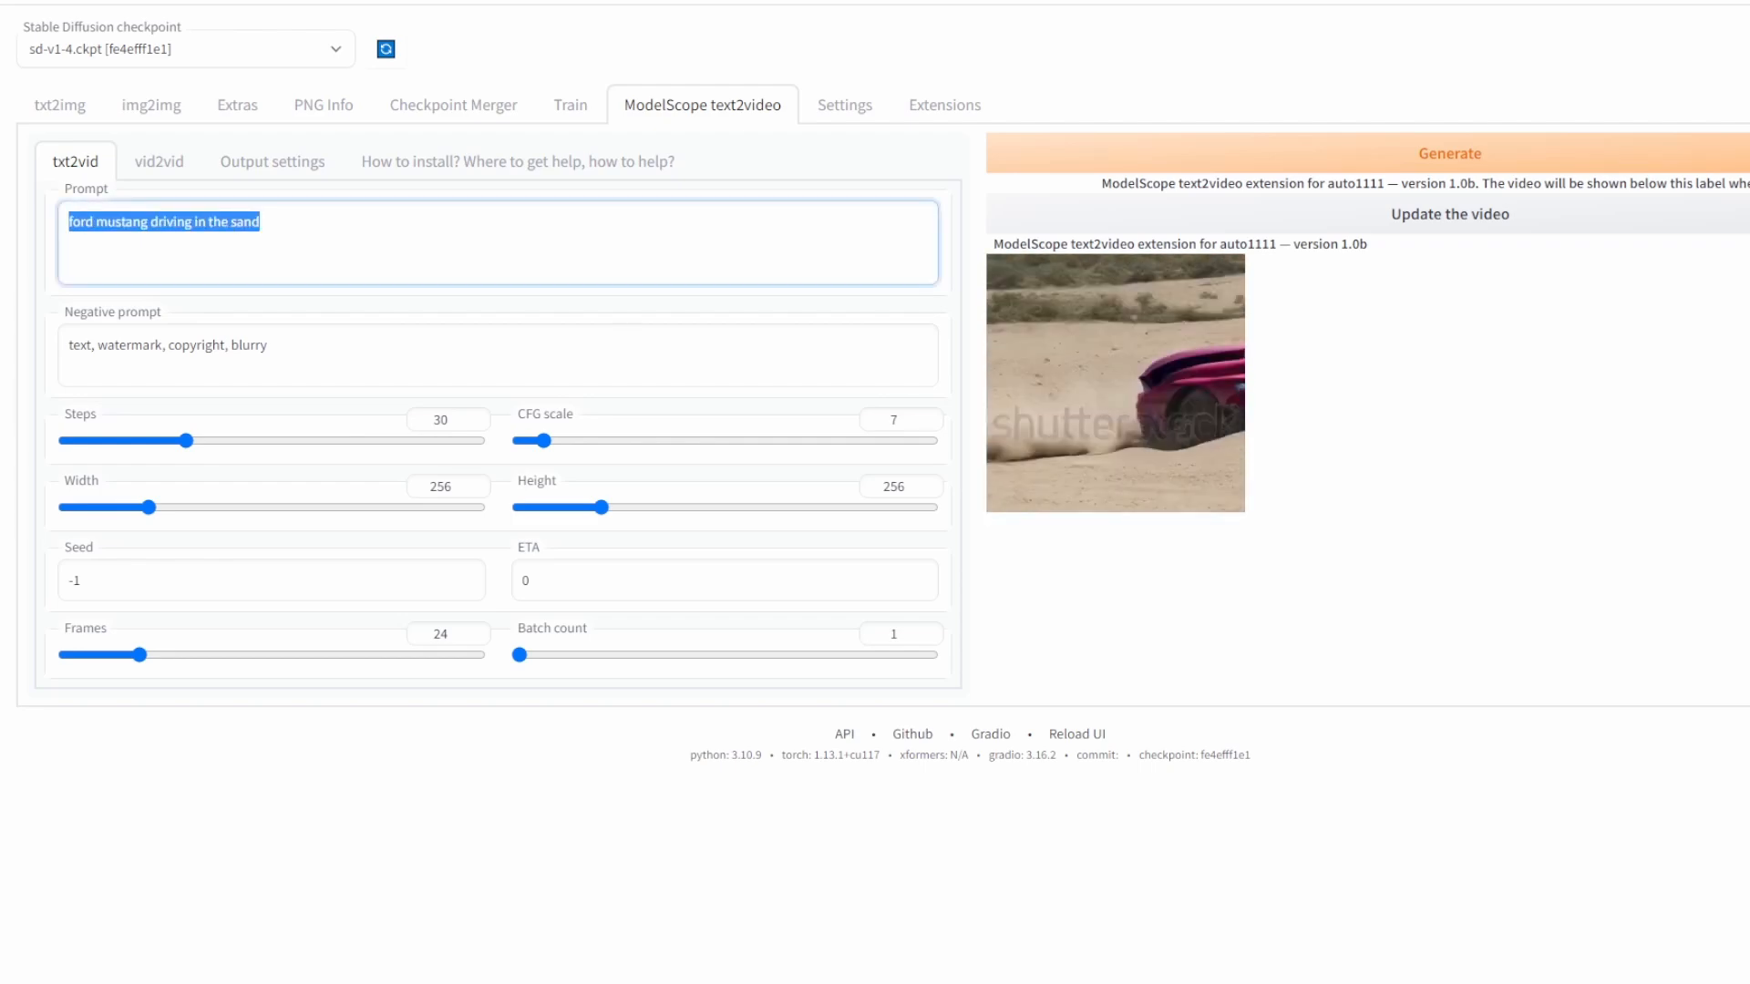
# Step: Generate a video from 'comic book art of ww2 plane flying in the air by Osamu Tezuka, cinematic lighting'
pyautogui.write('comic book art of ww2 plane flying in the air by Osamu Tezuka, cinematic lighting, colorful')
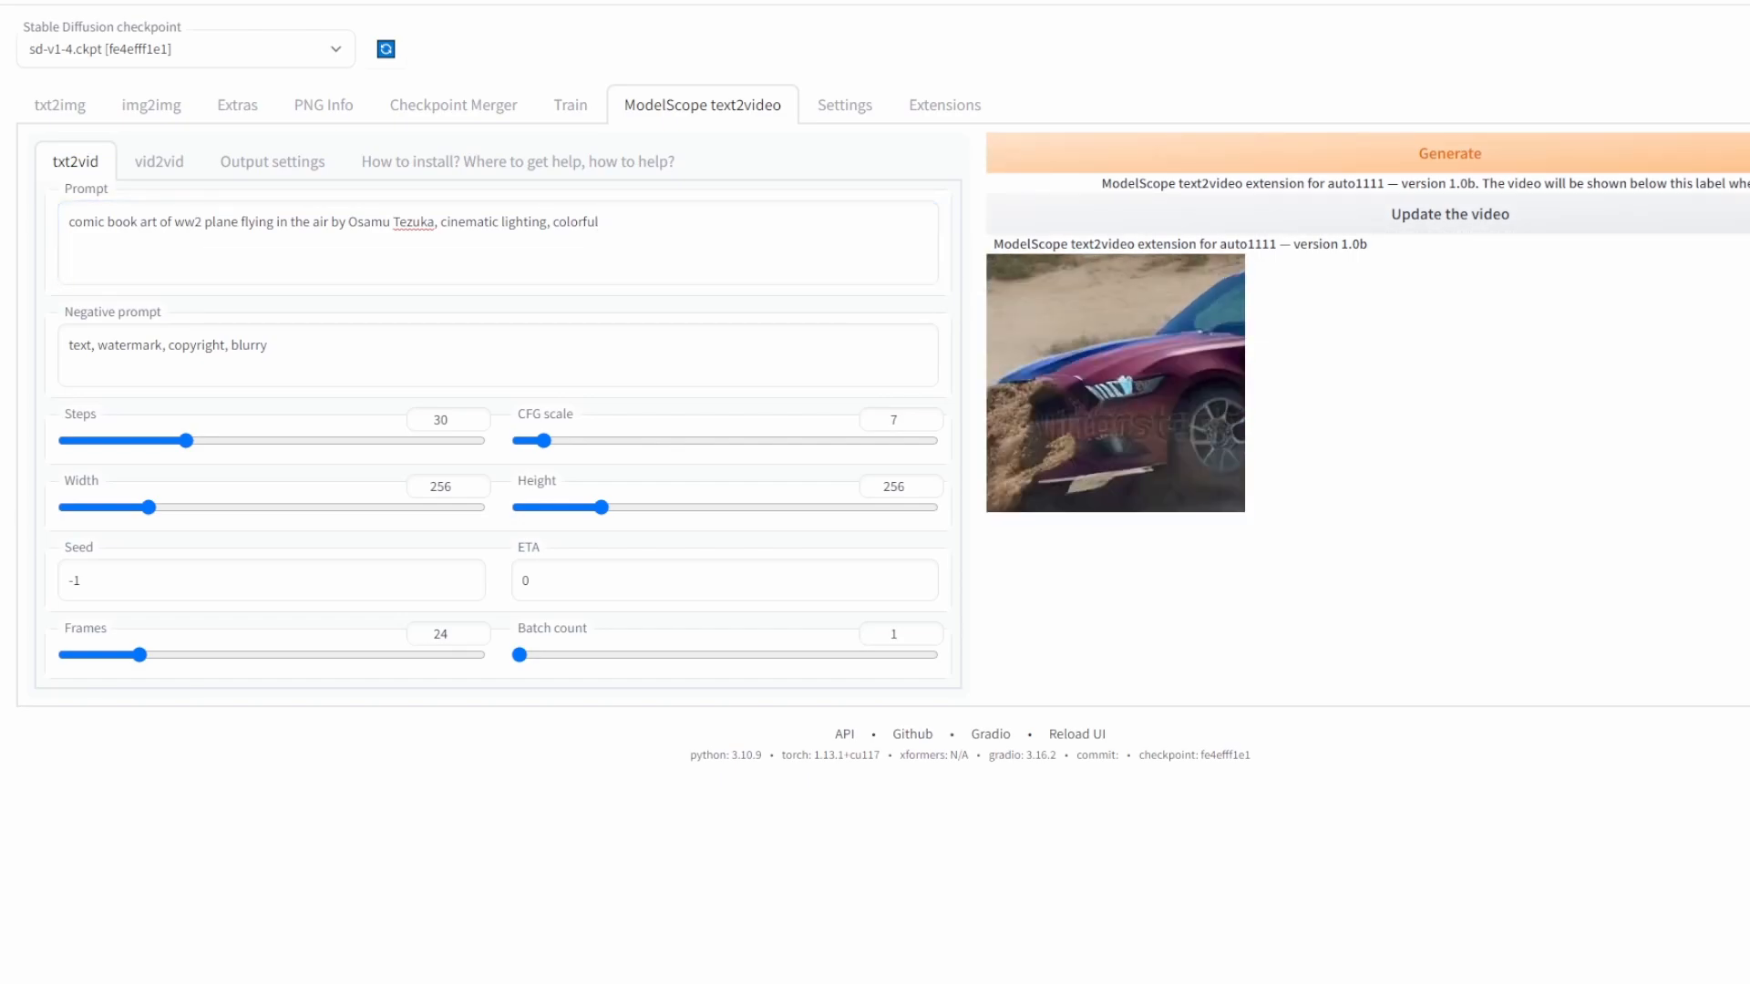
pyautogui.click(1449, 153)
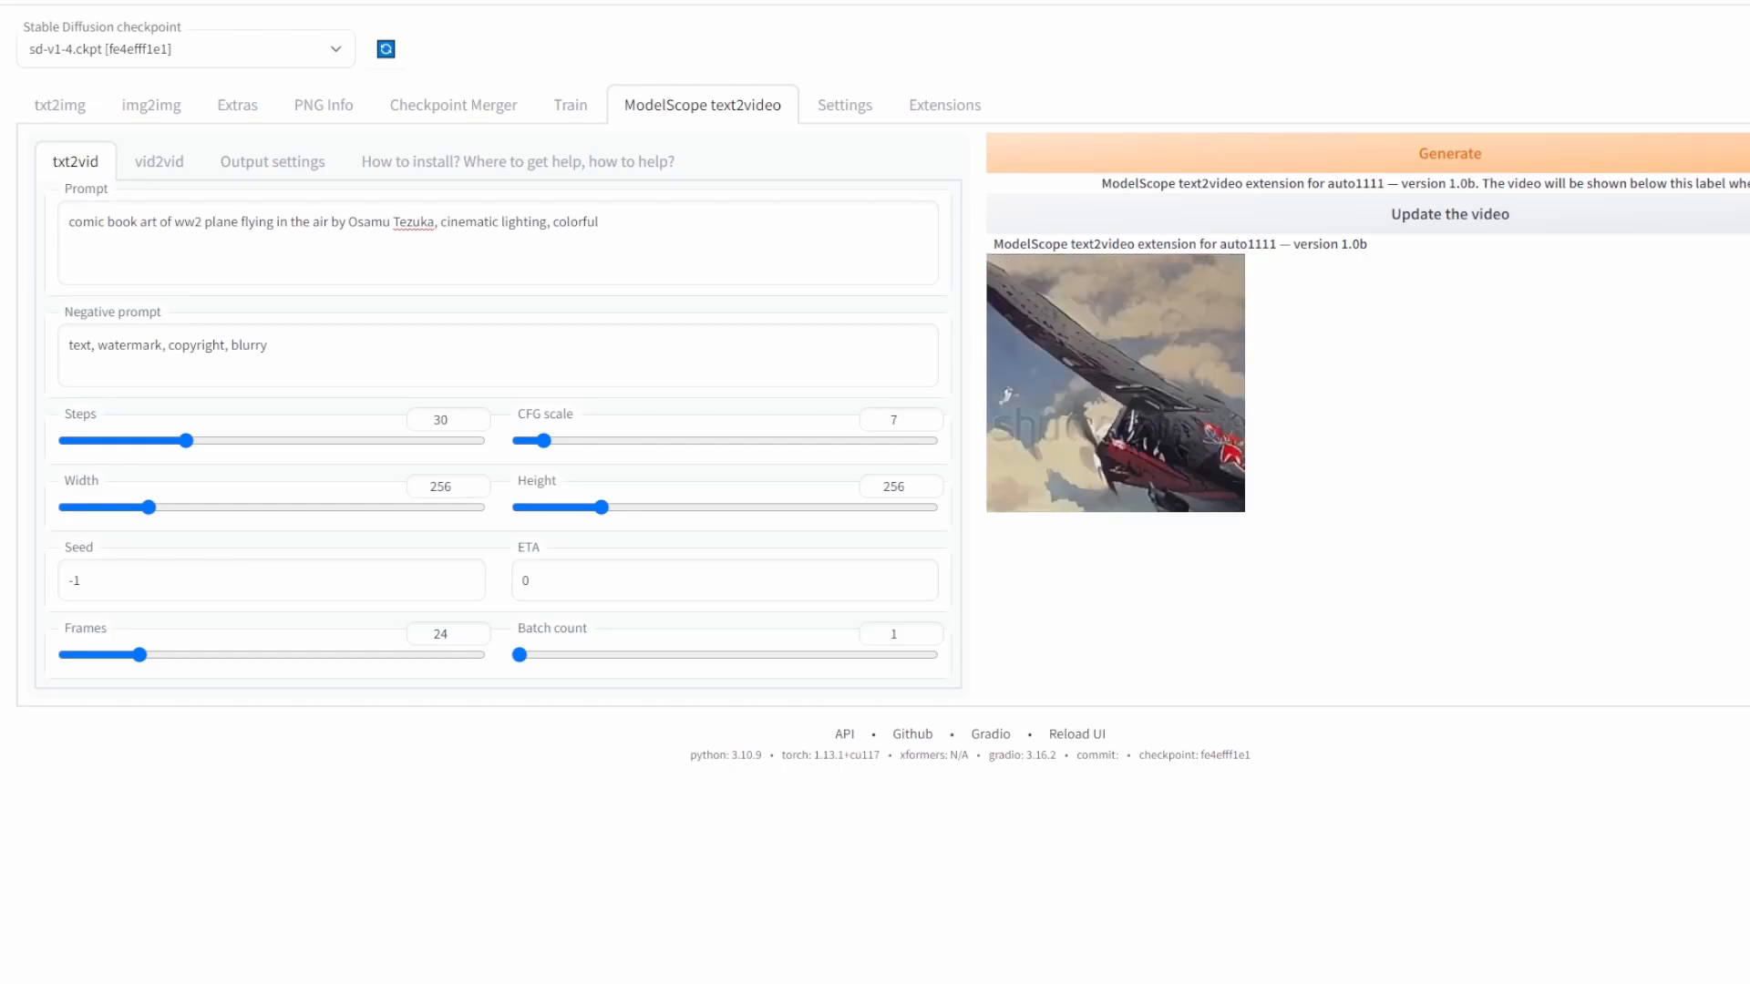
pyautogui.click(1115, 382)
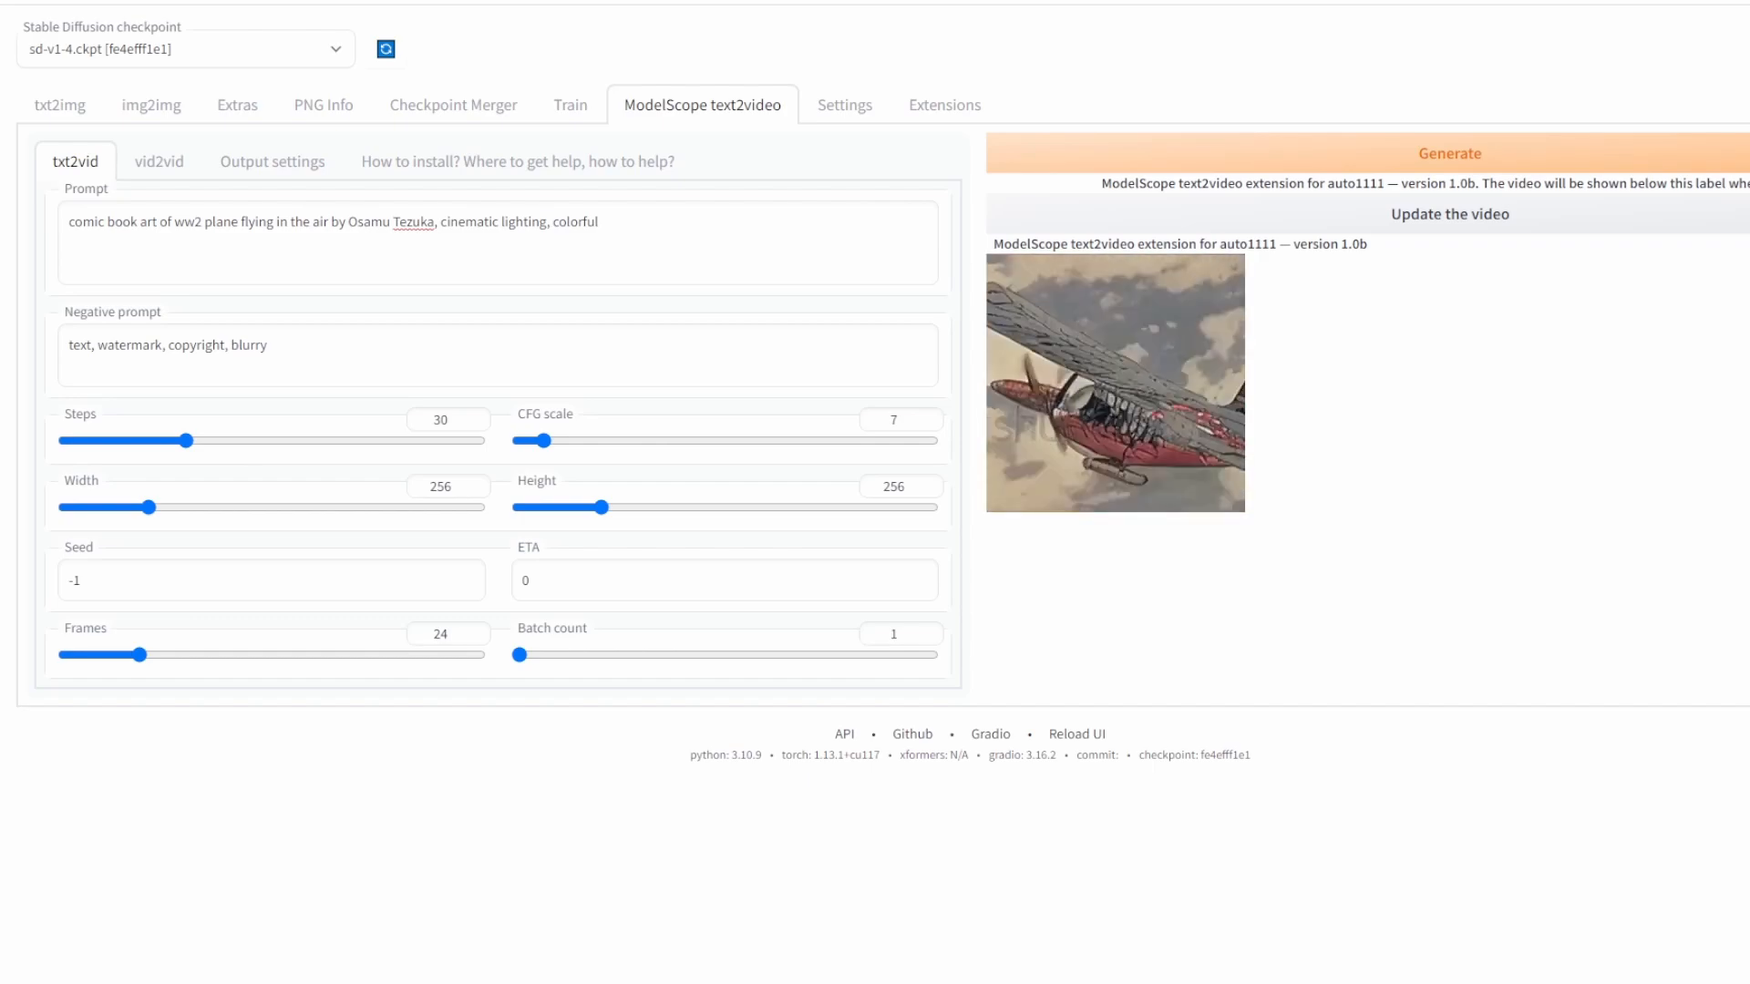
pyautogui.click(59, 105)
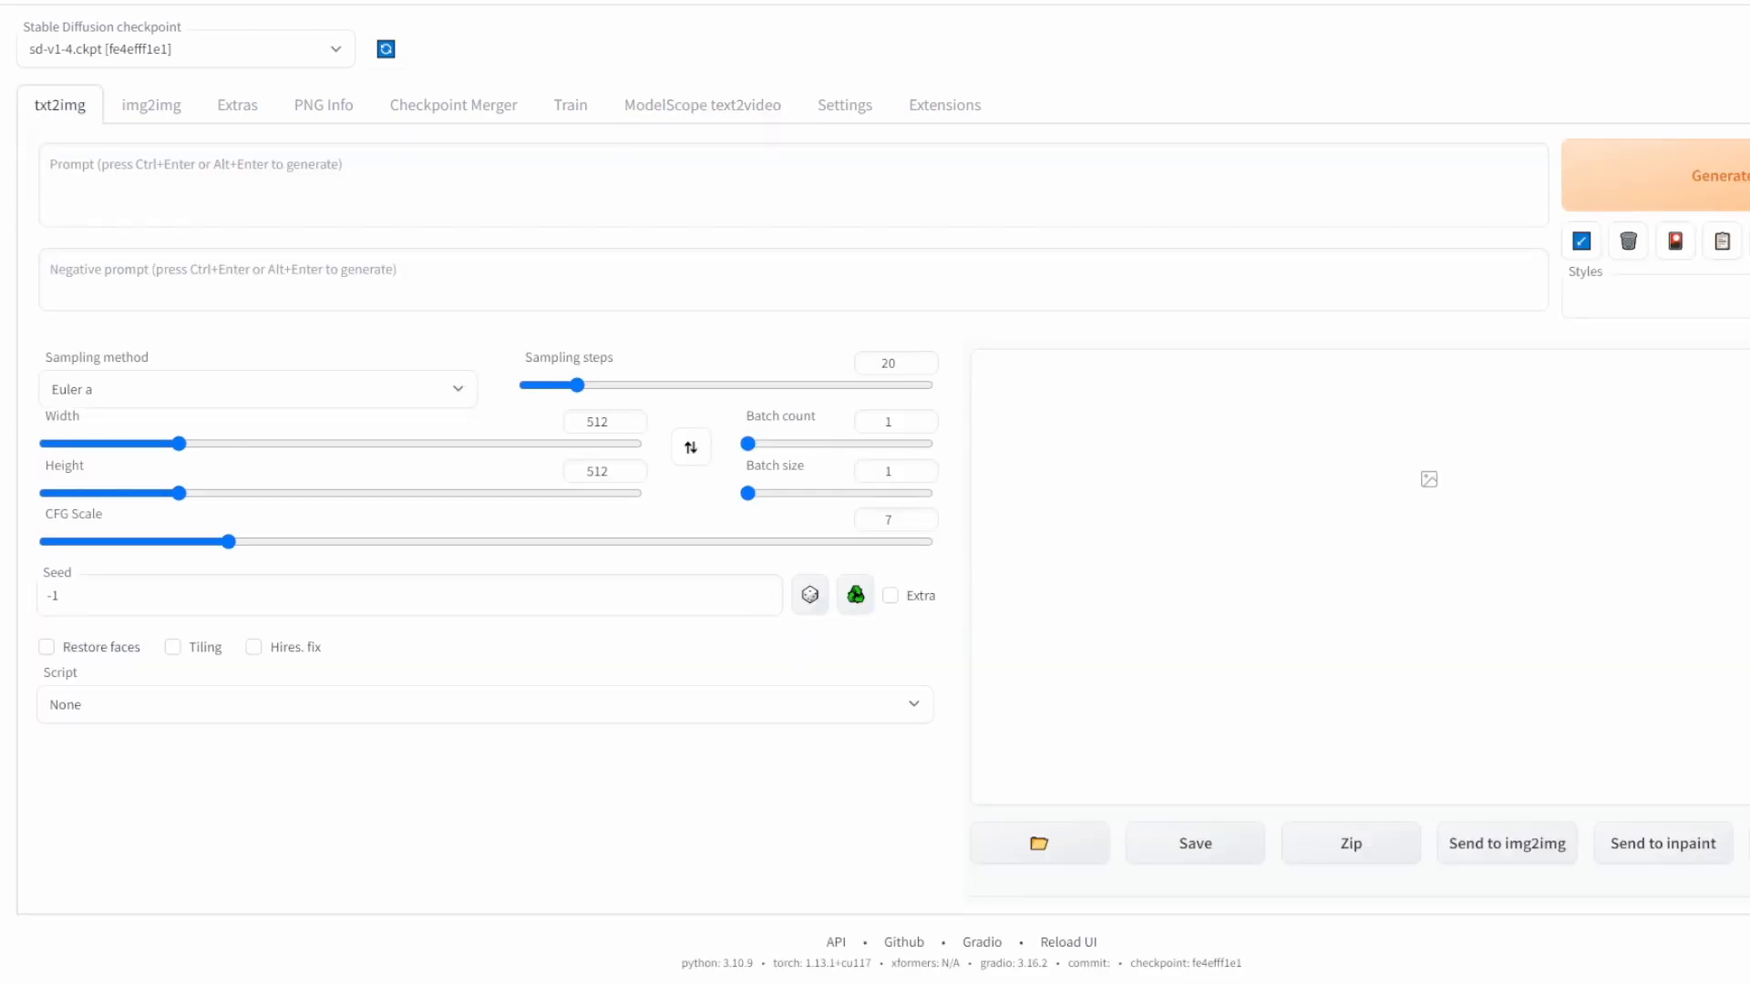
pyautogui.click(702, 103)
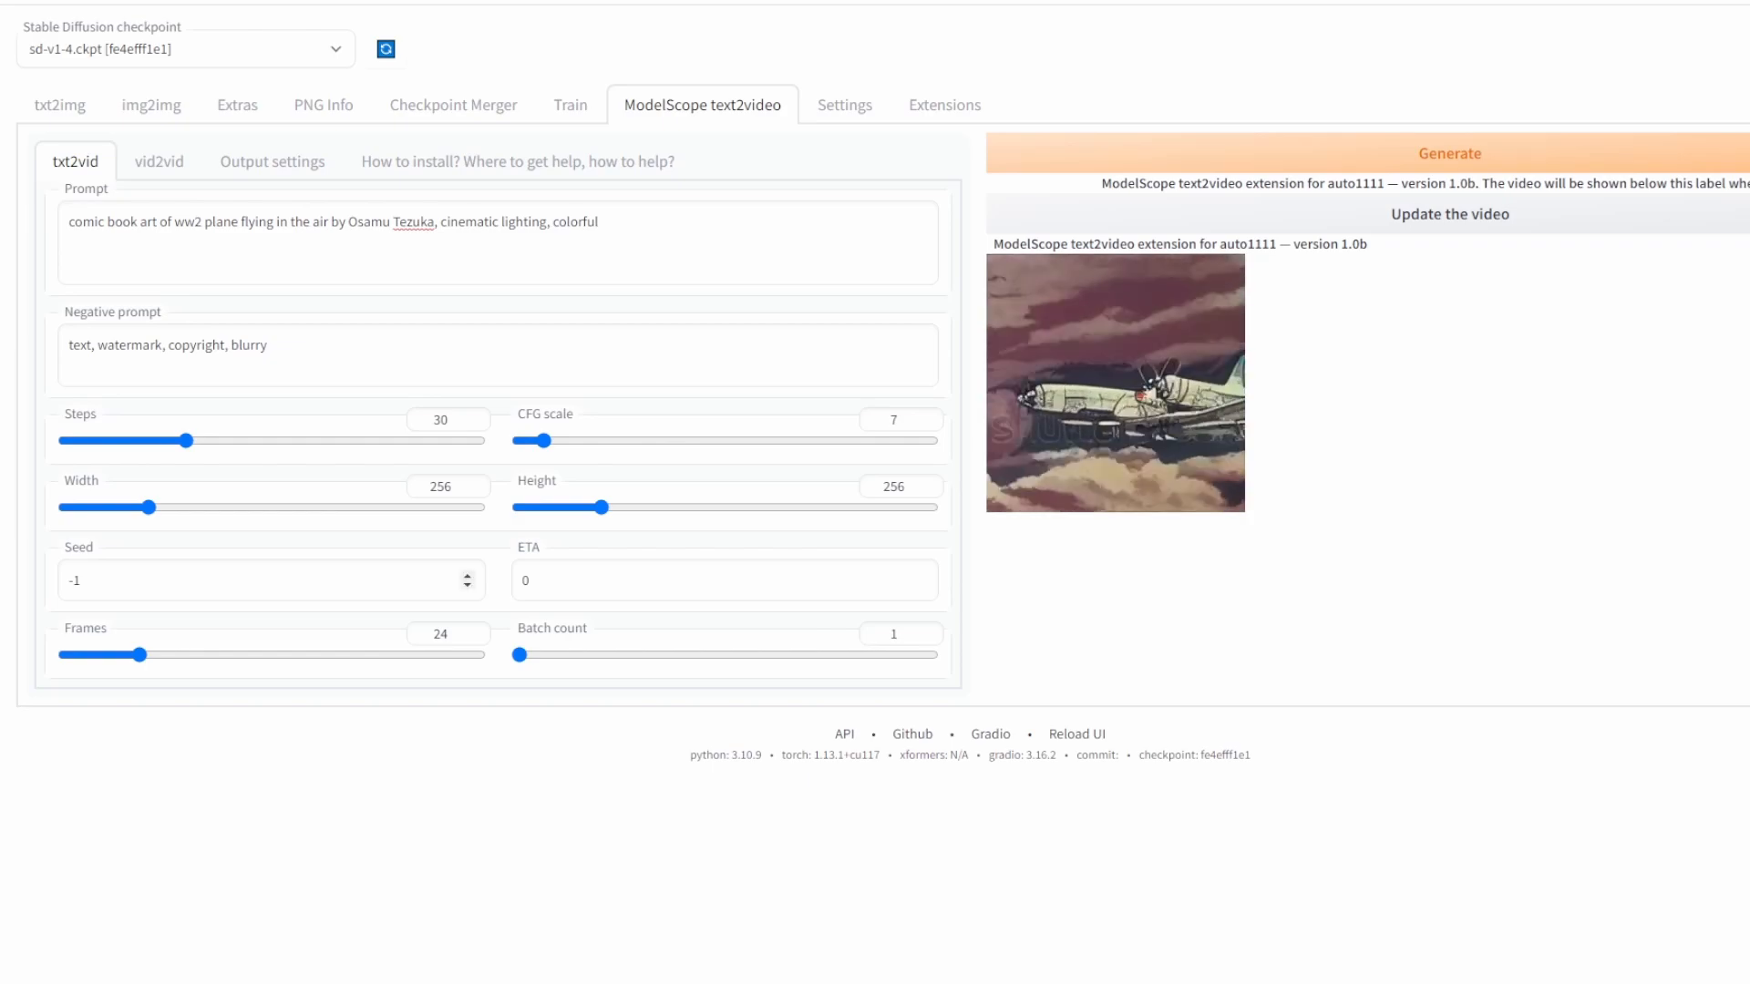
# Step: Set the seed to 5, generate, and play the new red plane clip
pyautogui.click(268, 579)
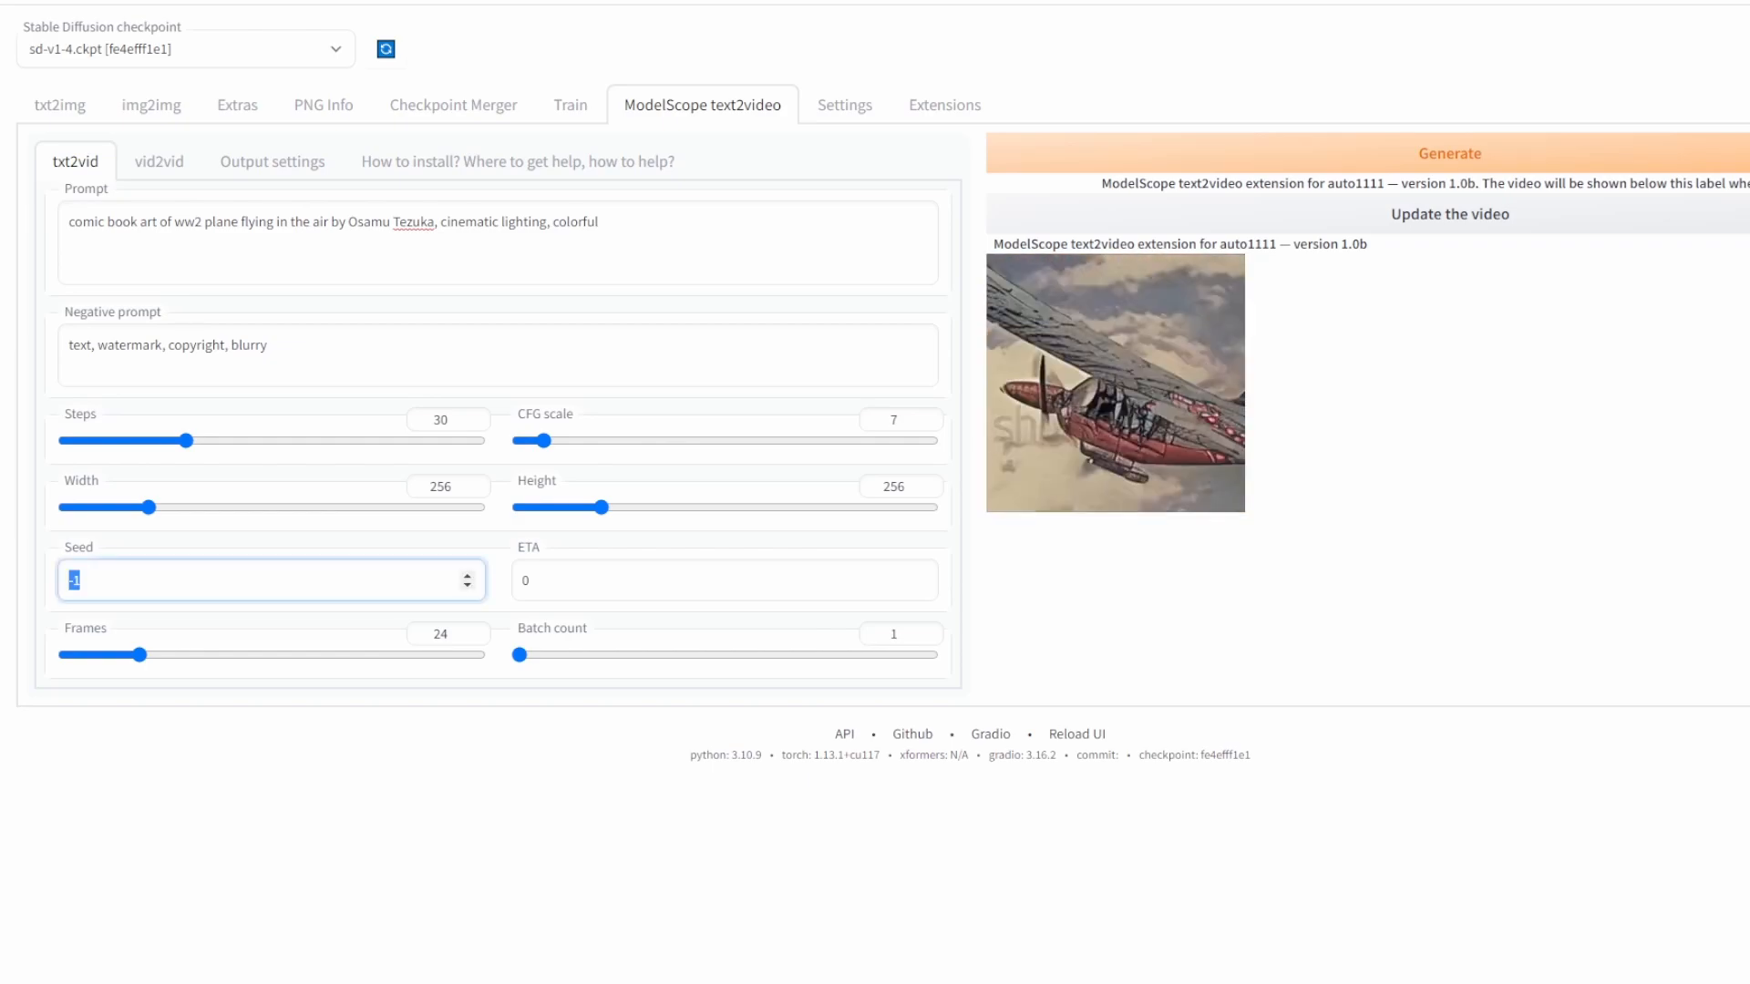
pyautogui.write('5')
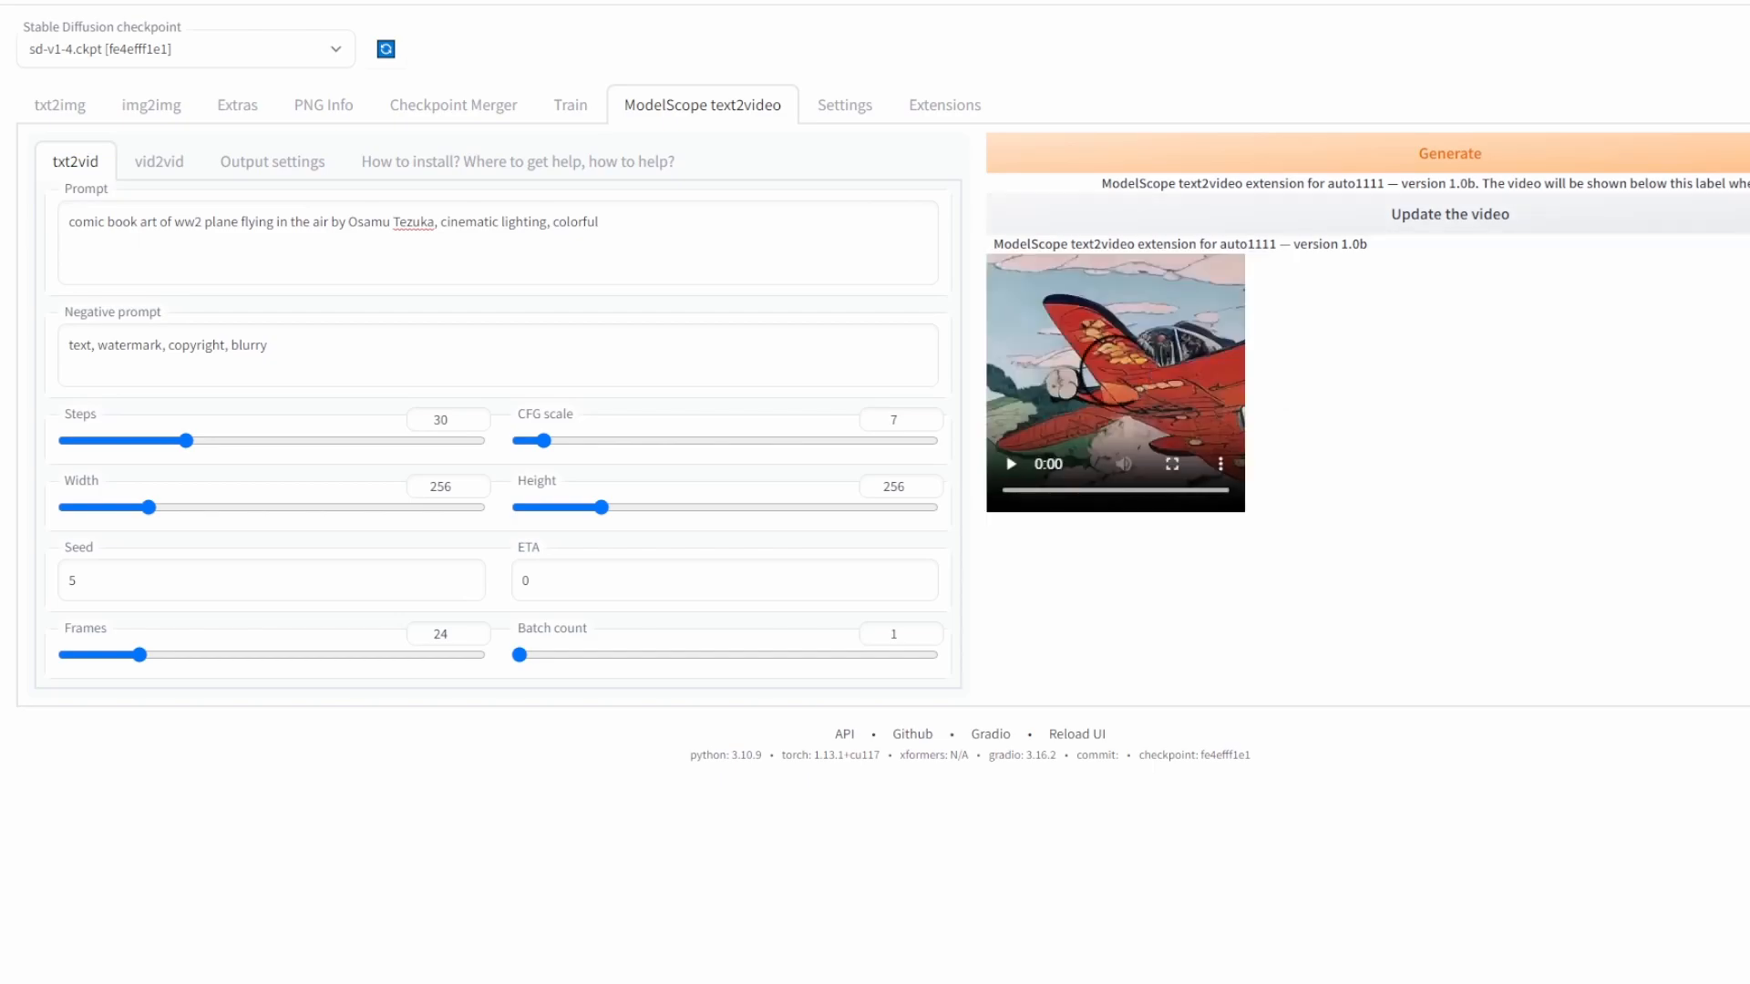
pyautogui.click(1010, 463)
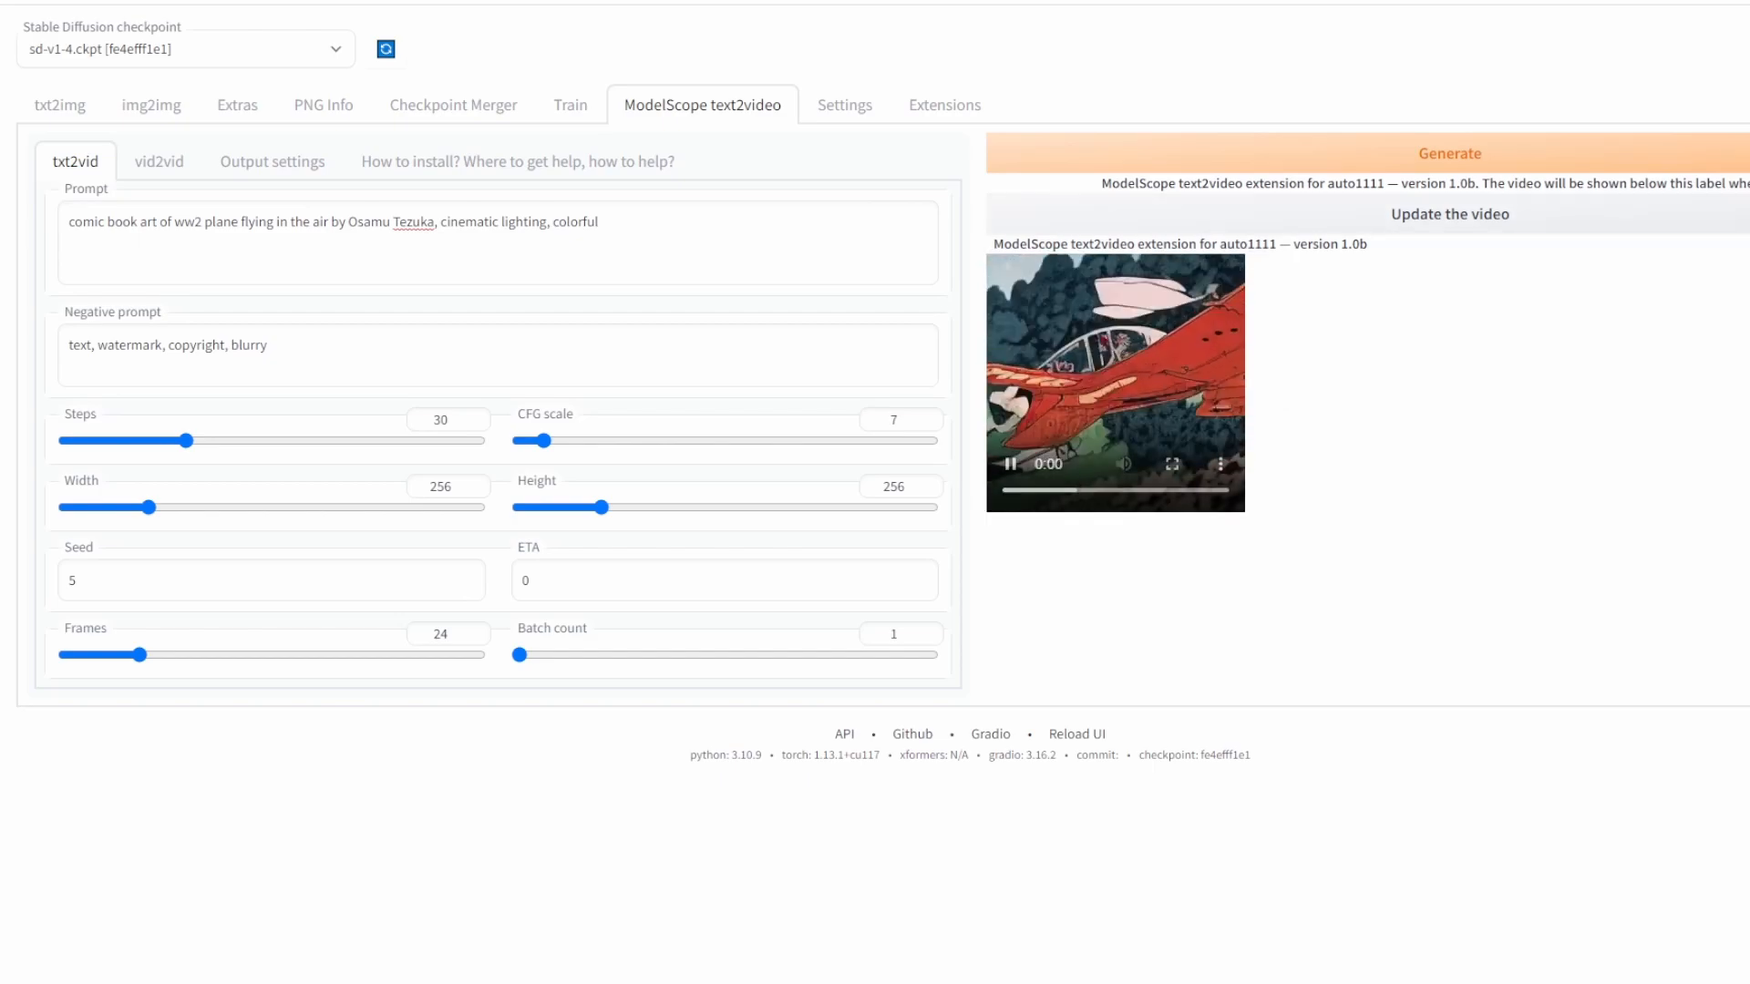
pyautogui.click(1171, 462)
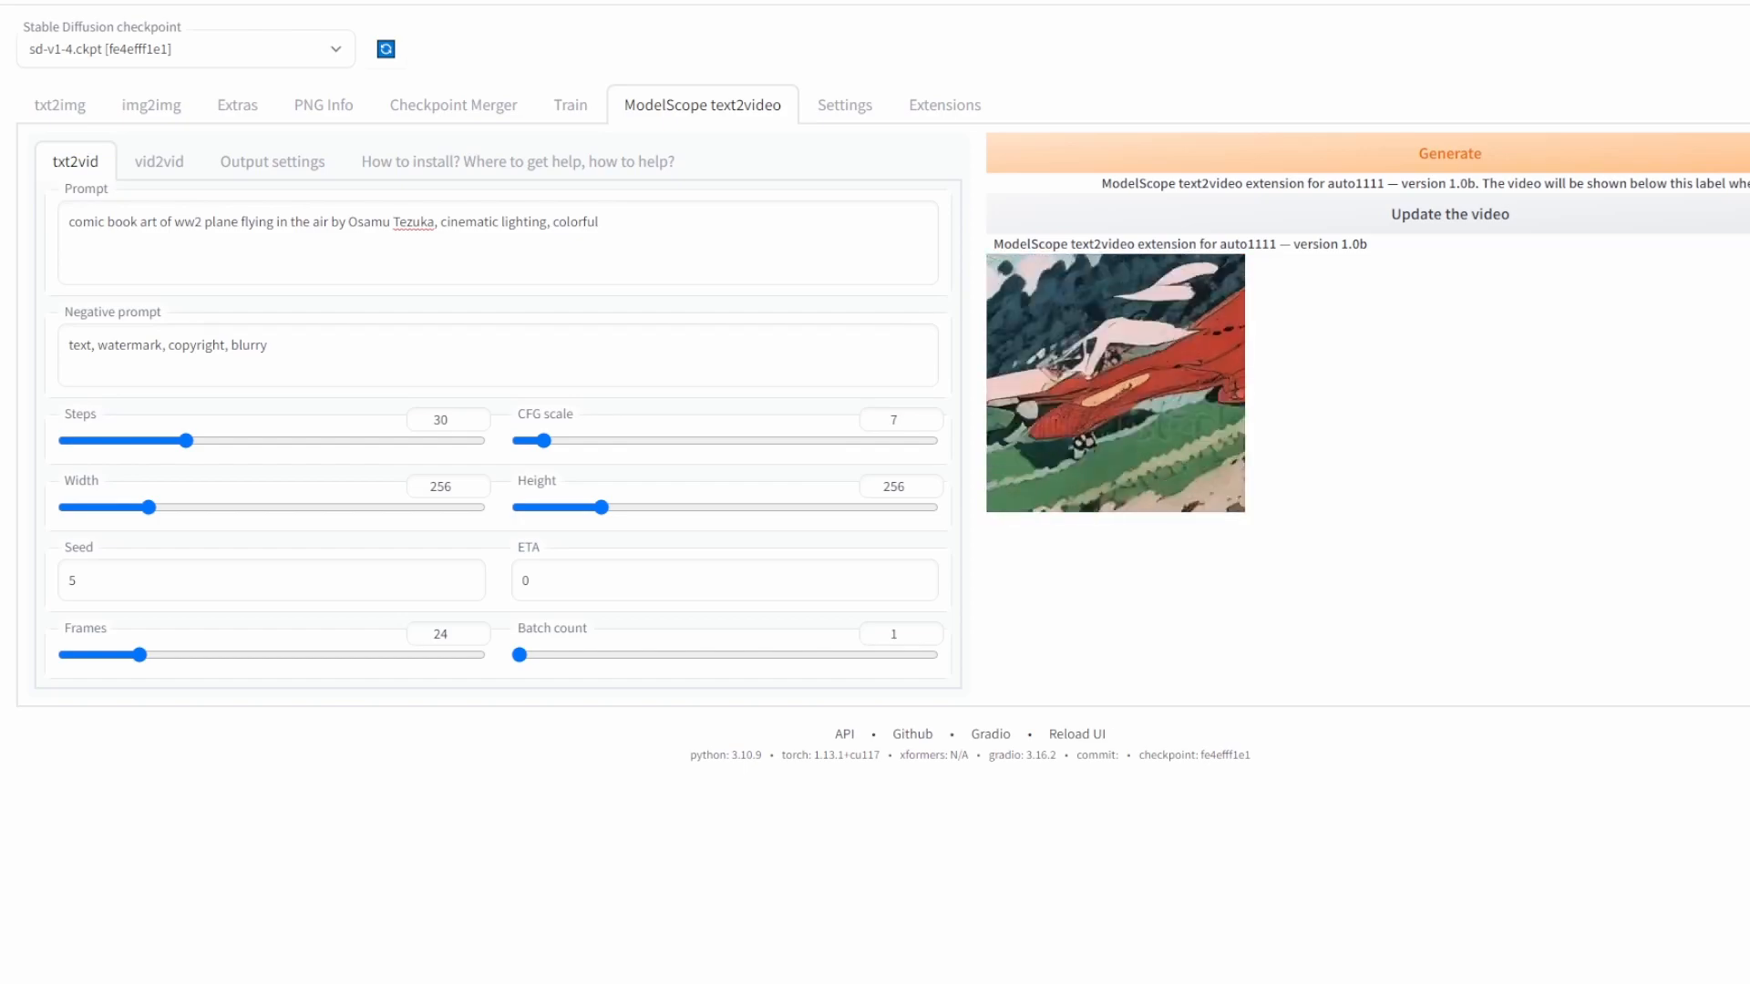
pyautogui.moveTo(537, 441); pyautogui.dragTo(516, 441)
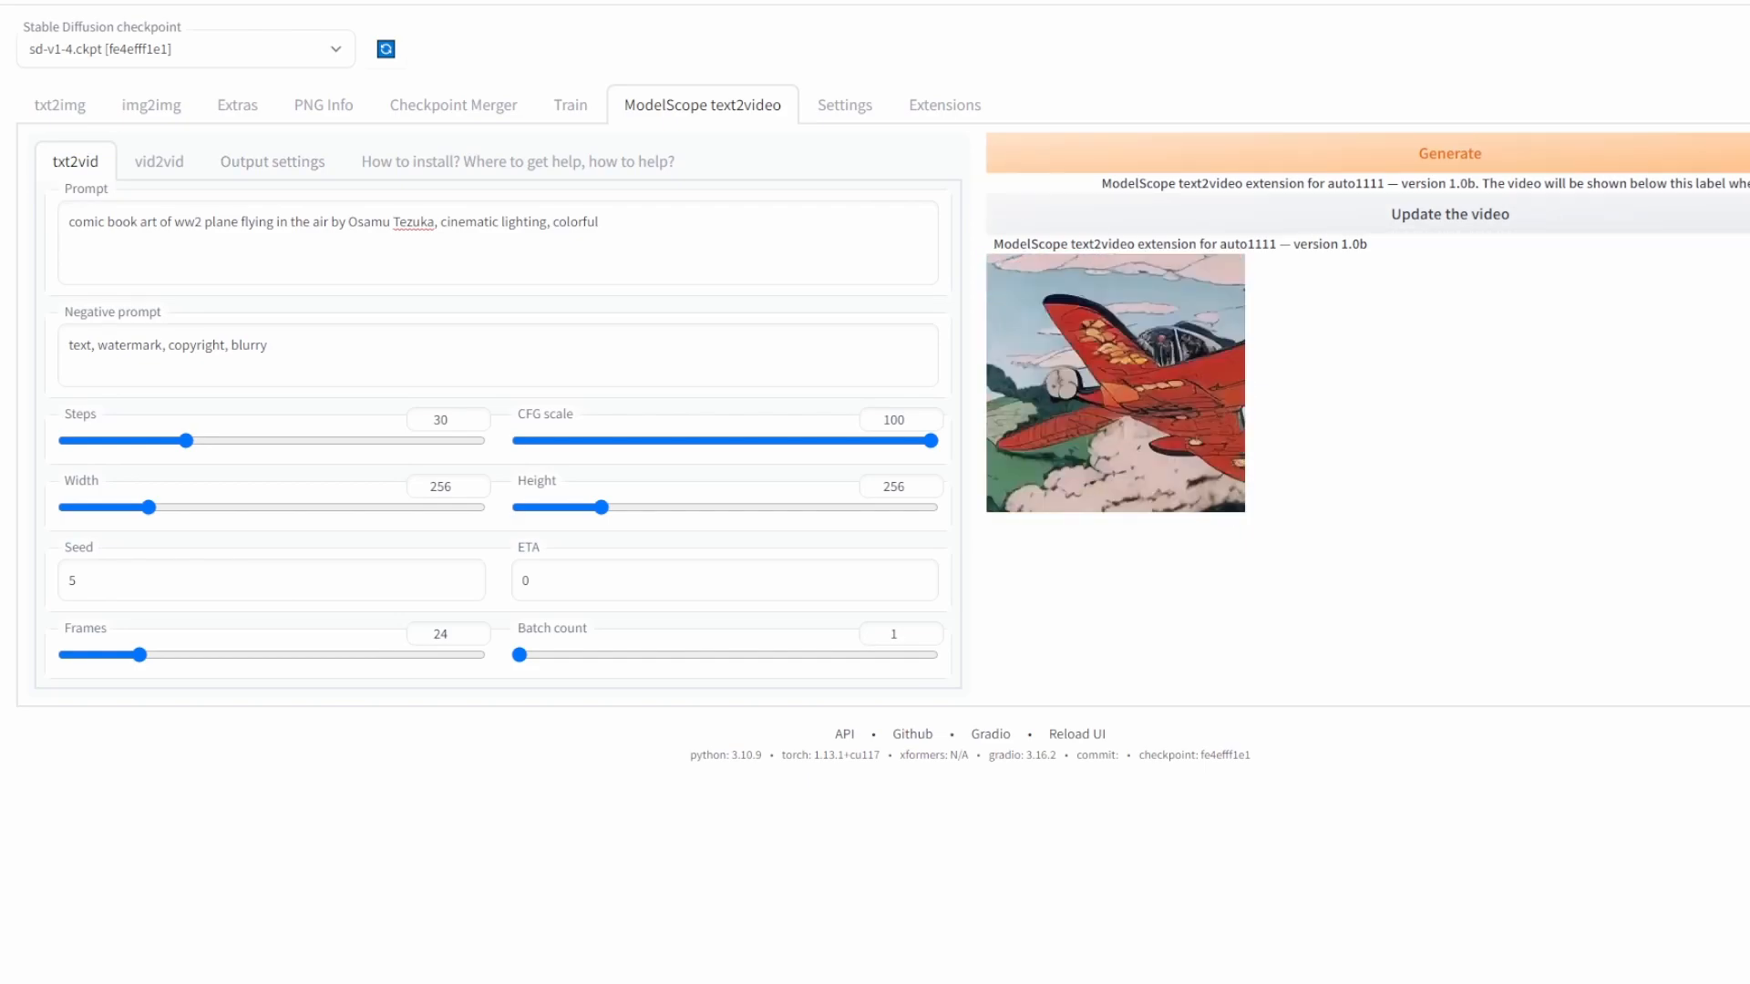
# Step: Change the txt2vid ETA value from 0 to 0.7
pyautogui.click(723, 579)
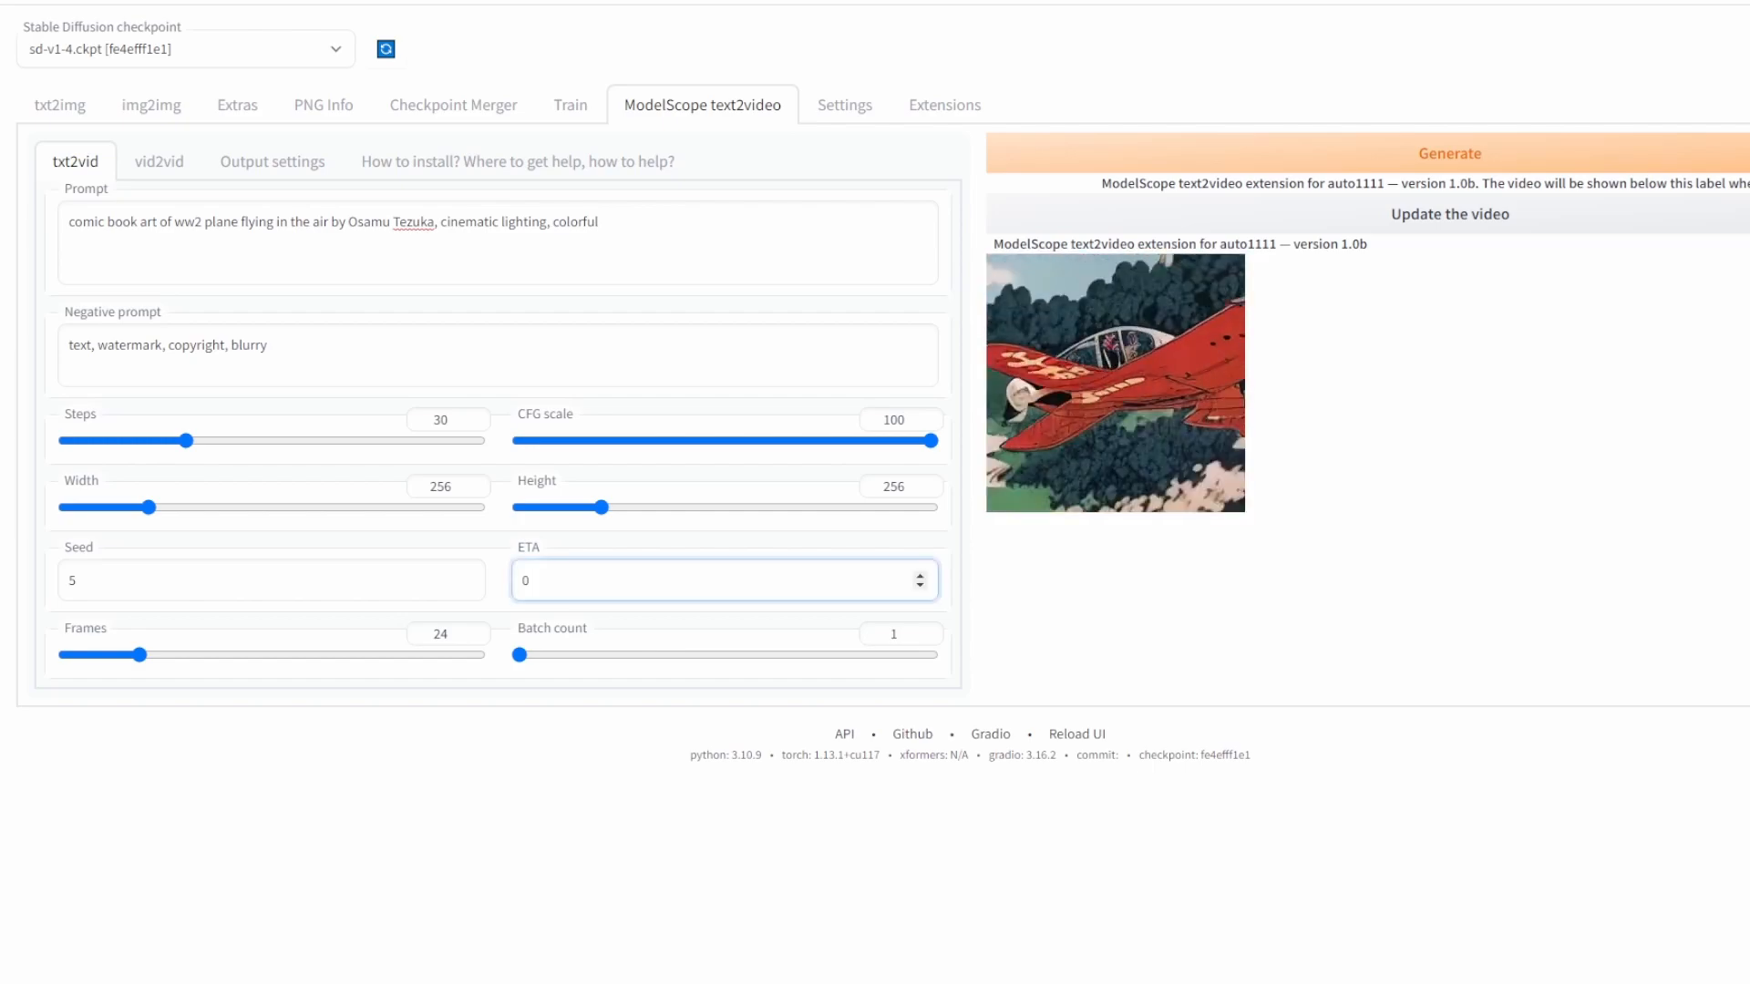
pyautogui.click(725, 579)
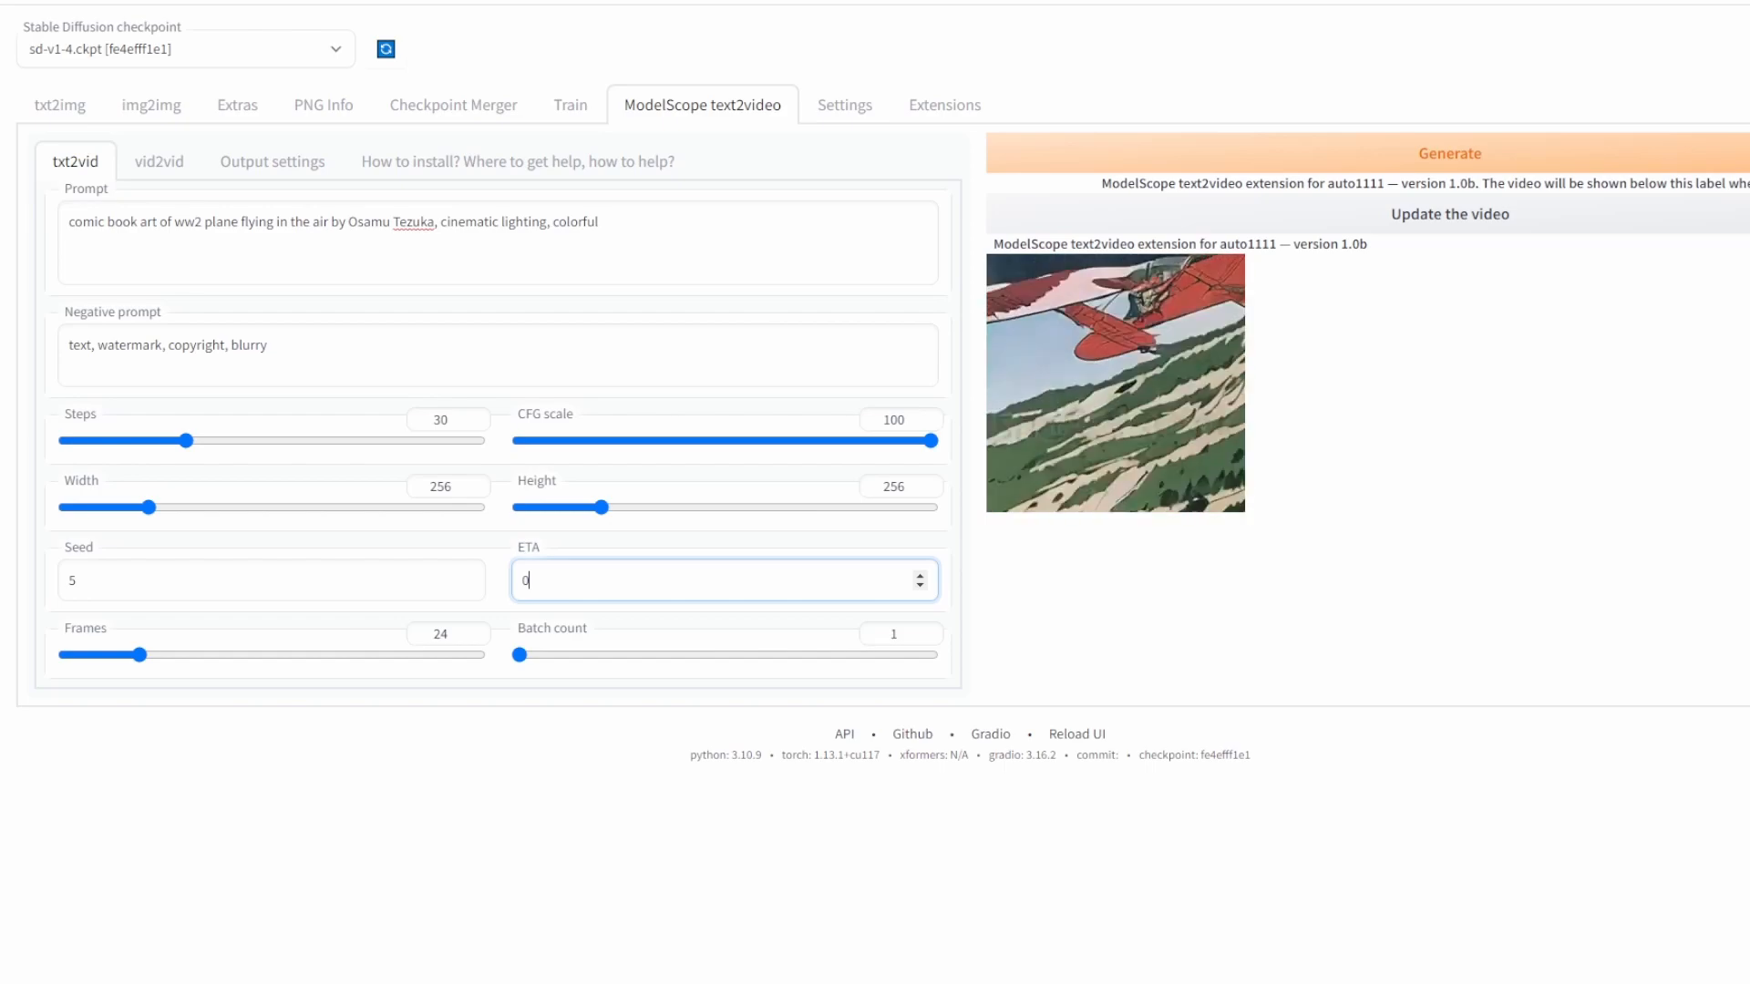
pyautogui.write('.7')
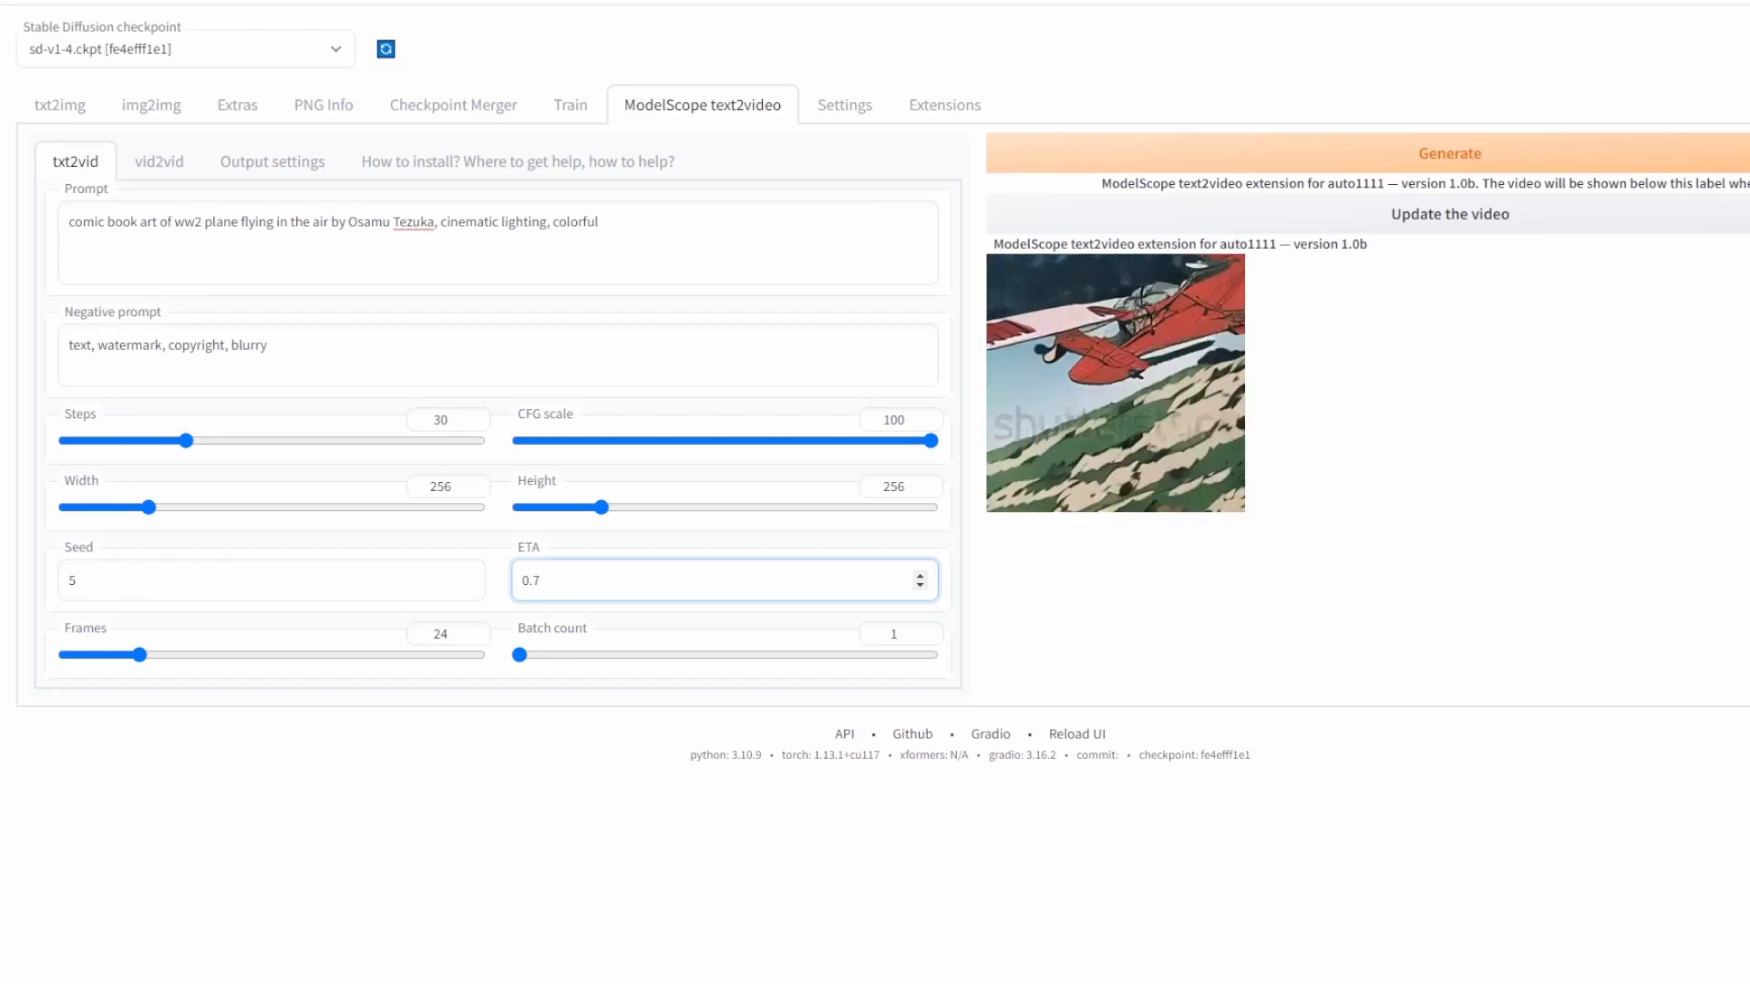
pyautogui.write('0')
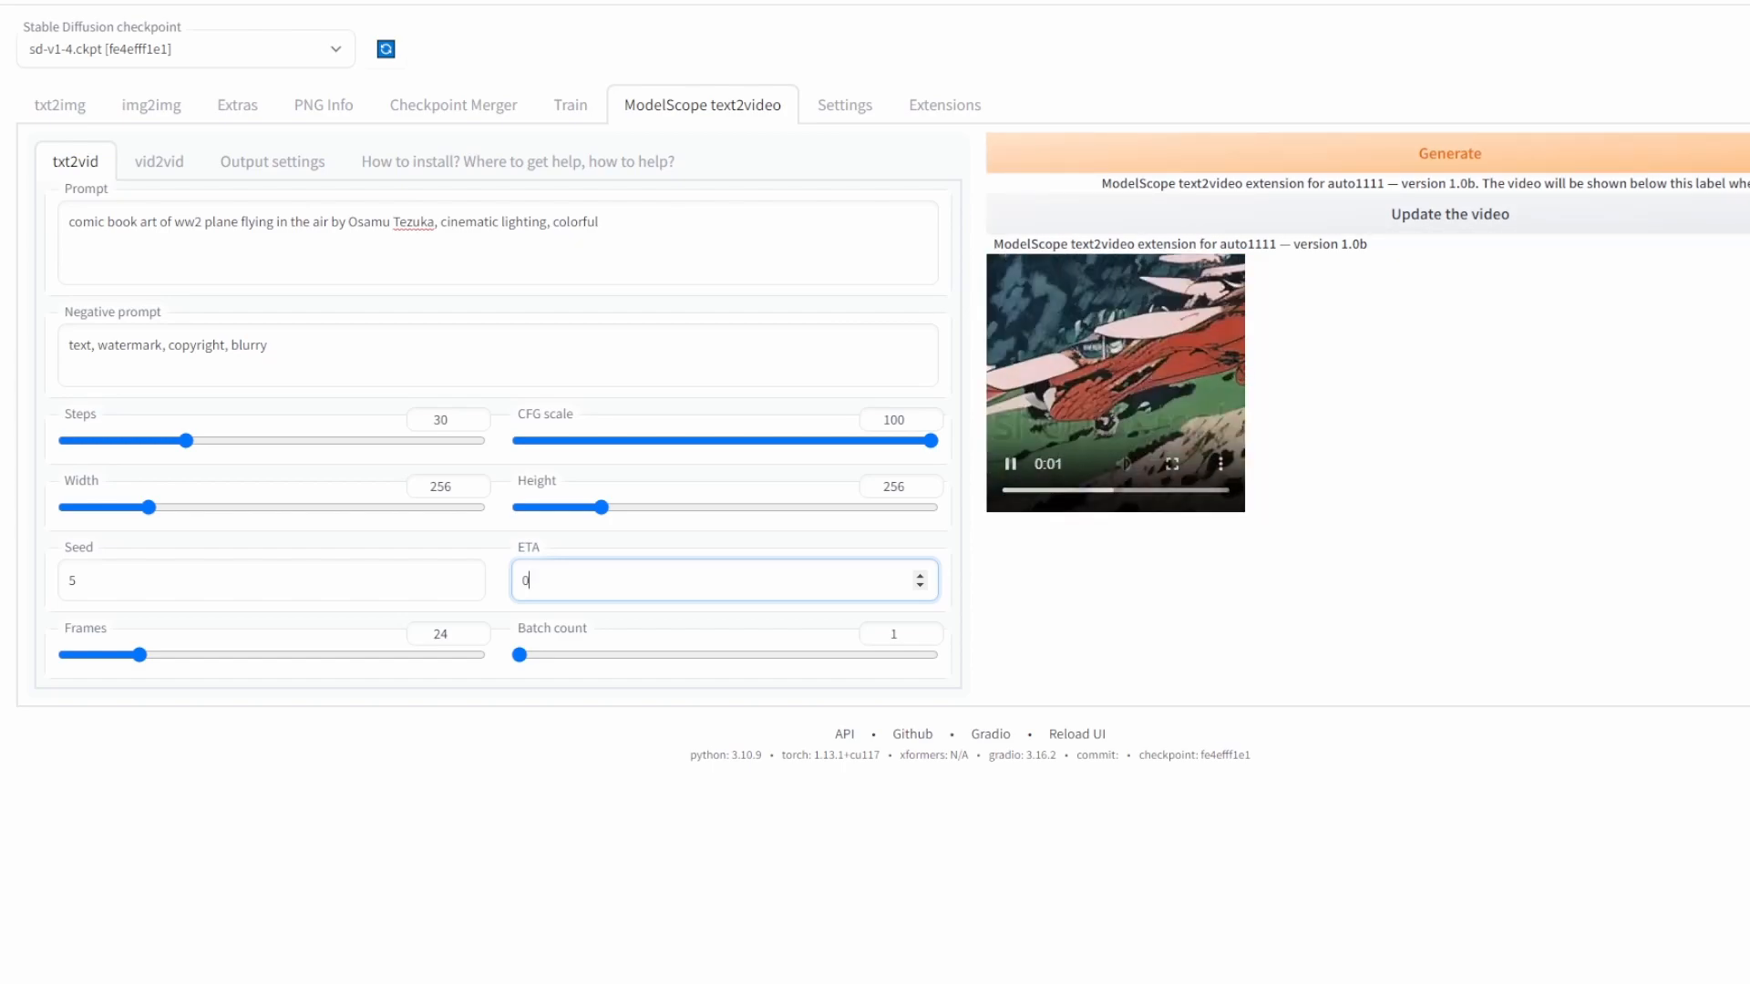
pyautogui.write('.7')
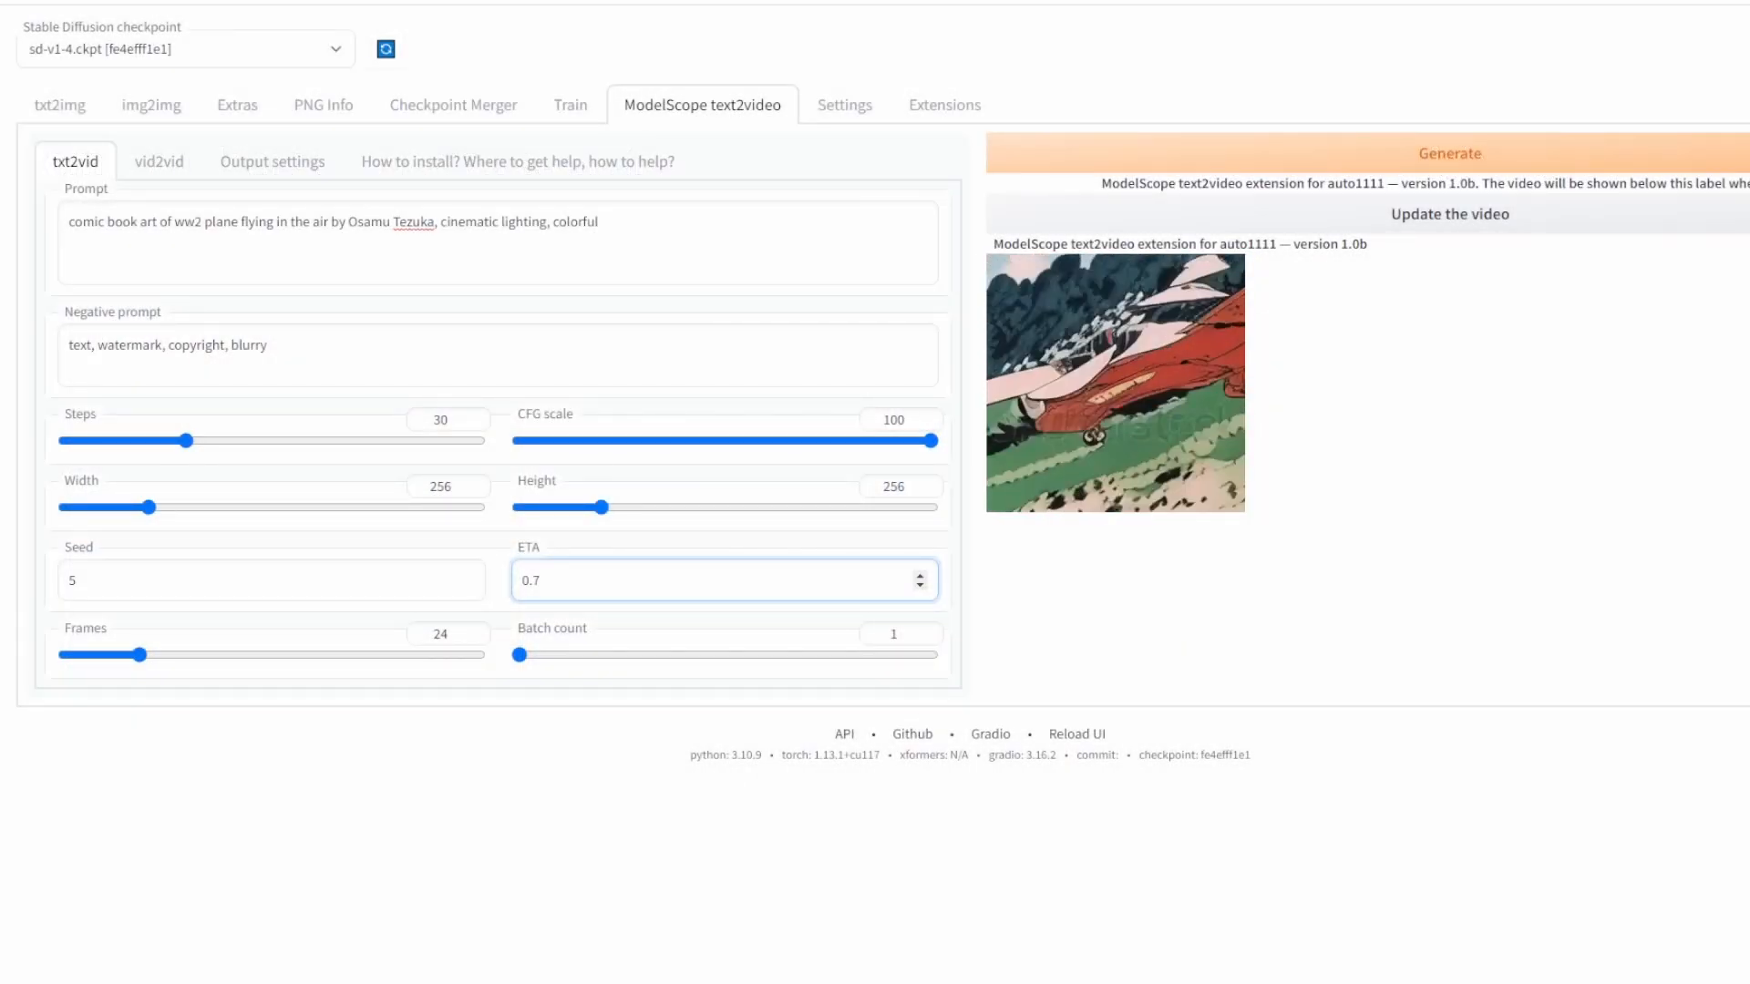
pyautogui.click(723, 579)
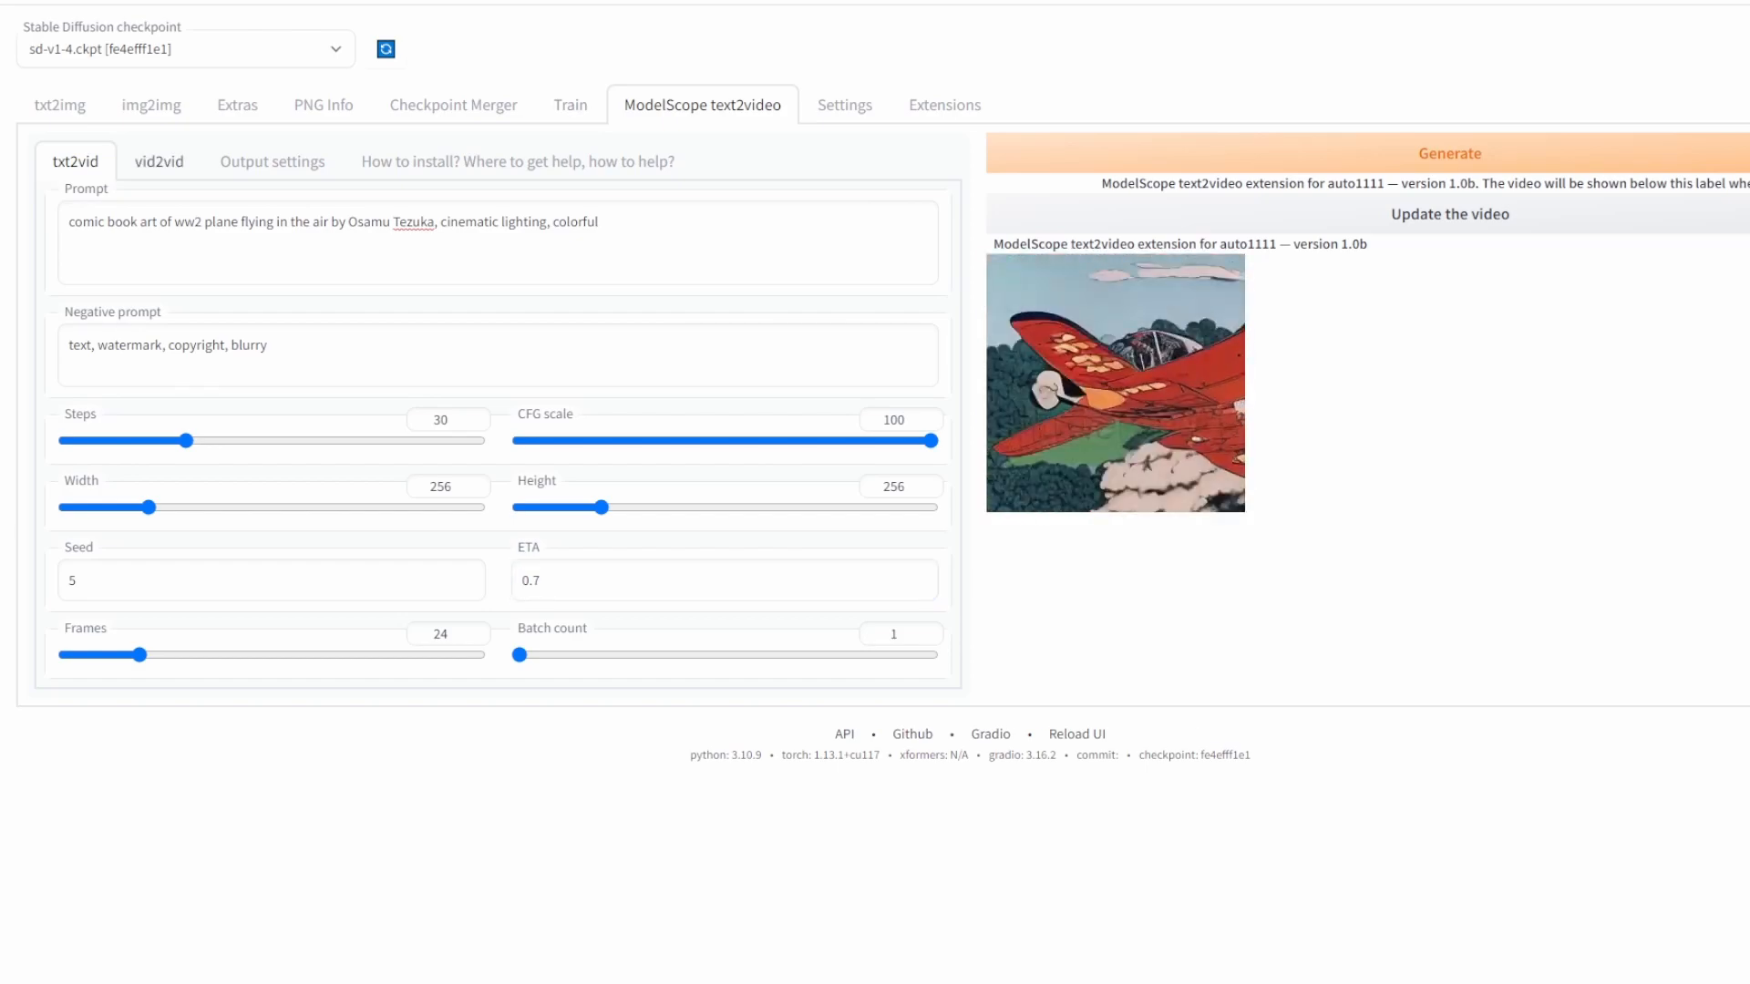
# Step: On the vid2vid sub-tab, slide denoising strength to 0.05, then up near 0.9
pyautogui.click(159, 160)
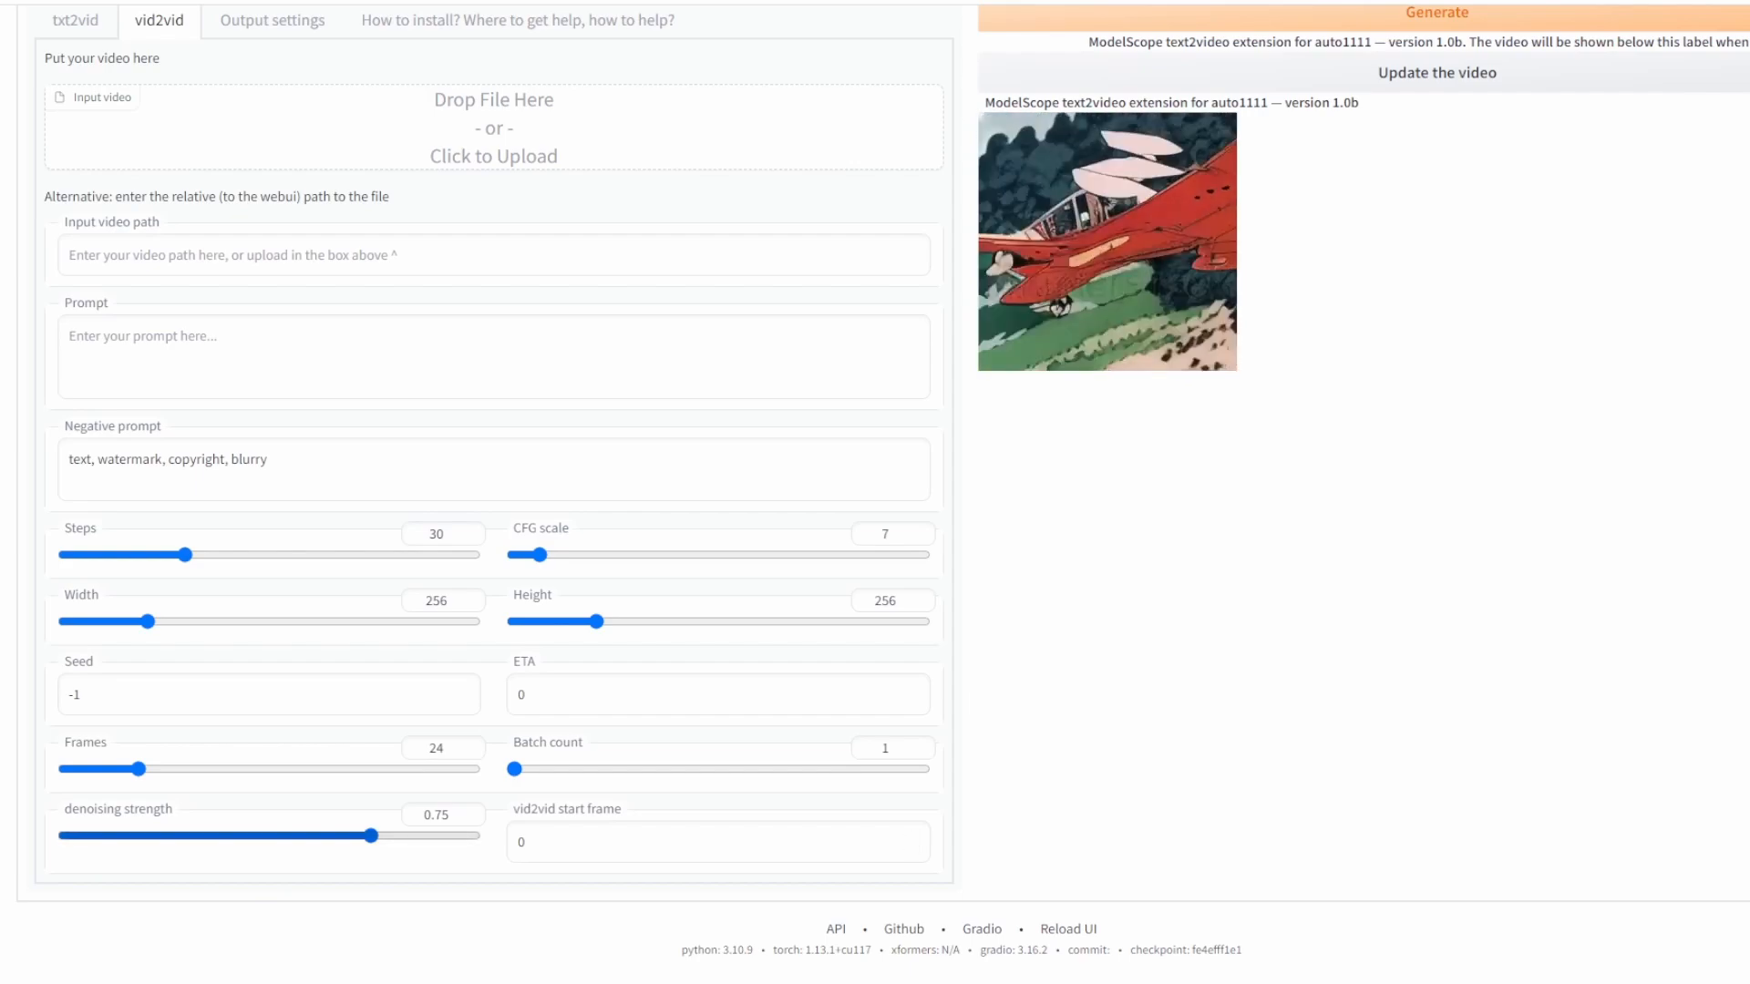
pyautogui.moveTo(374, 835); pyautogui.dragTo(81, 835)
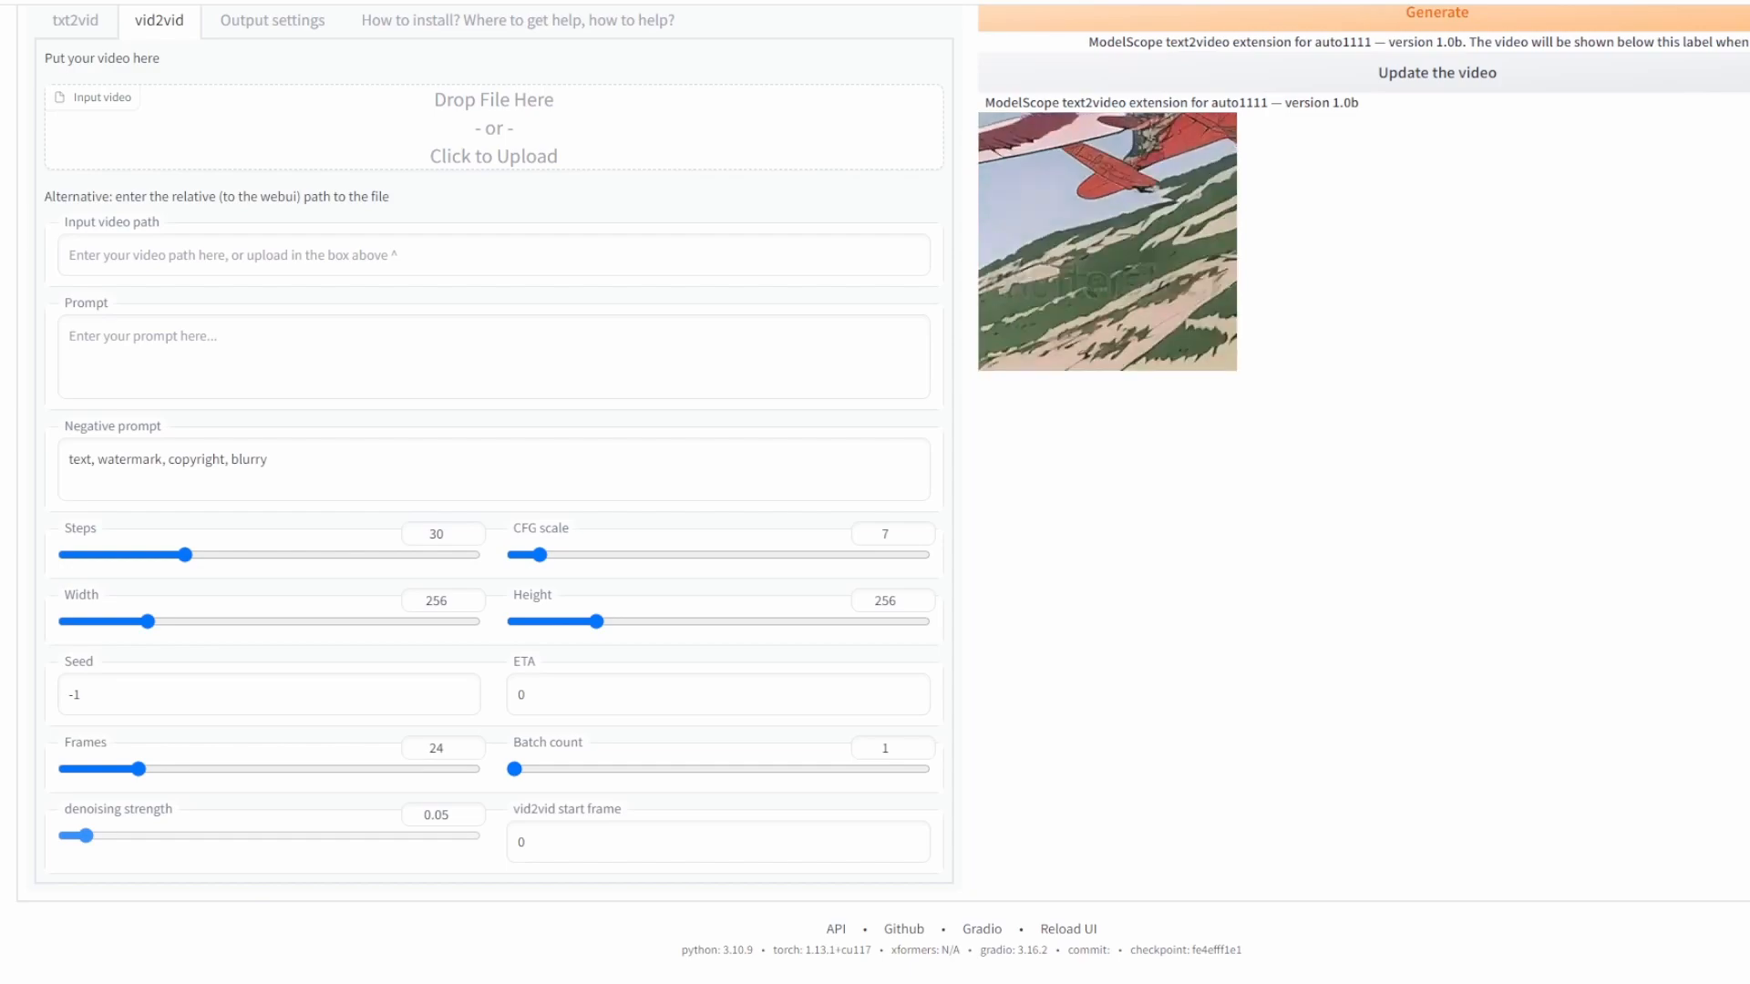
pyautogui.moveTo(80, 836); pyautogui.dragTo(433, 836)
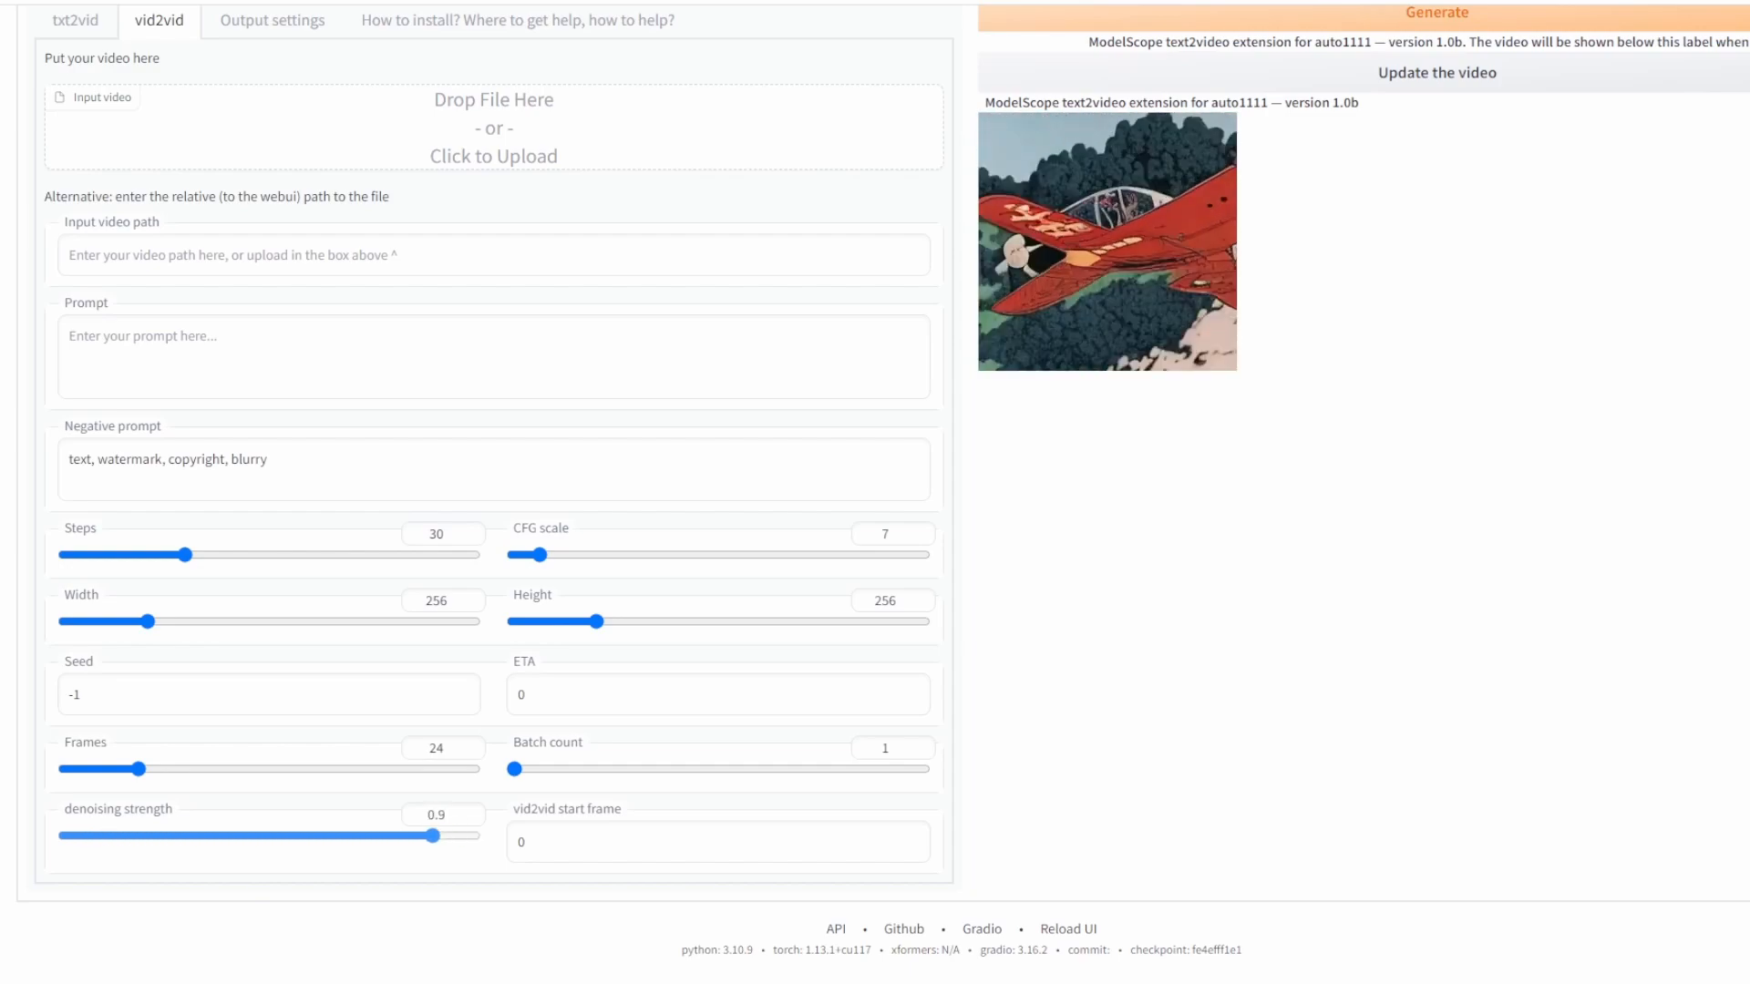
pyautogui.moveTo(433, 835); pyautogui.dragTo(414, 836)
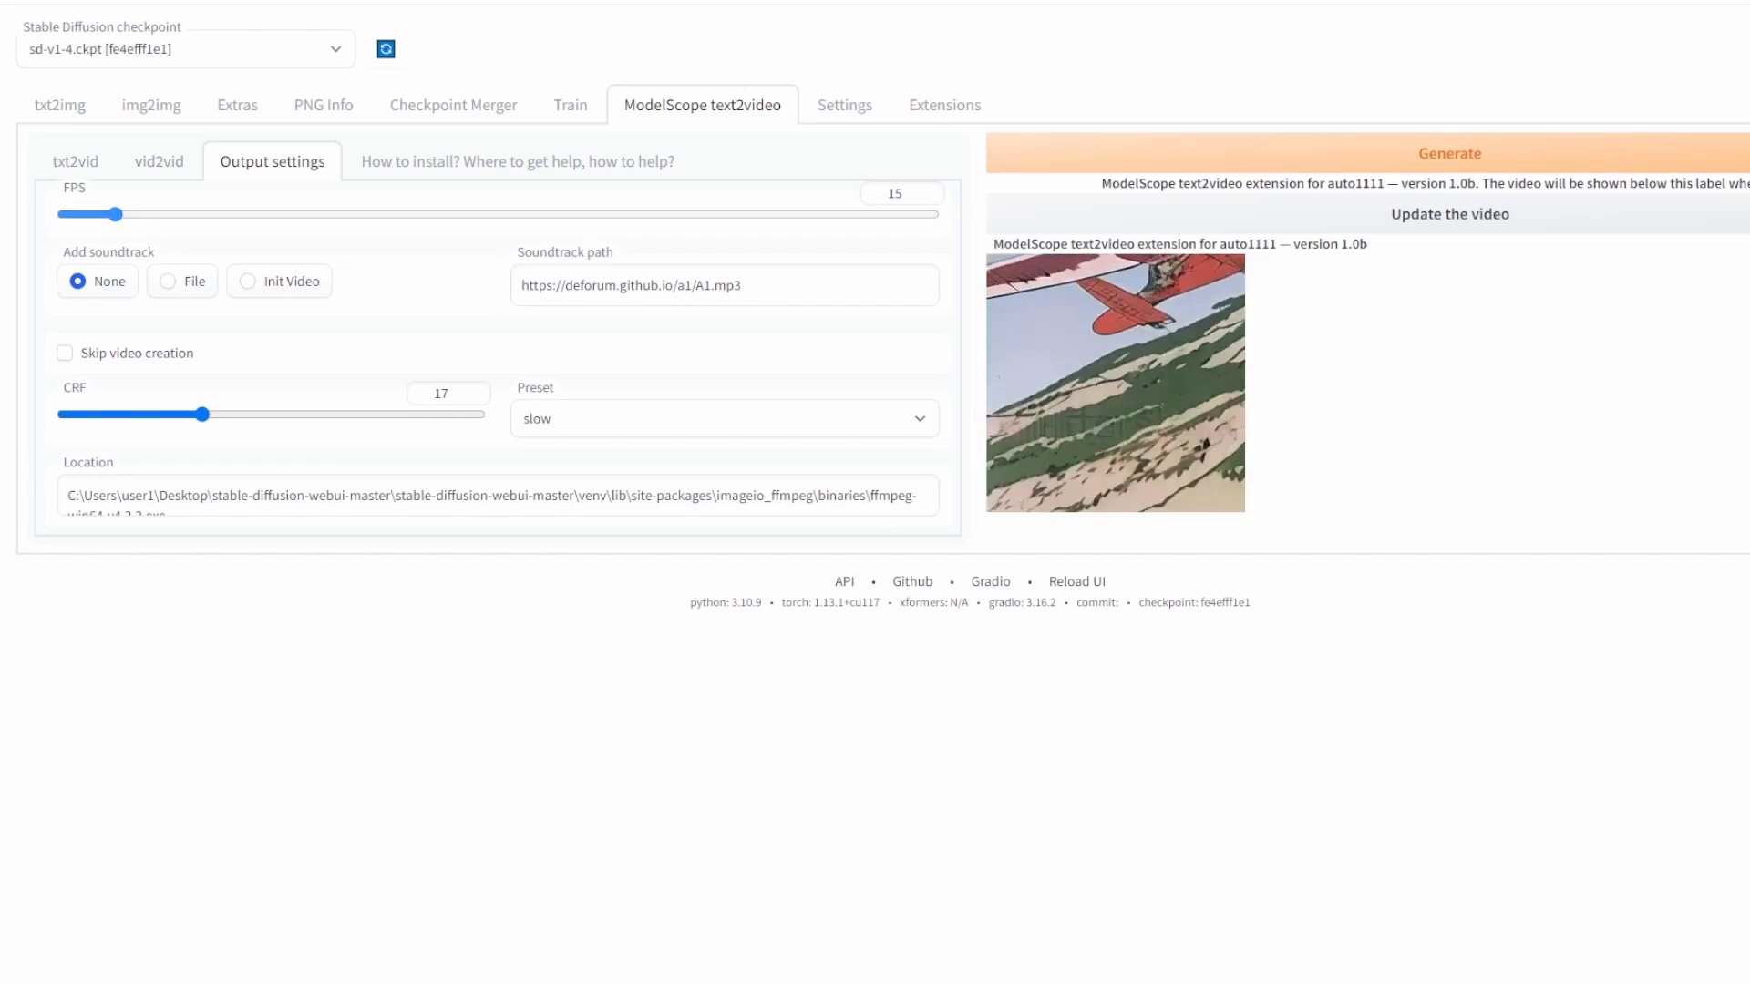
# Step: Try output FPS at 32, settle on 7 with CRF 51, then return to txt2vid
pyautogui.moveTo(118, 213); pyautogui.dragTo(195, 214)
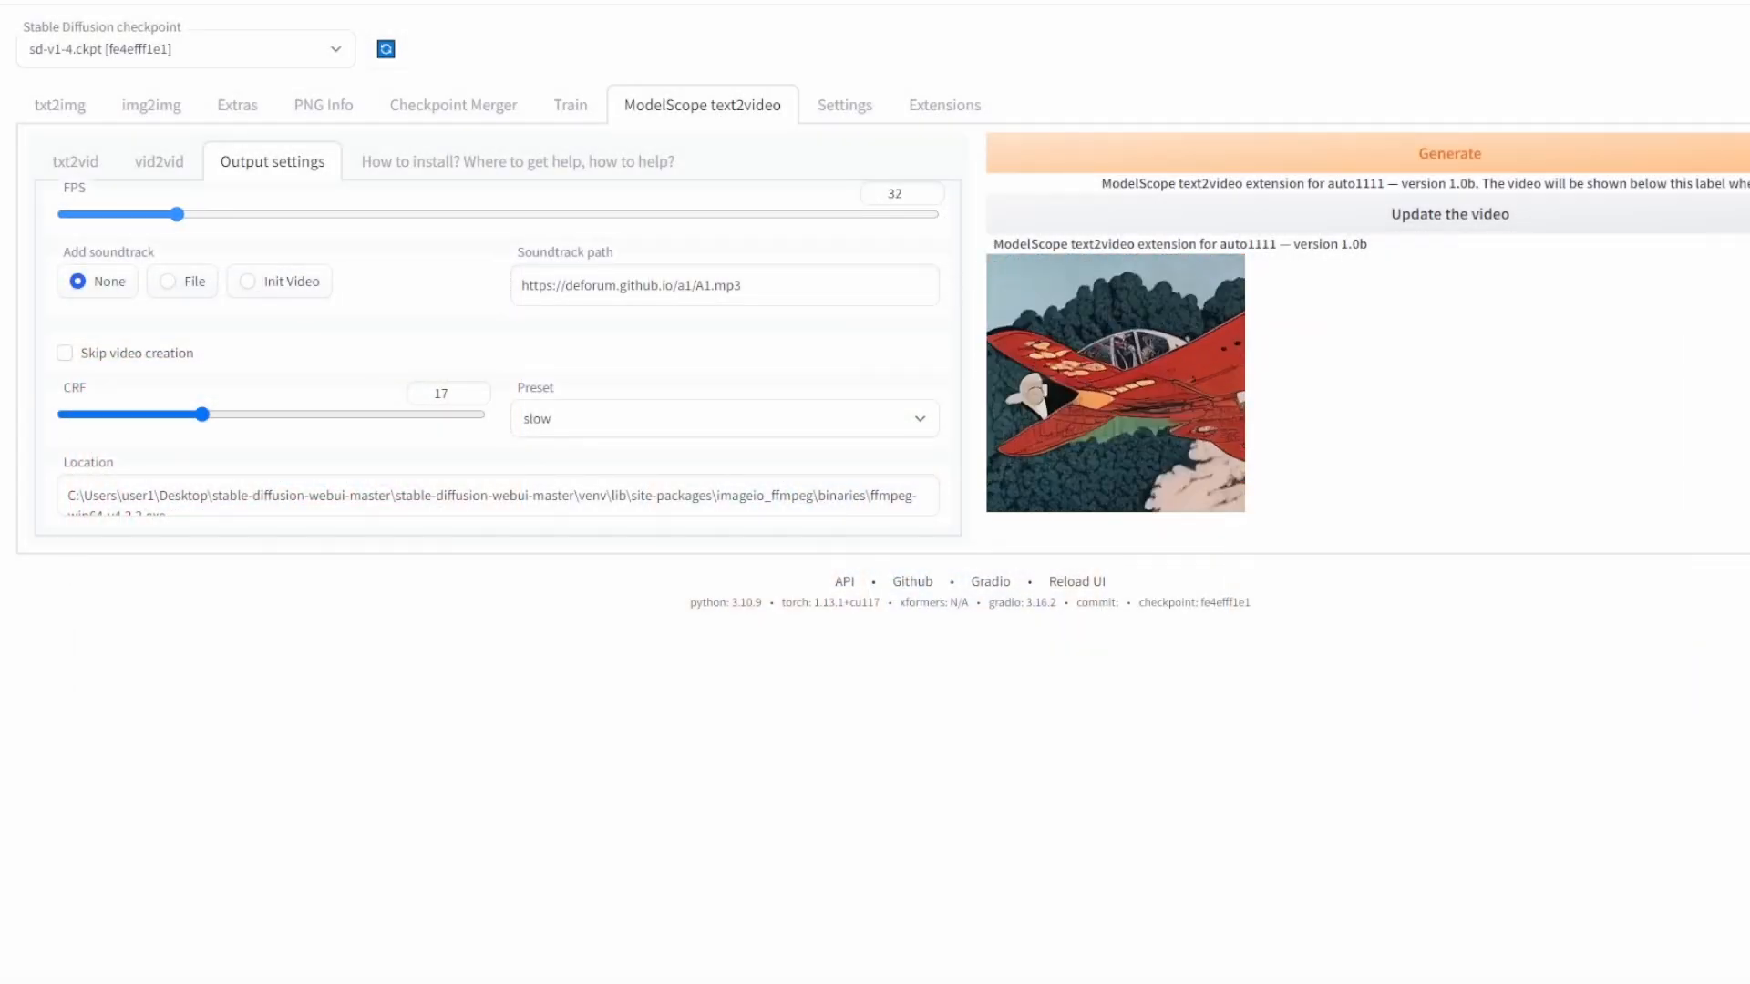
pyautogui.moveTo(175, 214); pyautogui.dragTo(87, 213)
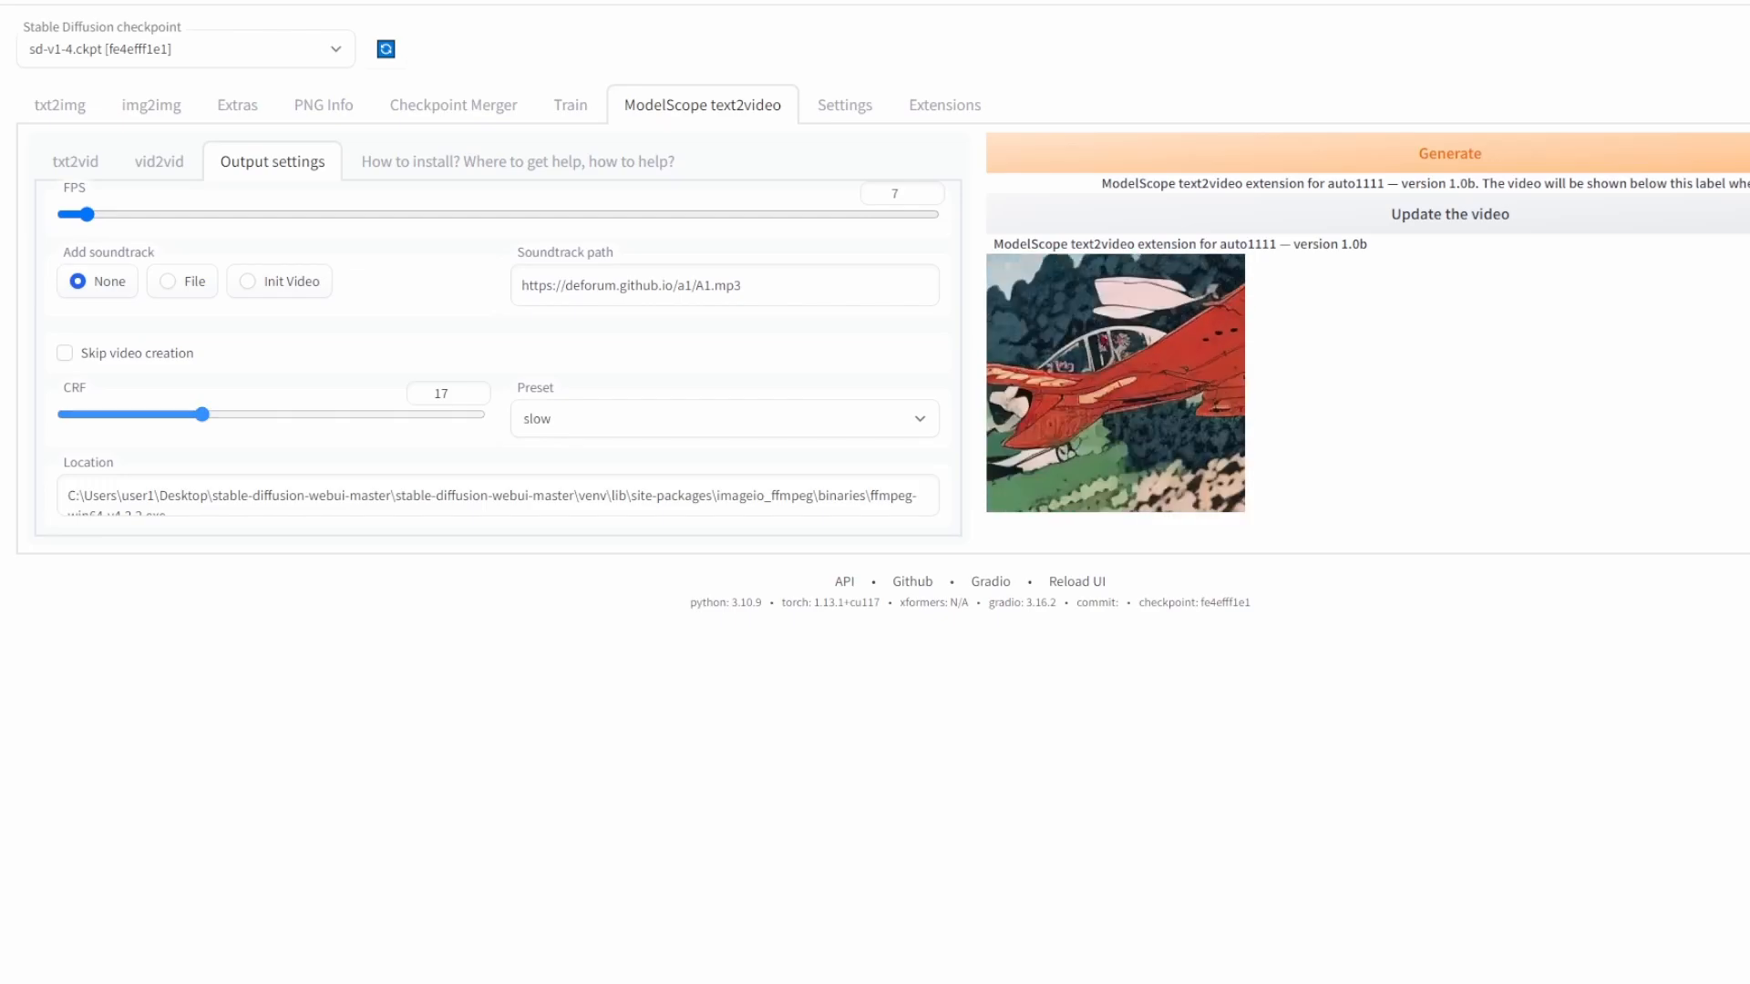
pyautogui.moveTo(201, 414); pyautogui.dragTo(61, 414)
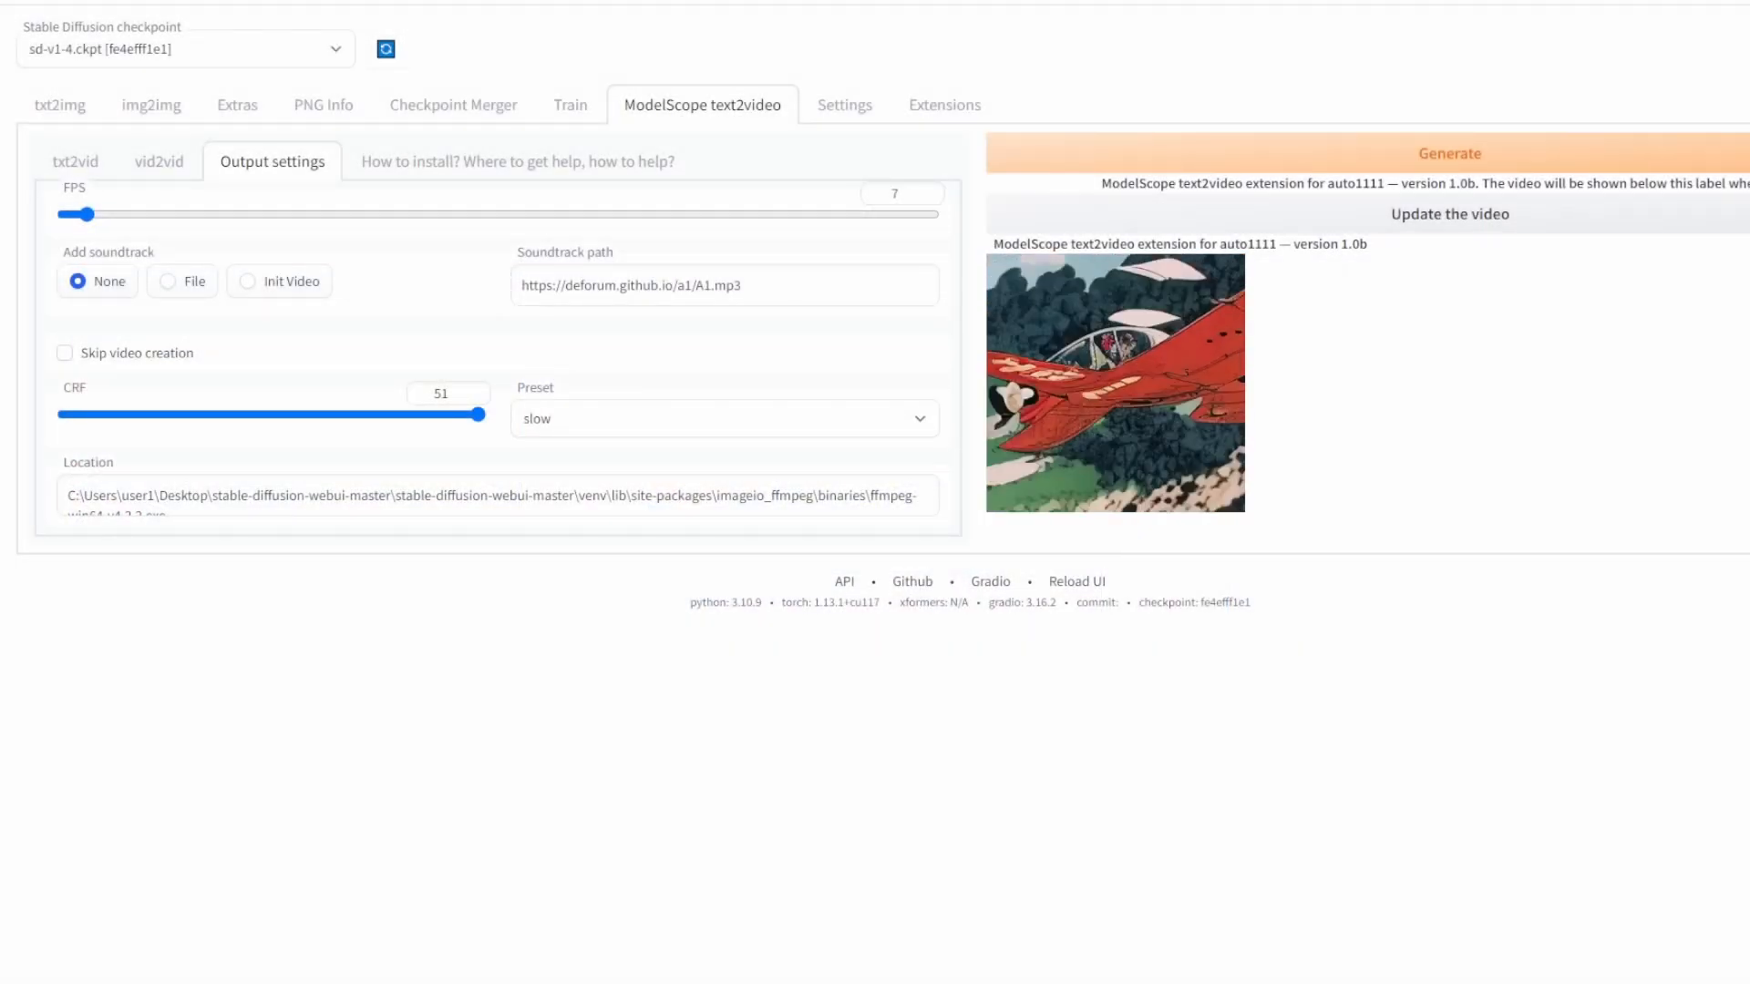
pyautogui.click(74, 161)
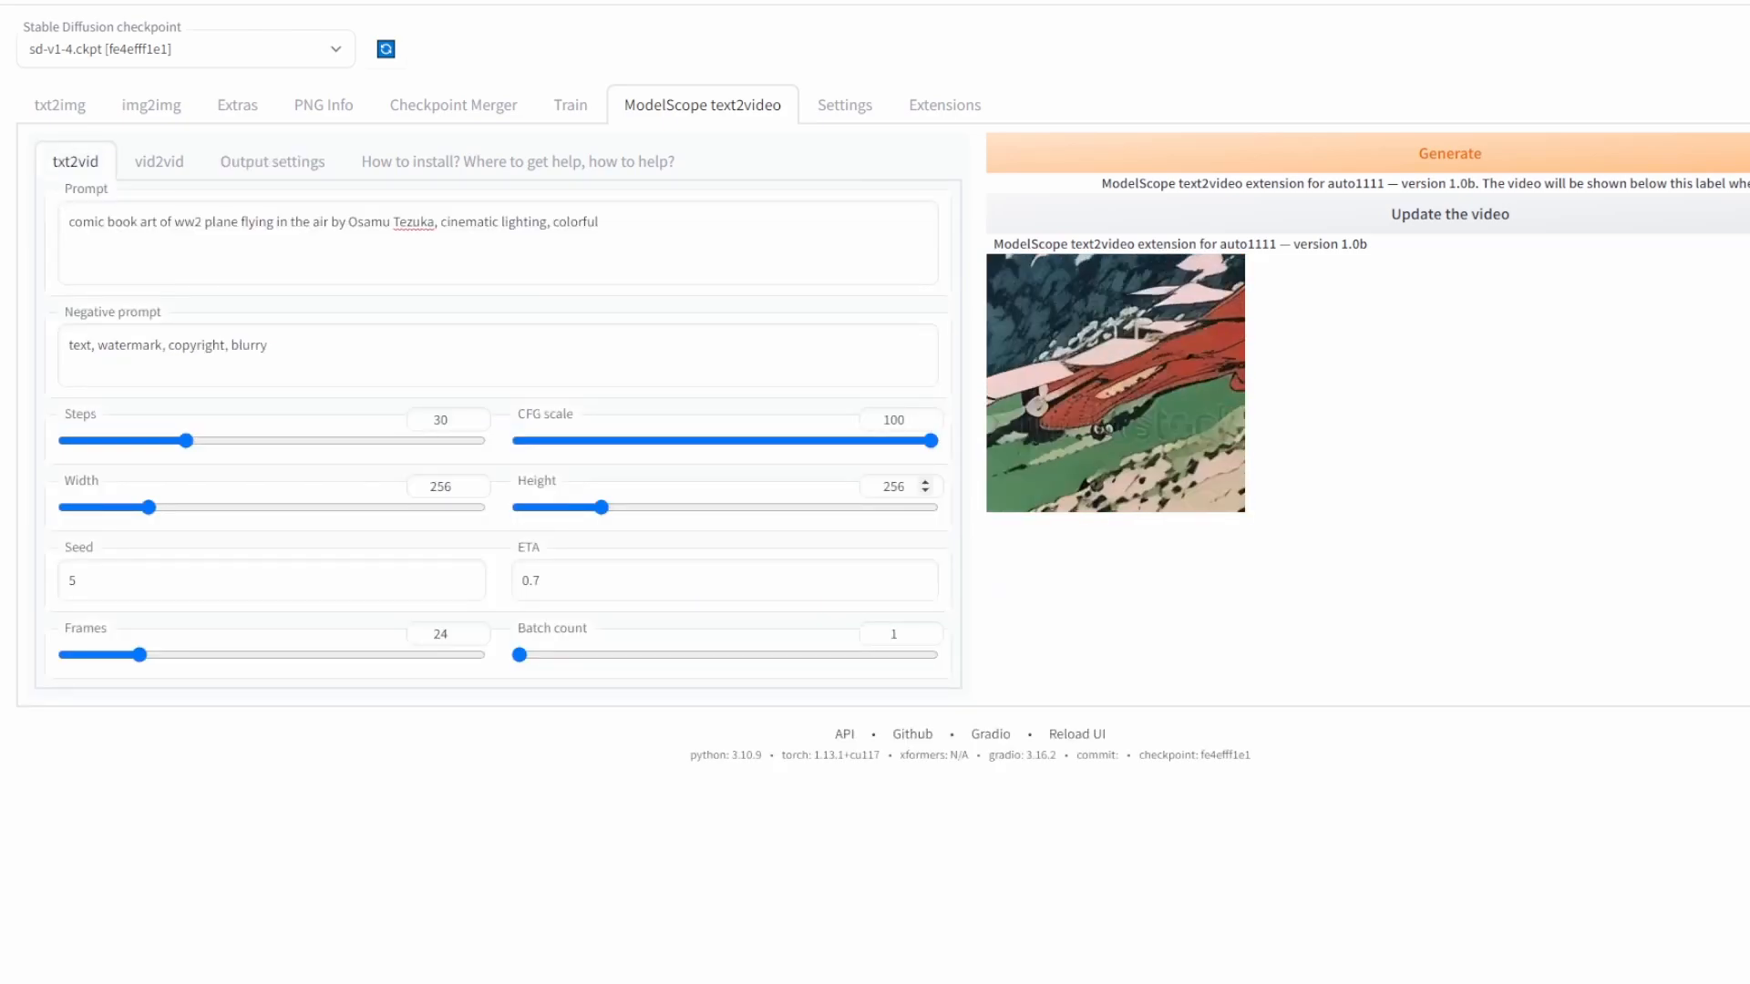